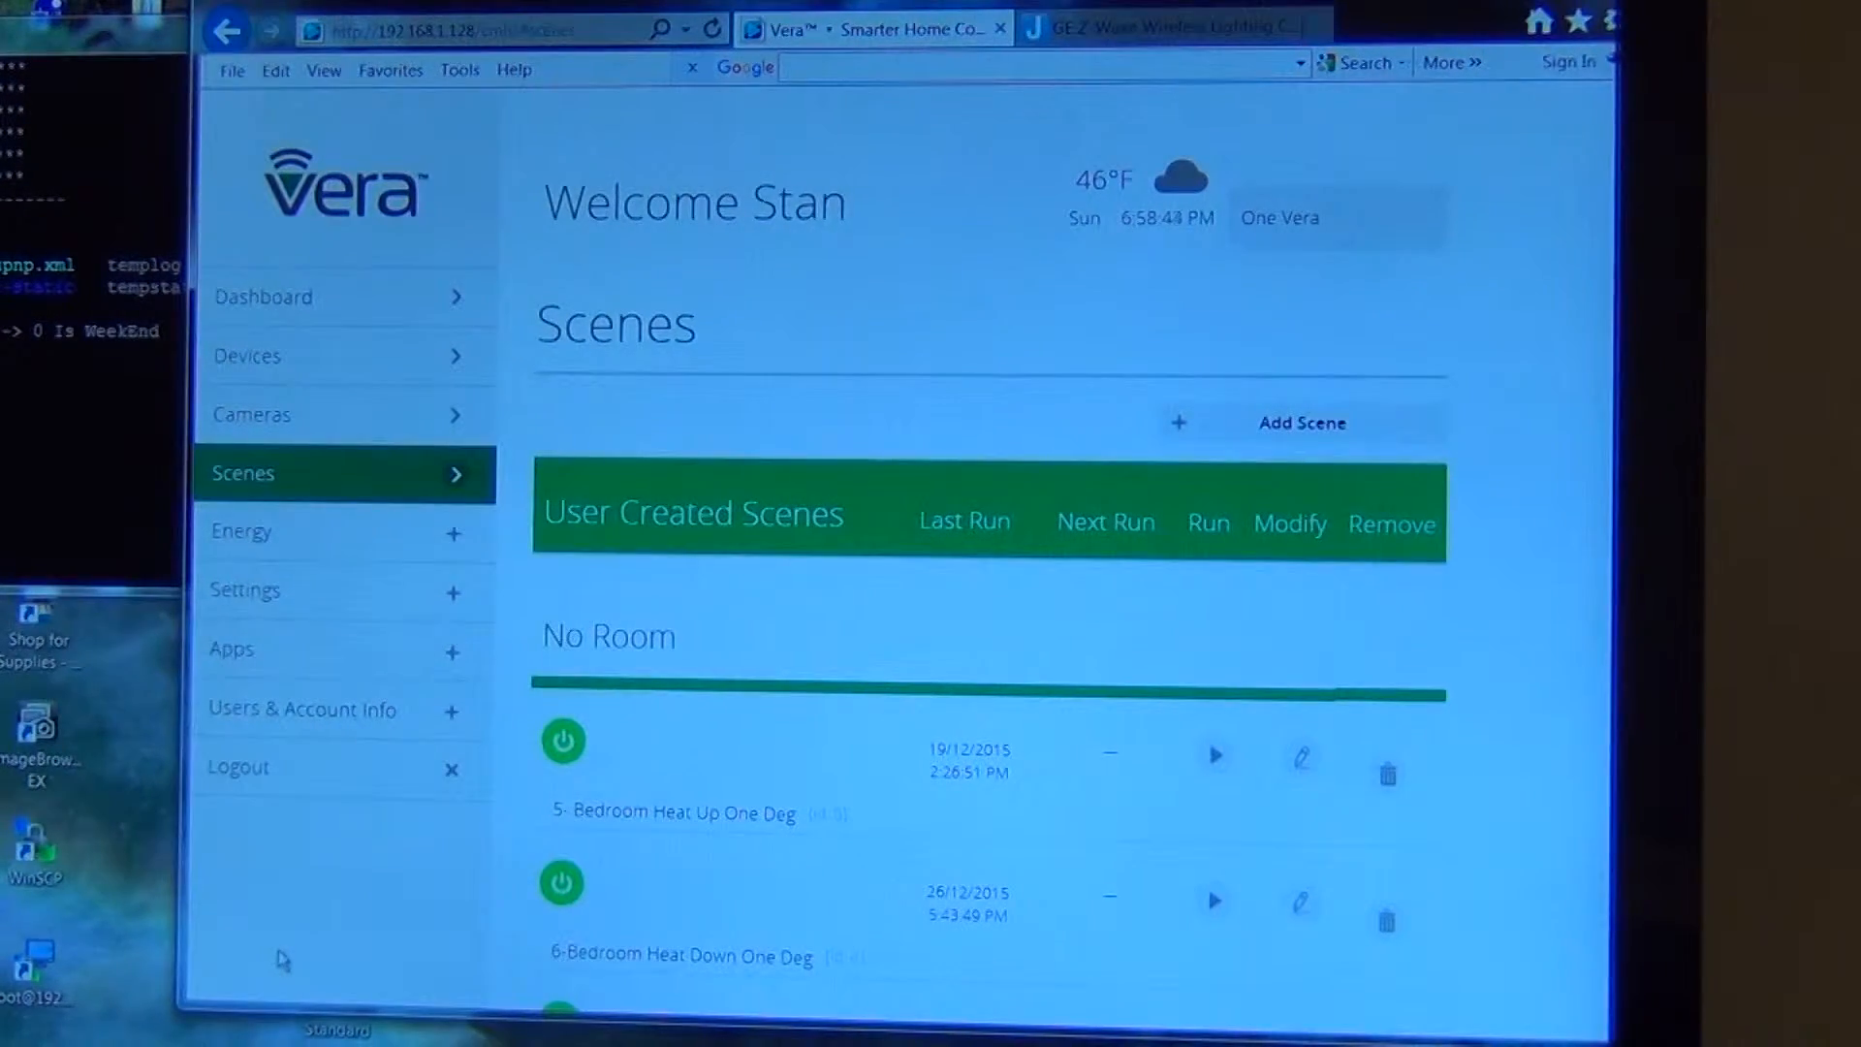
pyautogui.moveTo(1301, 435)
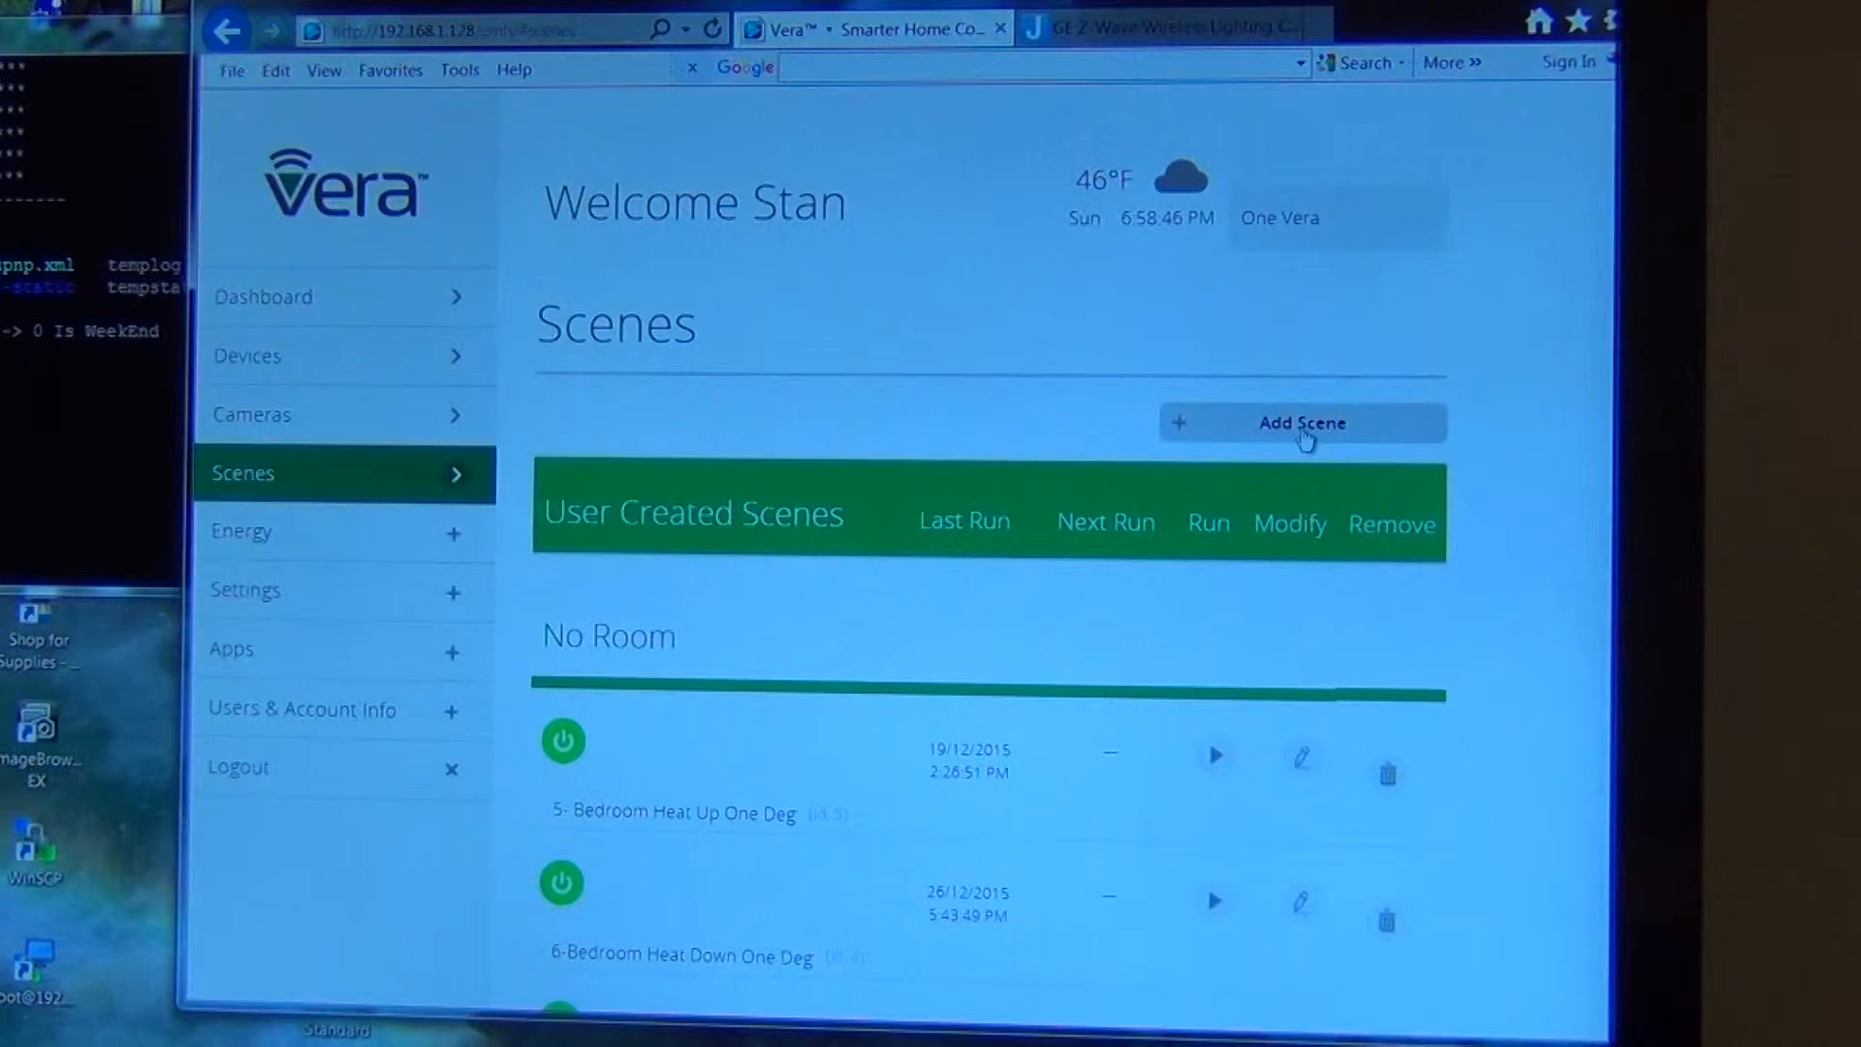
# Step: Add a scene whose device trigger is vrcs4A 'A scene is activated', scene number 2
pyautogui.click(1301, 422)
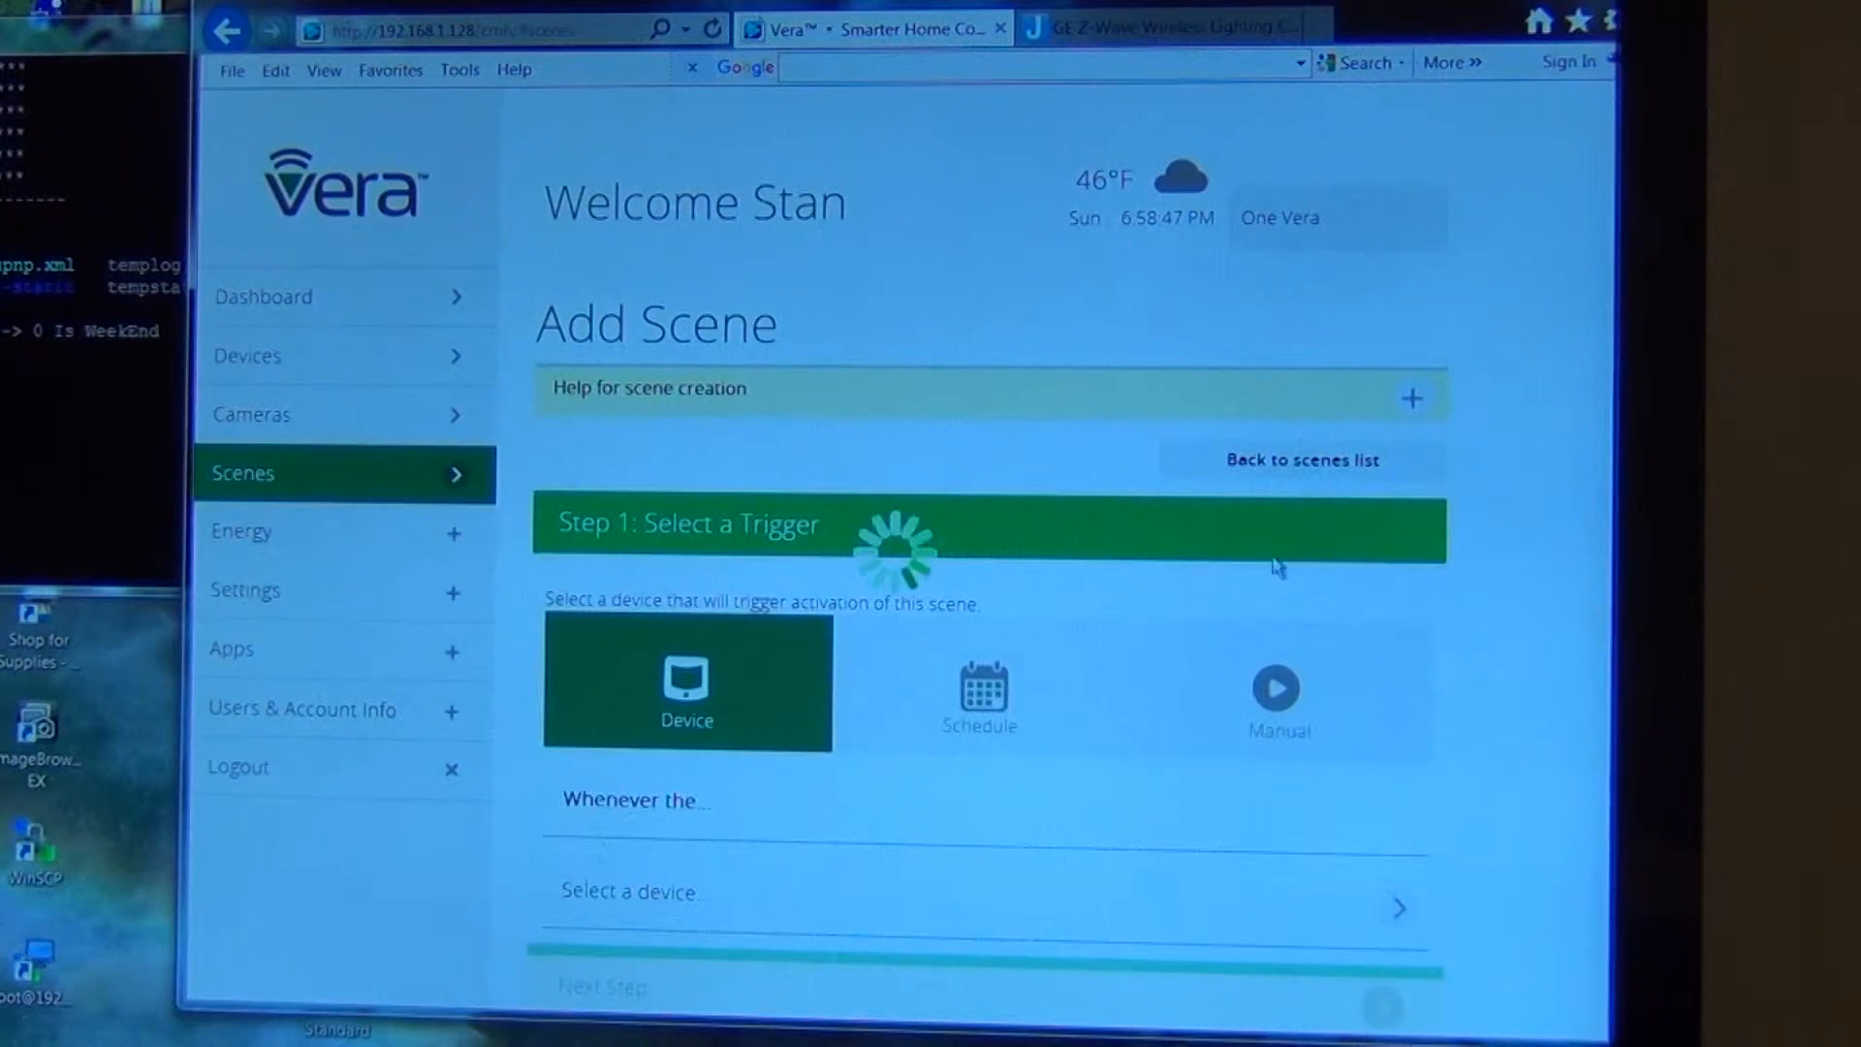
pyautogui.scroll(-3)
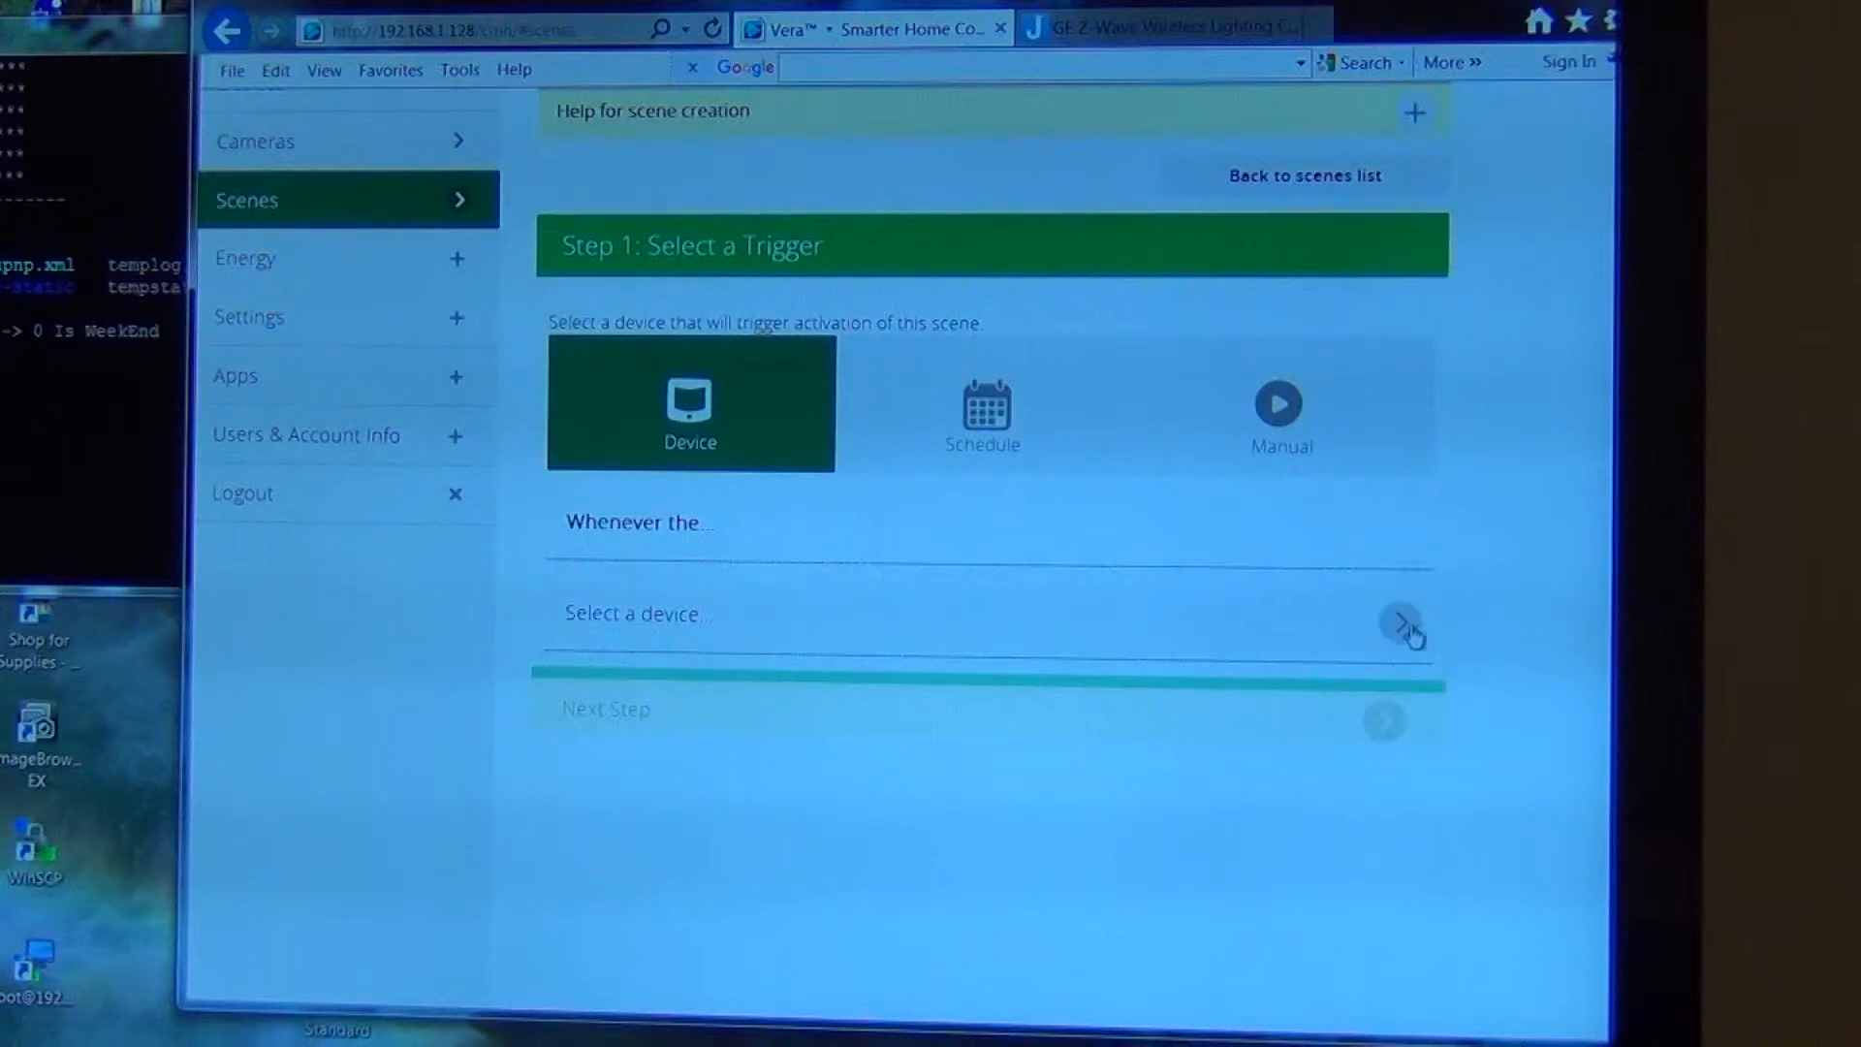
pyautogui.click(1405, 627)
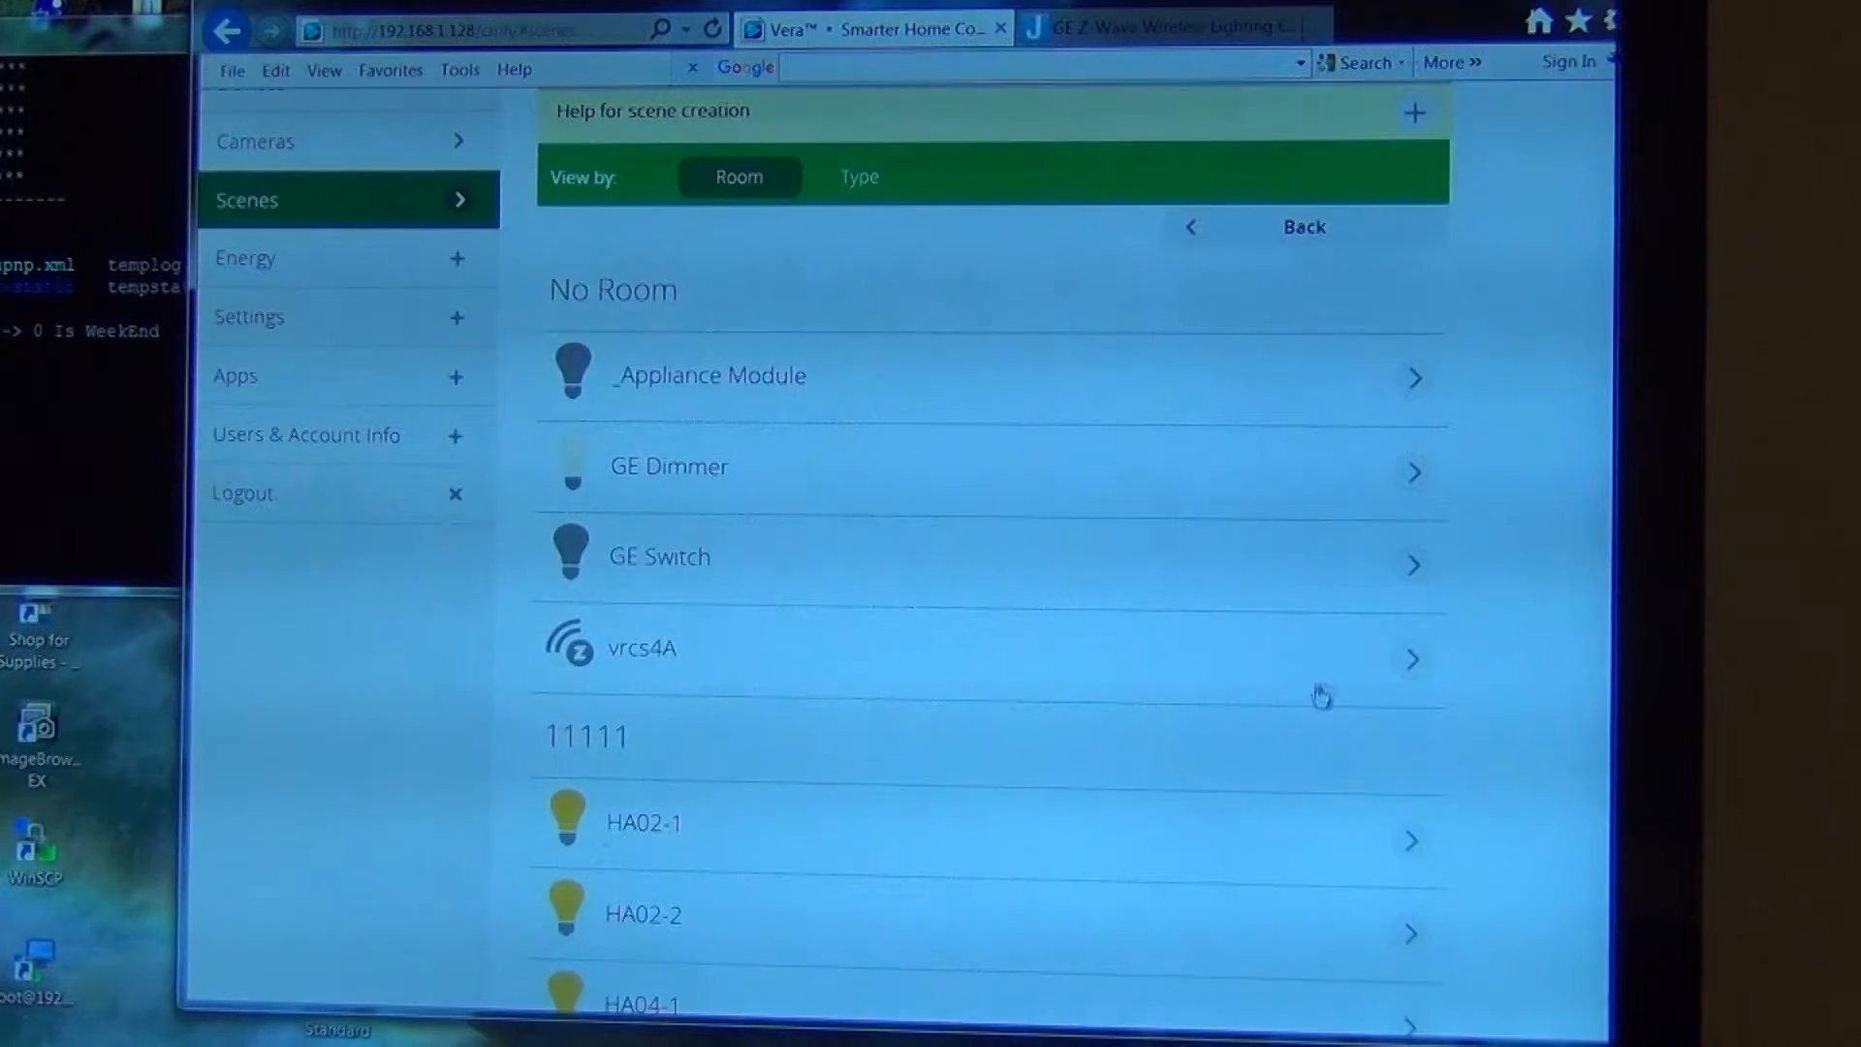
pyautogui.moveTo(670, 680)
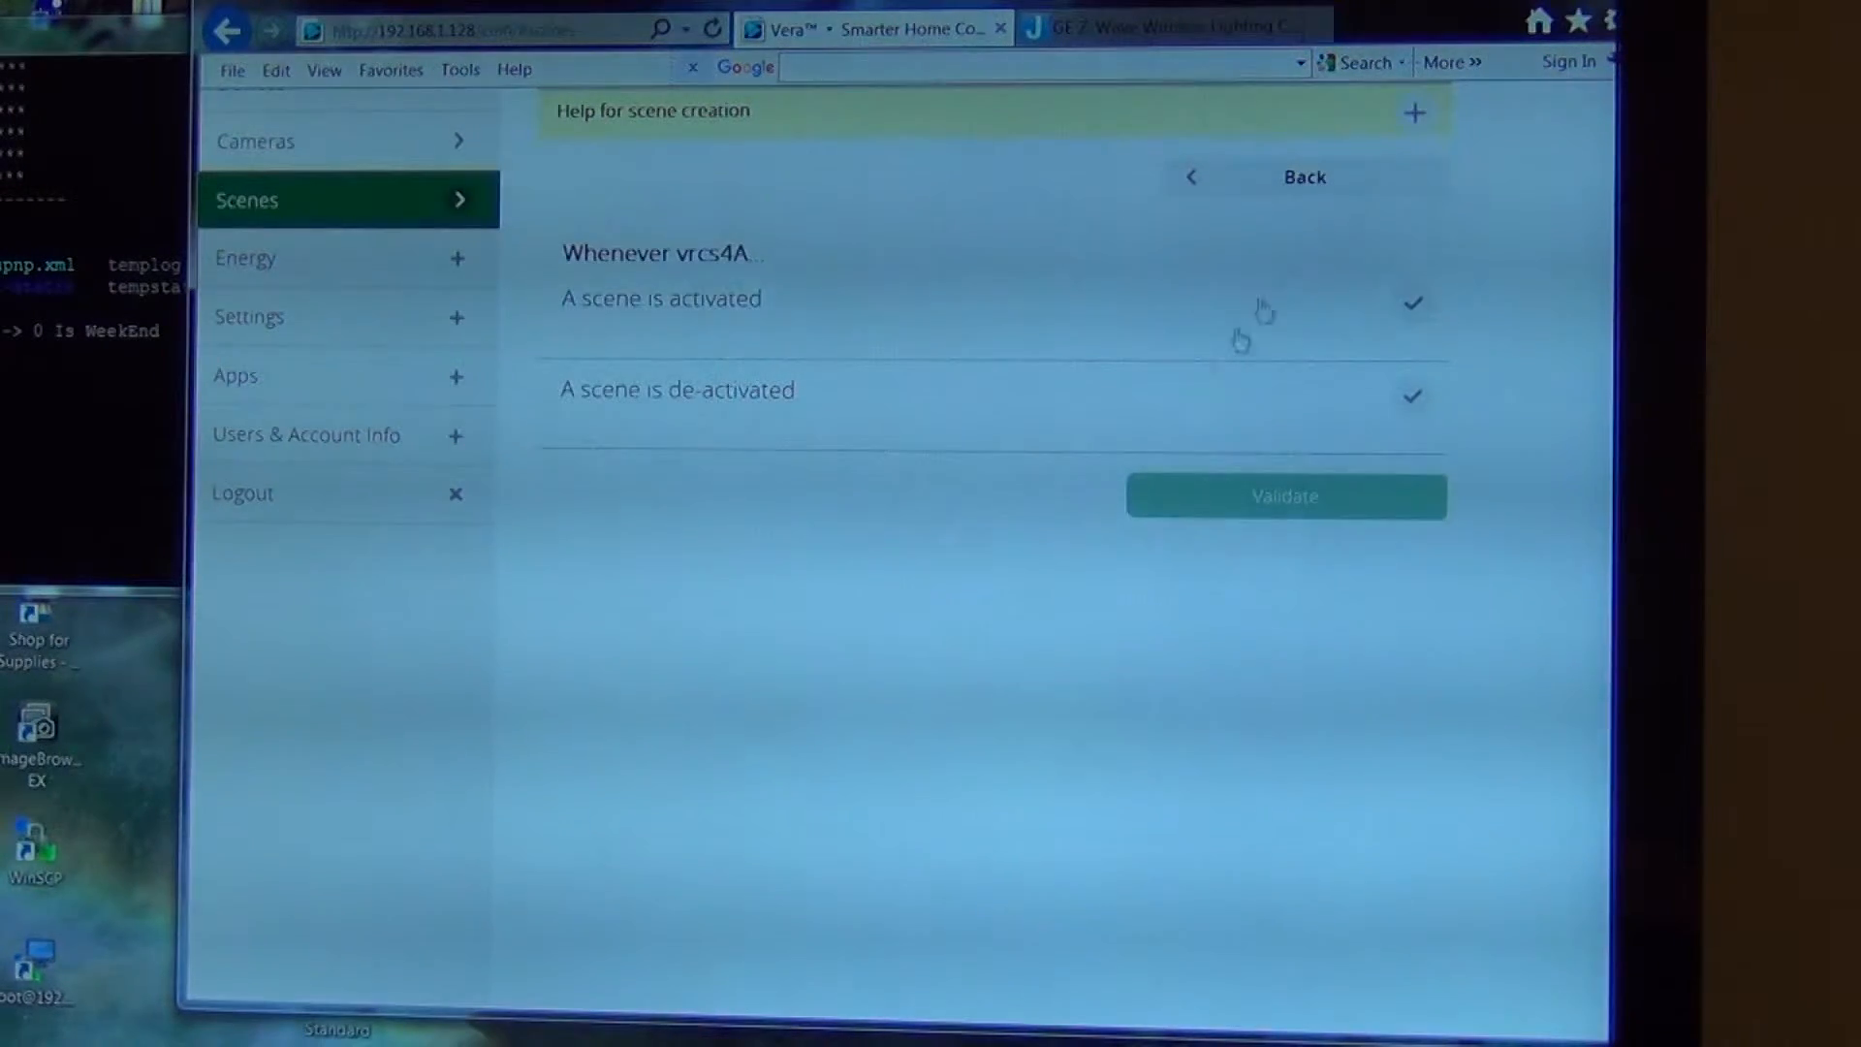
pyautogui.click(1412, 301)
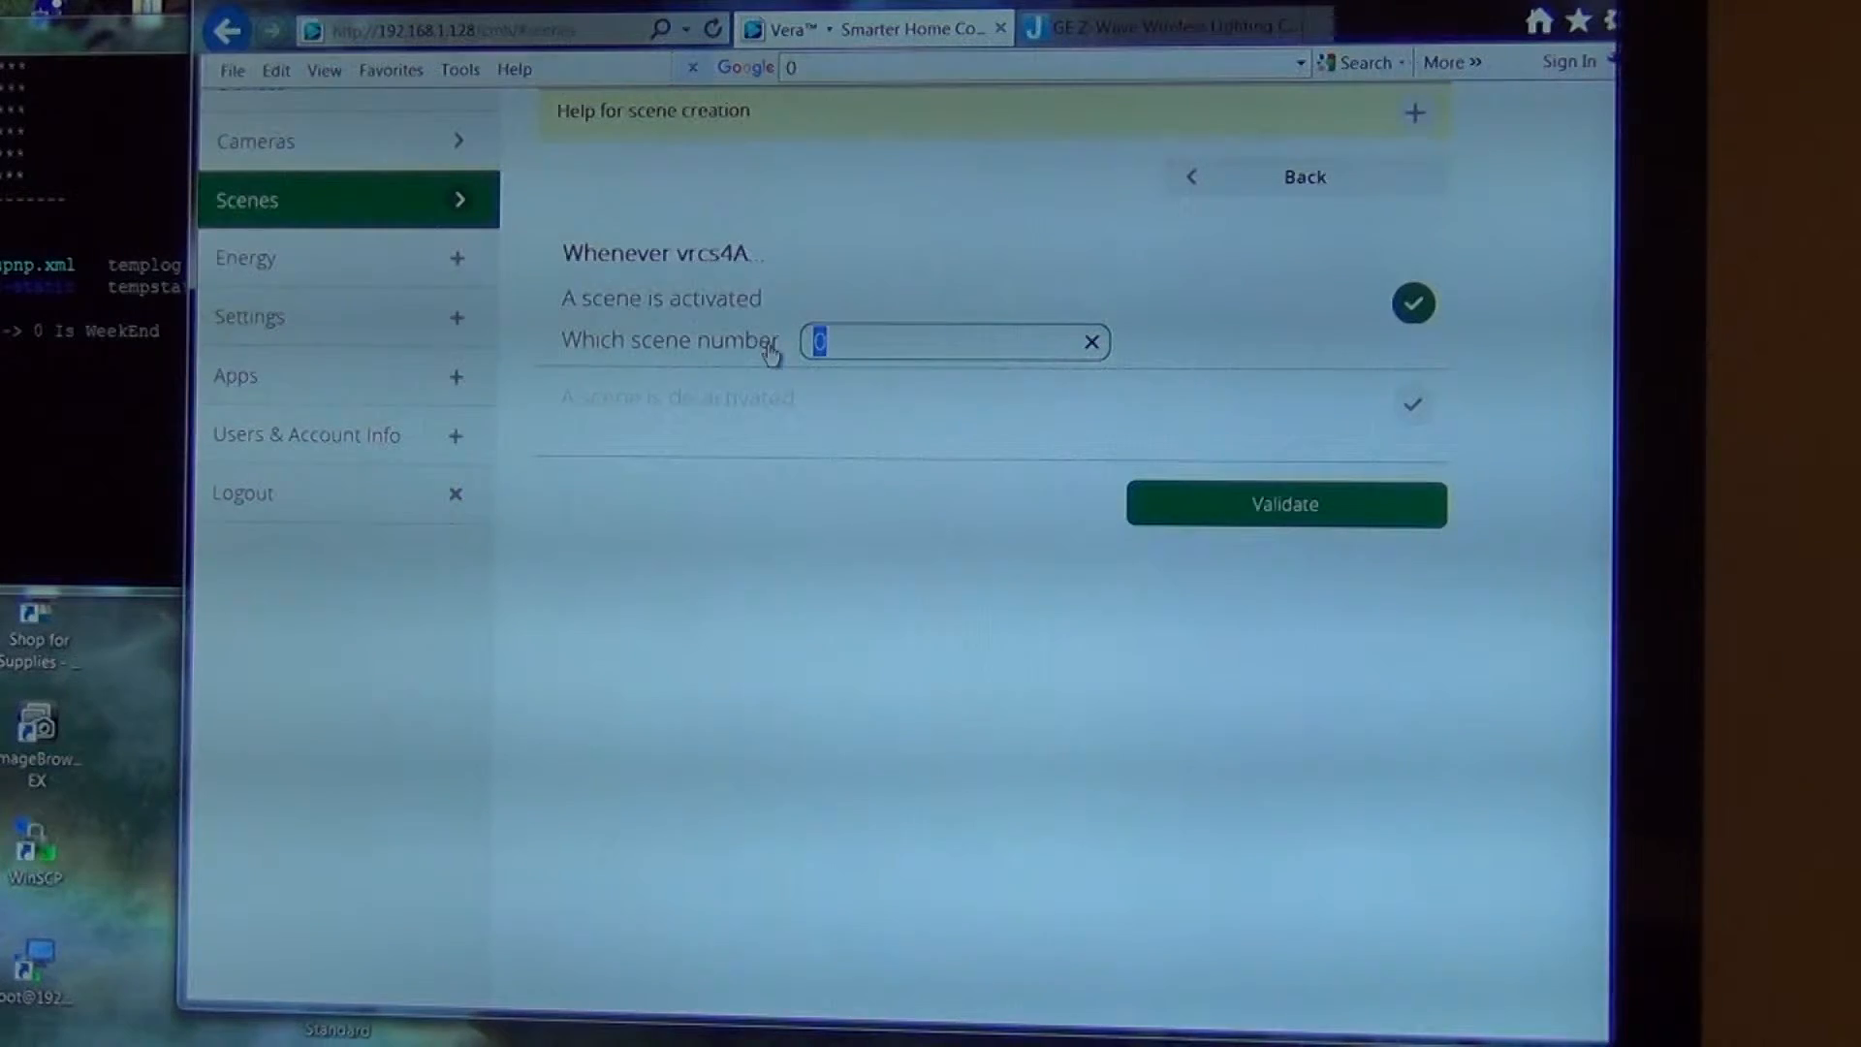
pyautogui.write('2')
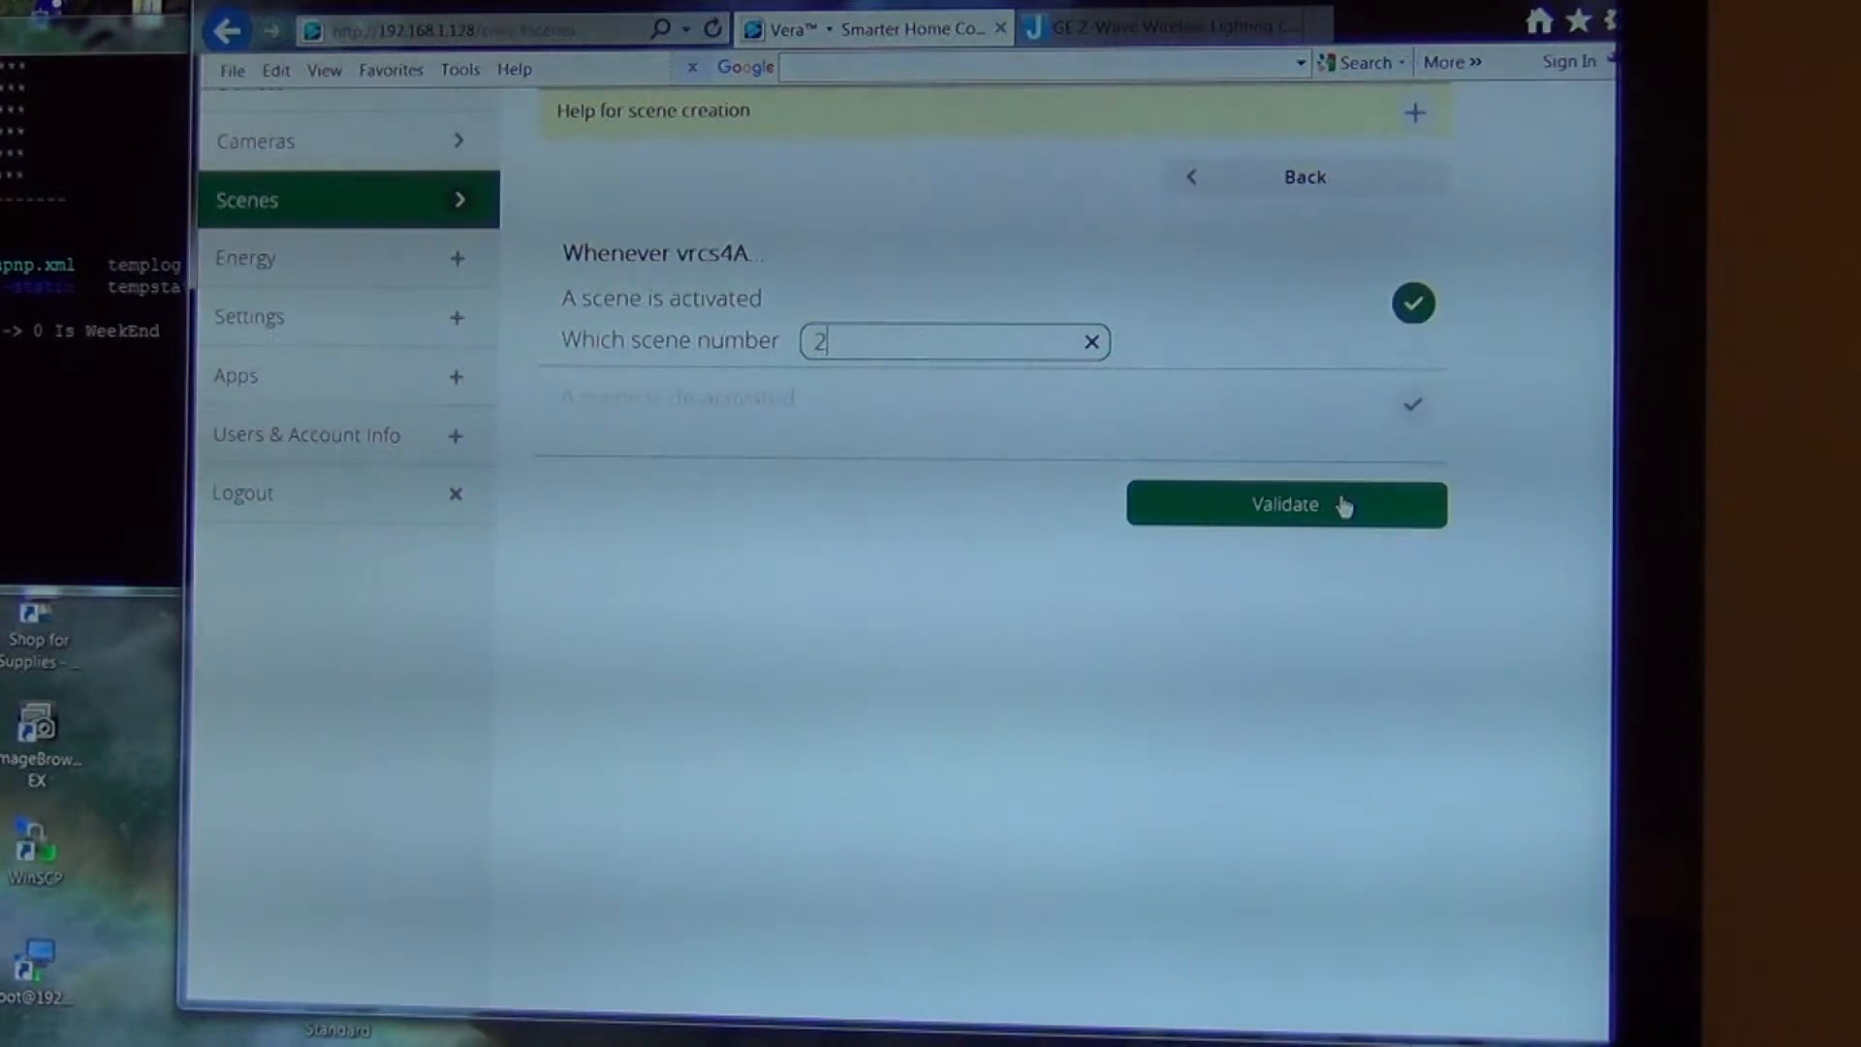
pyautogui.click(1284, 503)
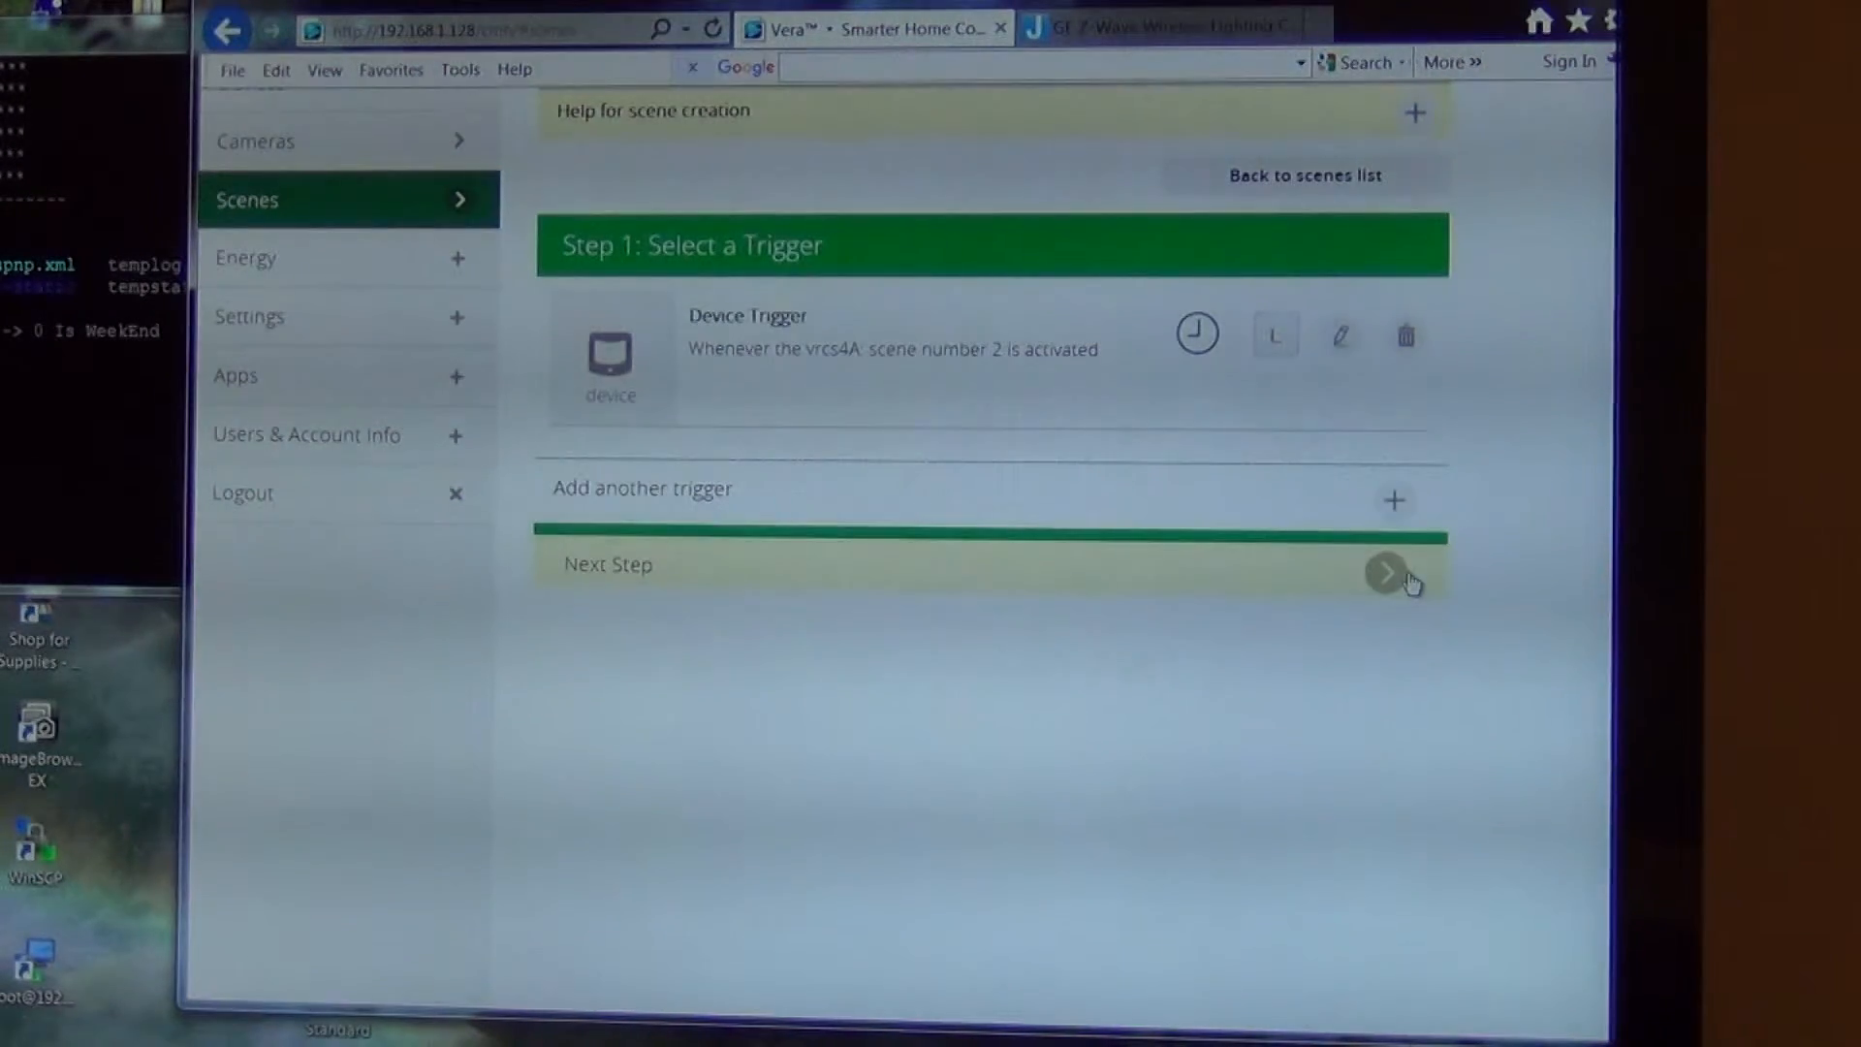
# Step: Add the GE Dimmer as the scene's action, switched on at 100%, and advance to finishing
pyautogui.click(1386, 572)
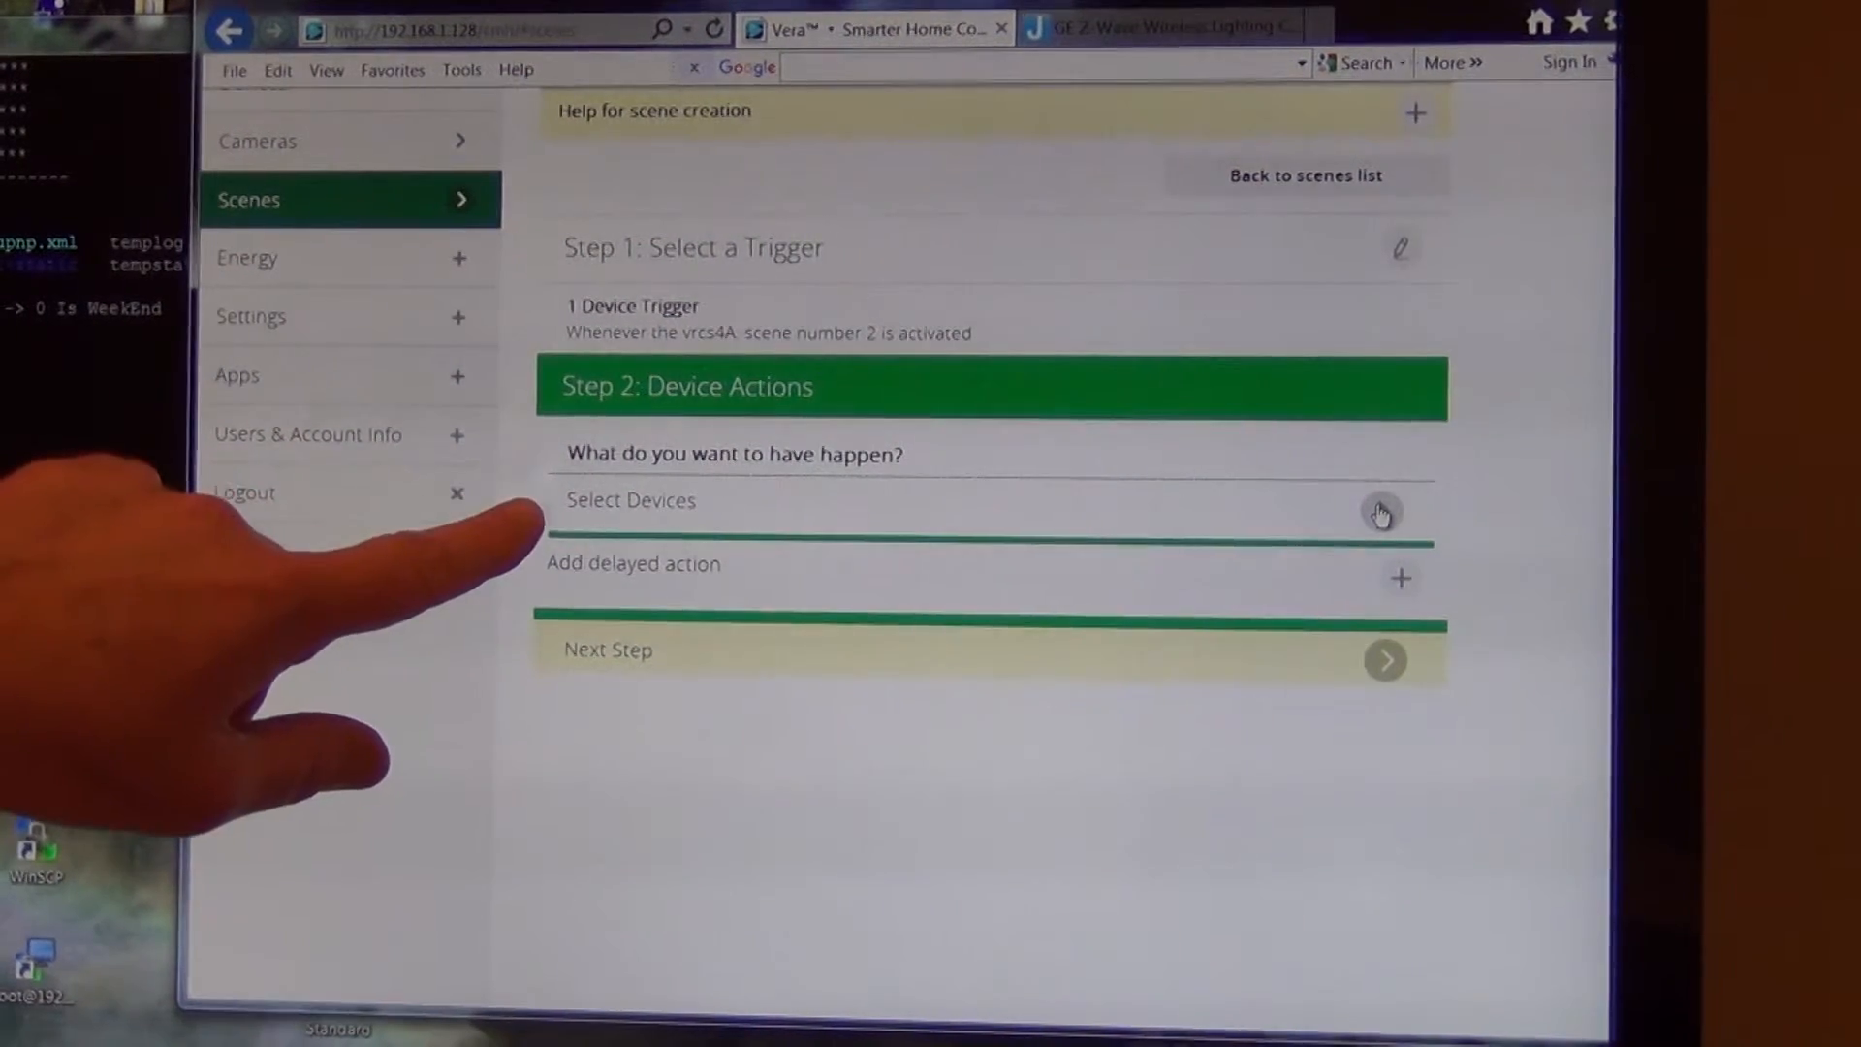
pyautogui.click(1380, 510)
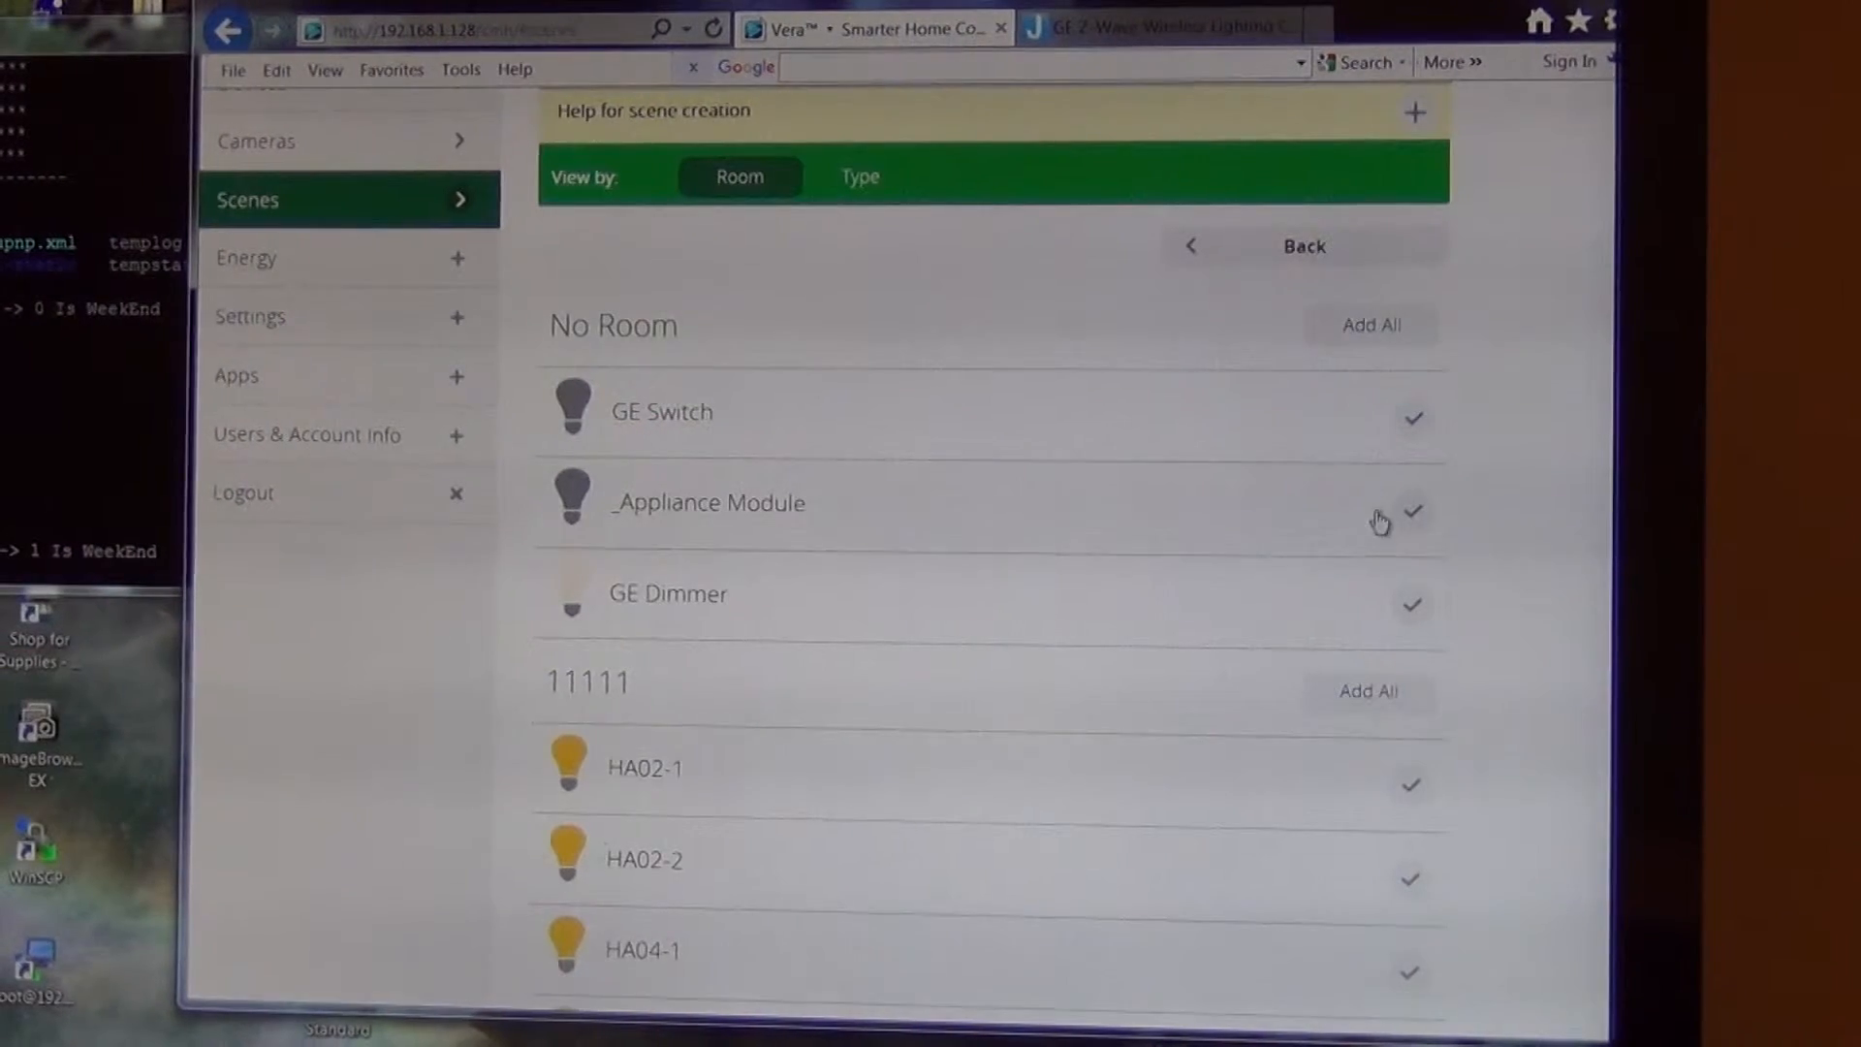
pyautogui.click(1412, 605)
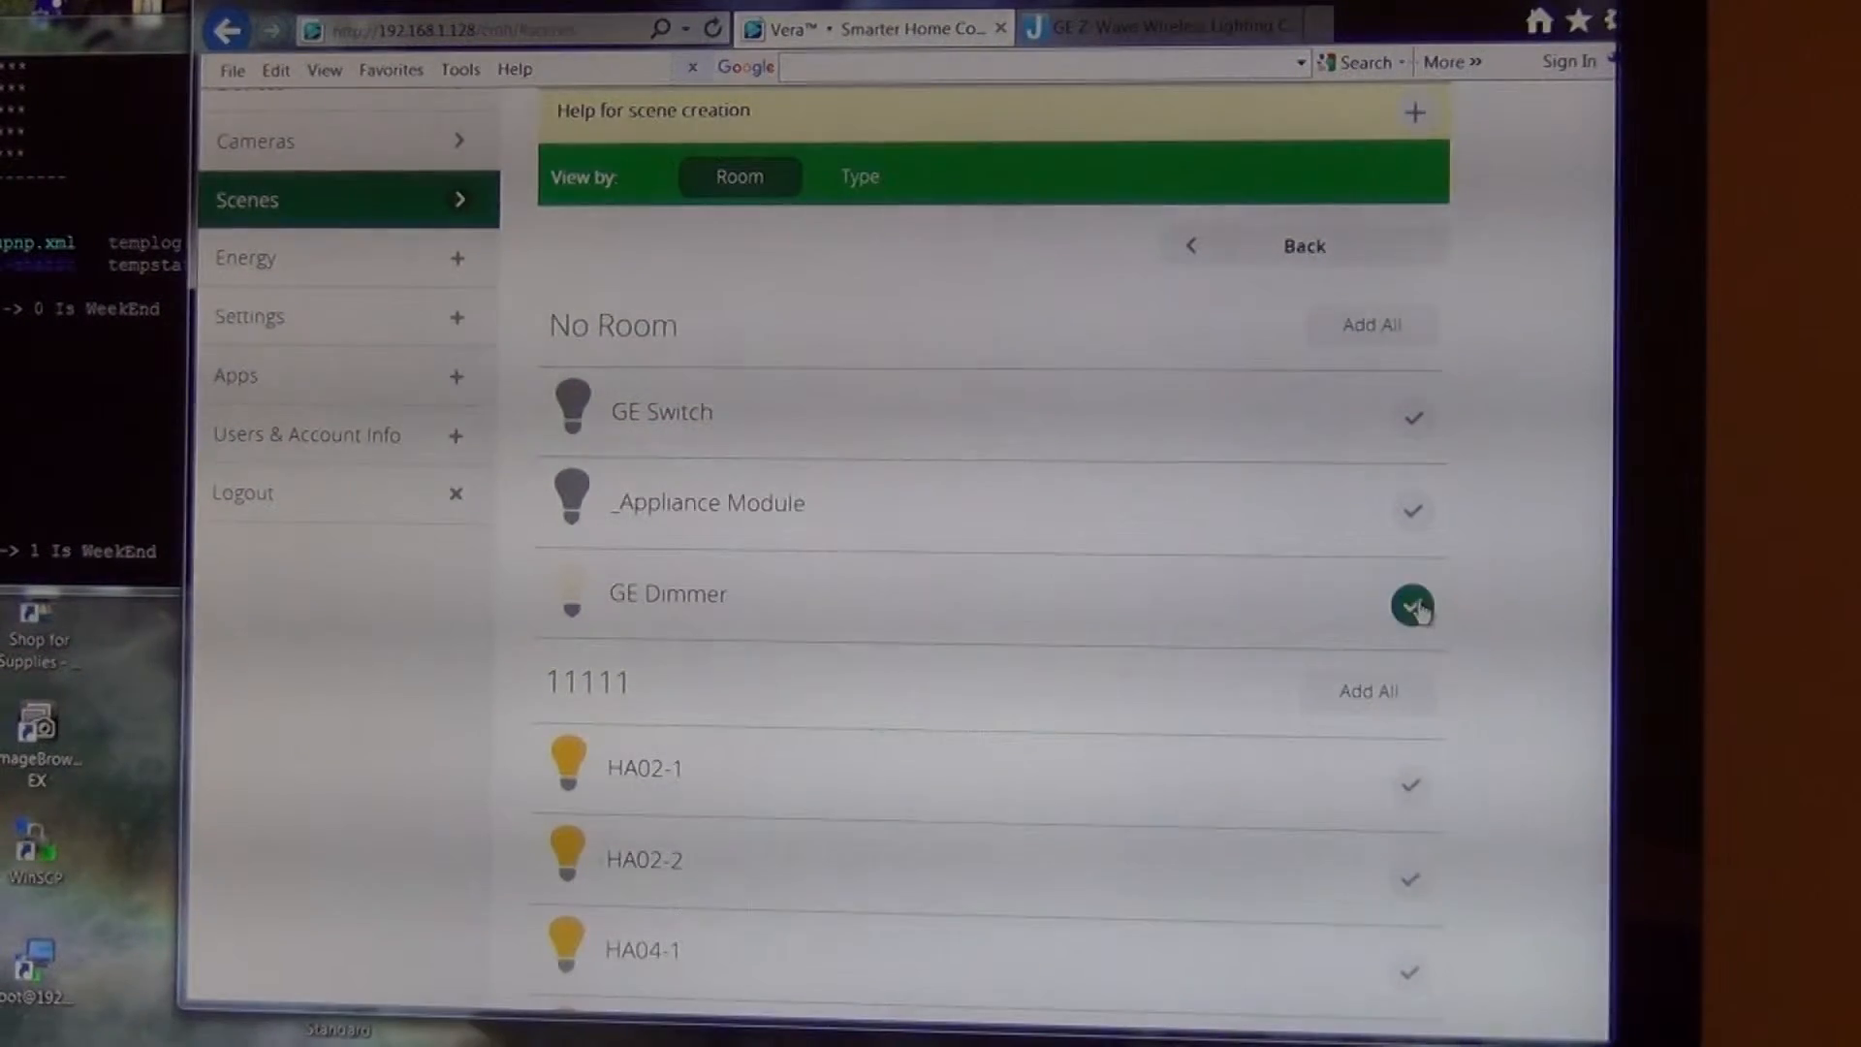
pyautogui.click(1412, 605)
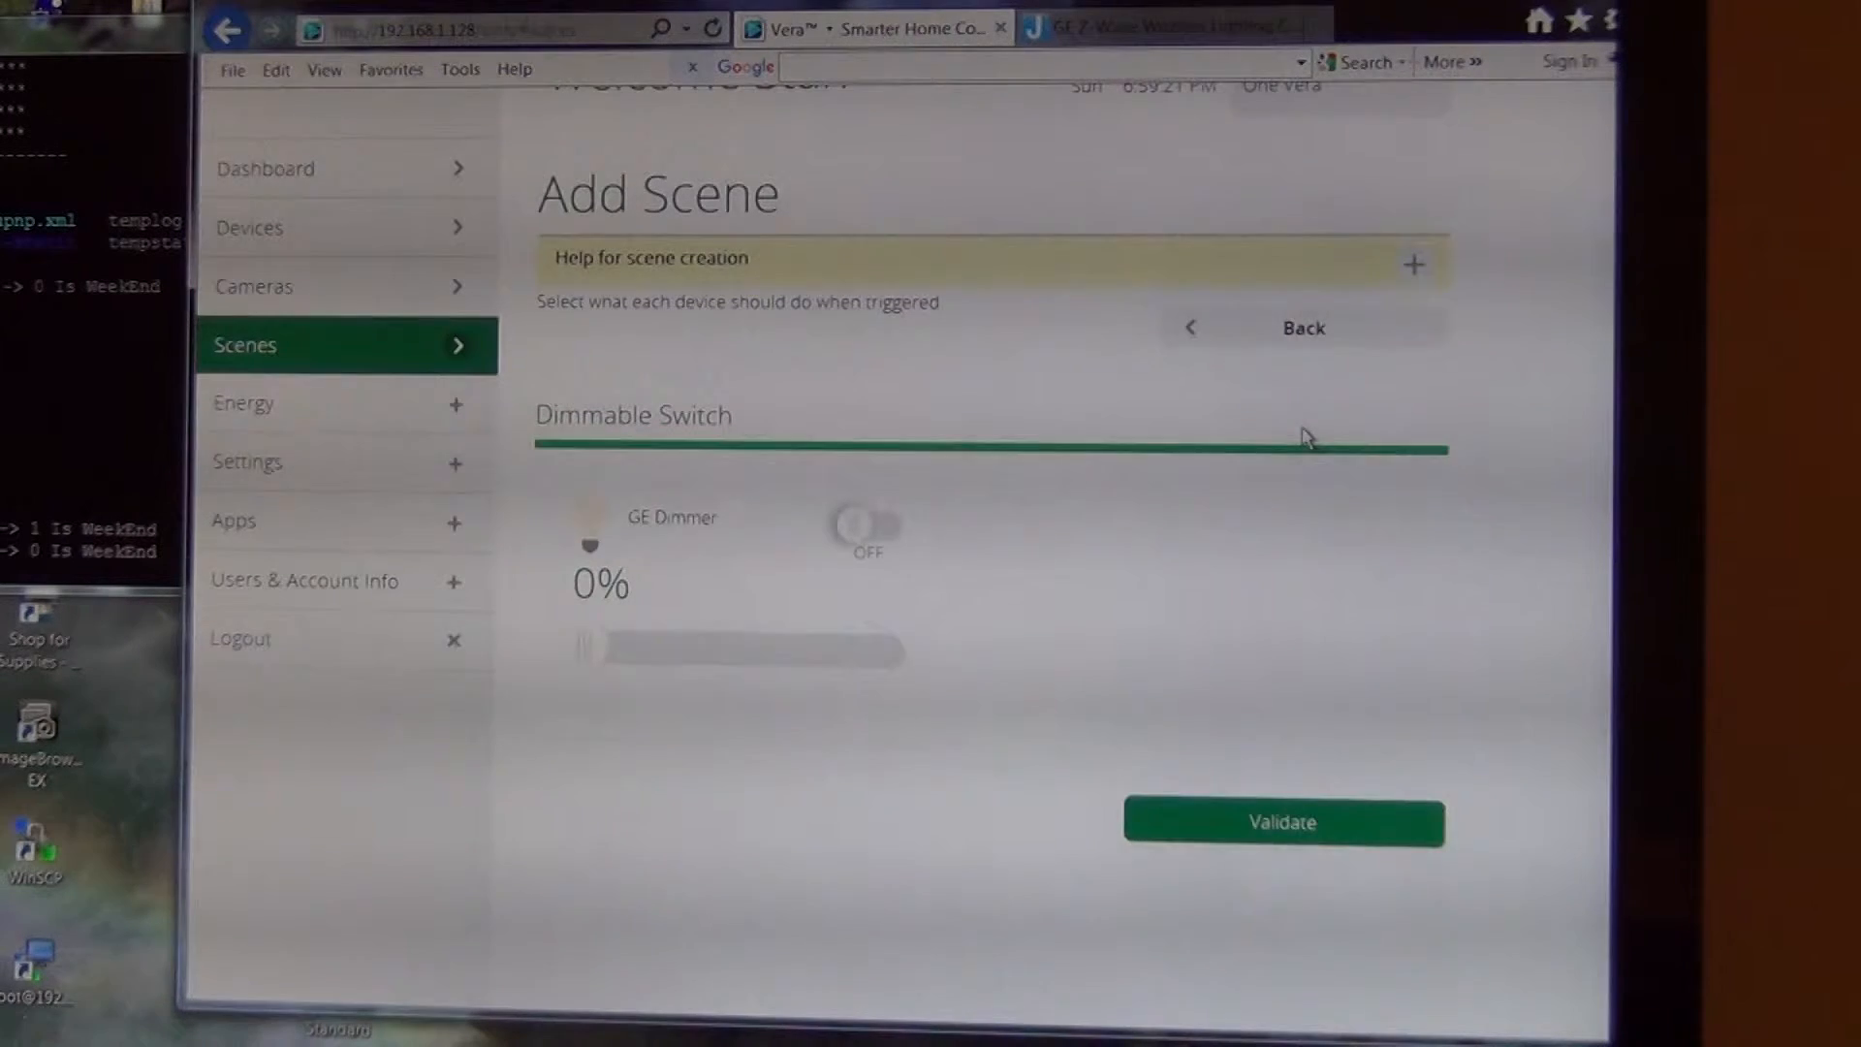
pyautogui.click(863, 525)
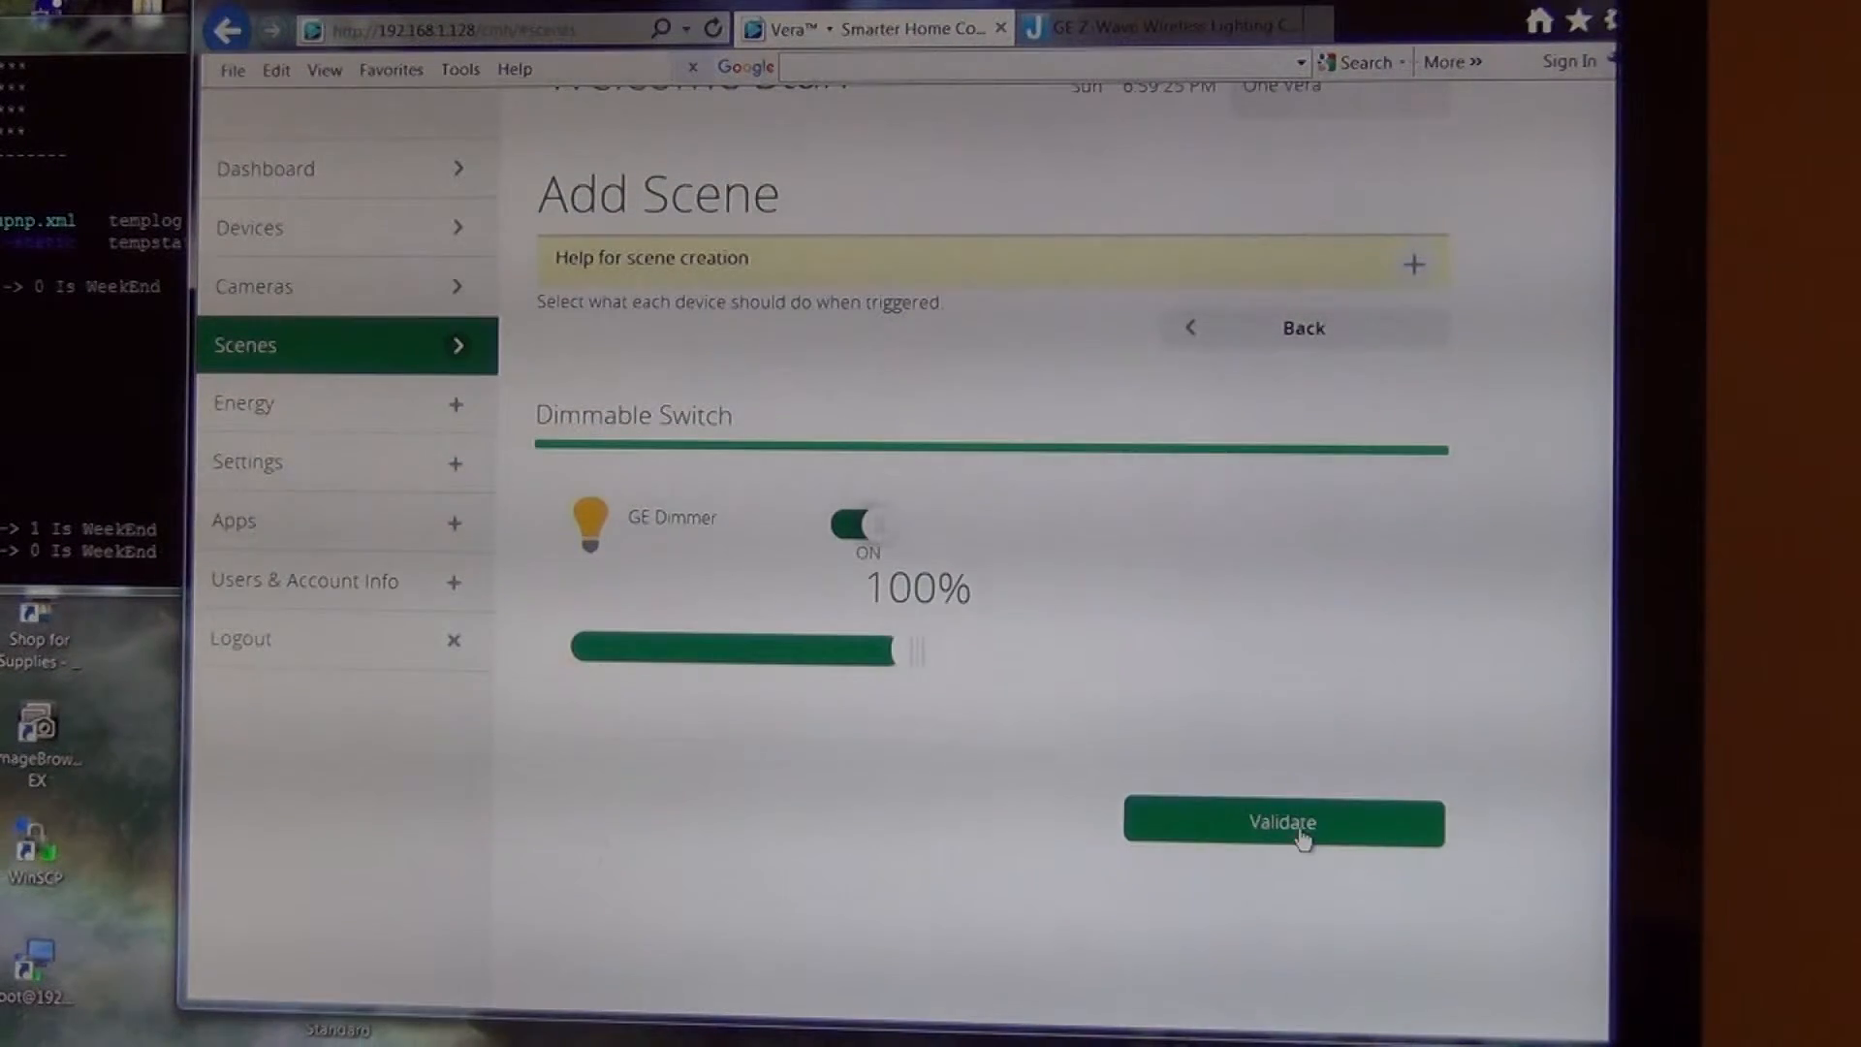
pyautogui.click(1282, 820)
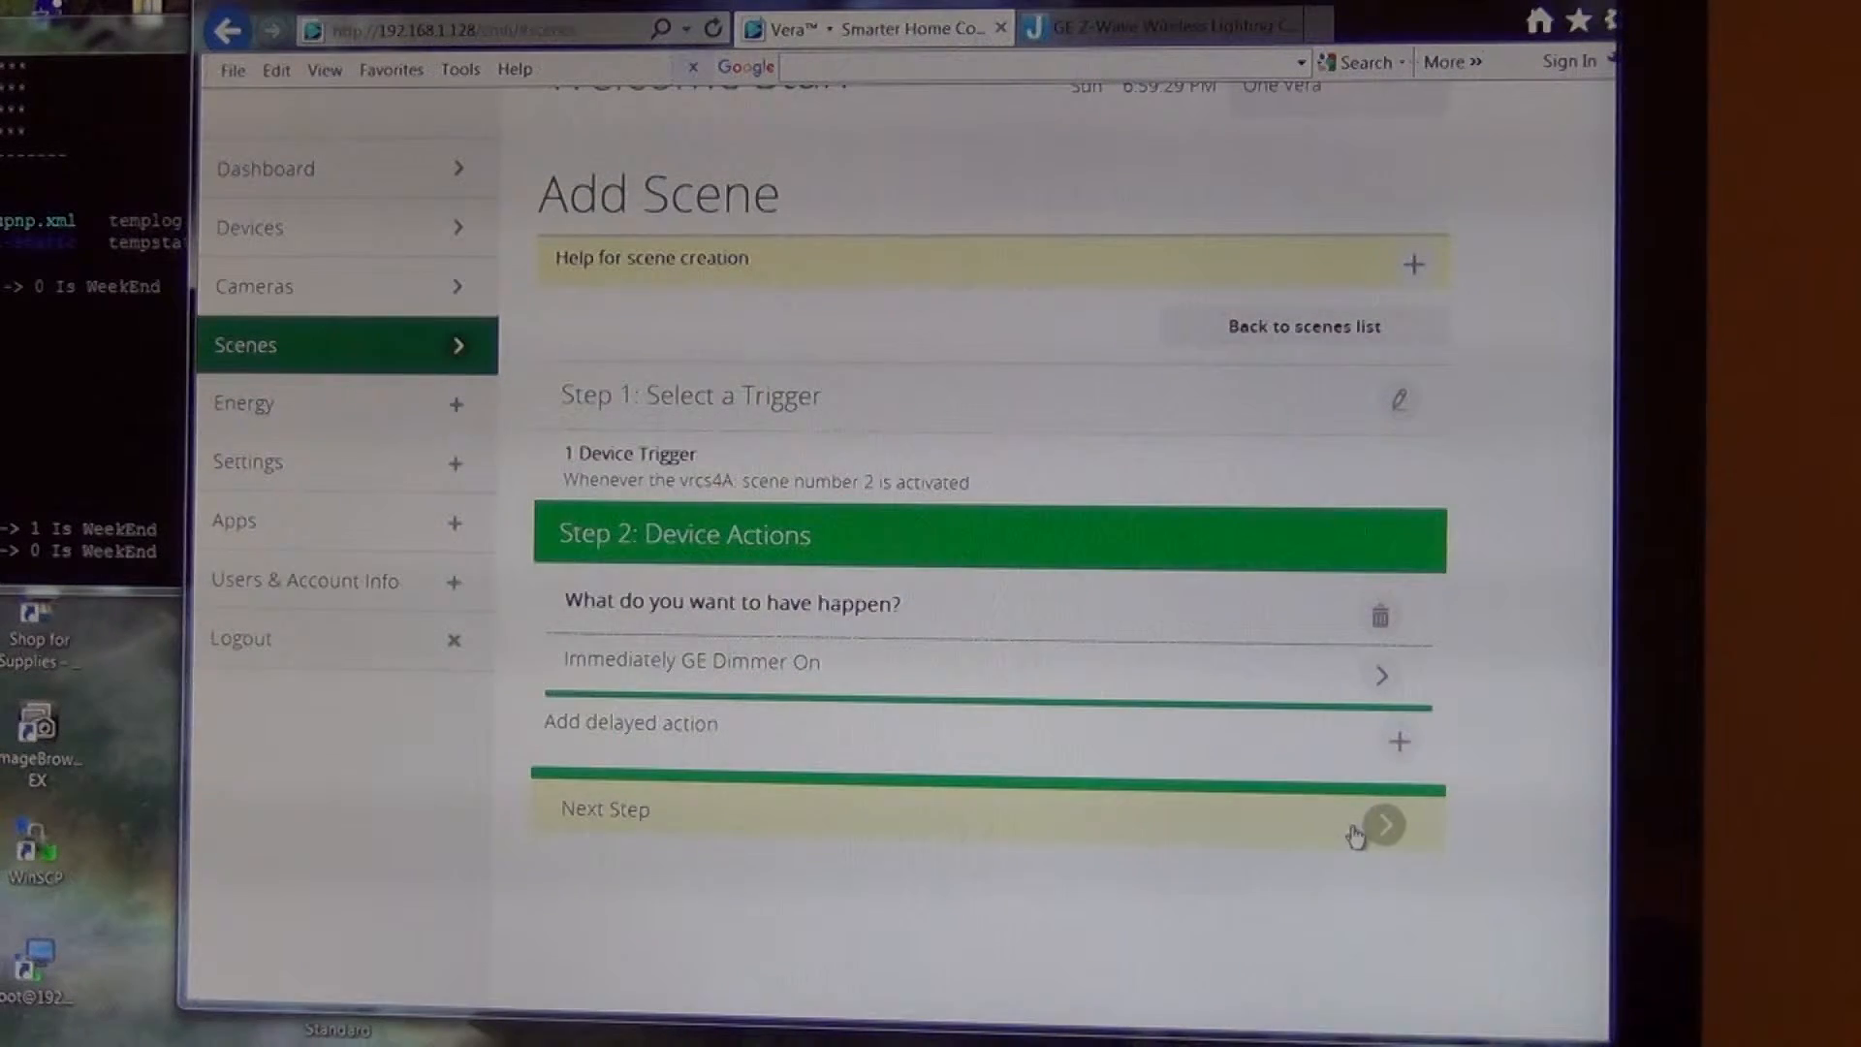
pyautogui.click(1380, 823)
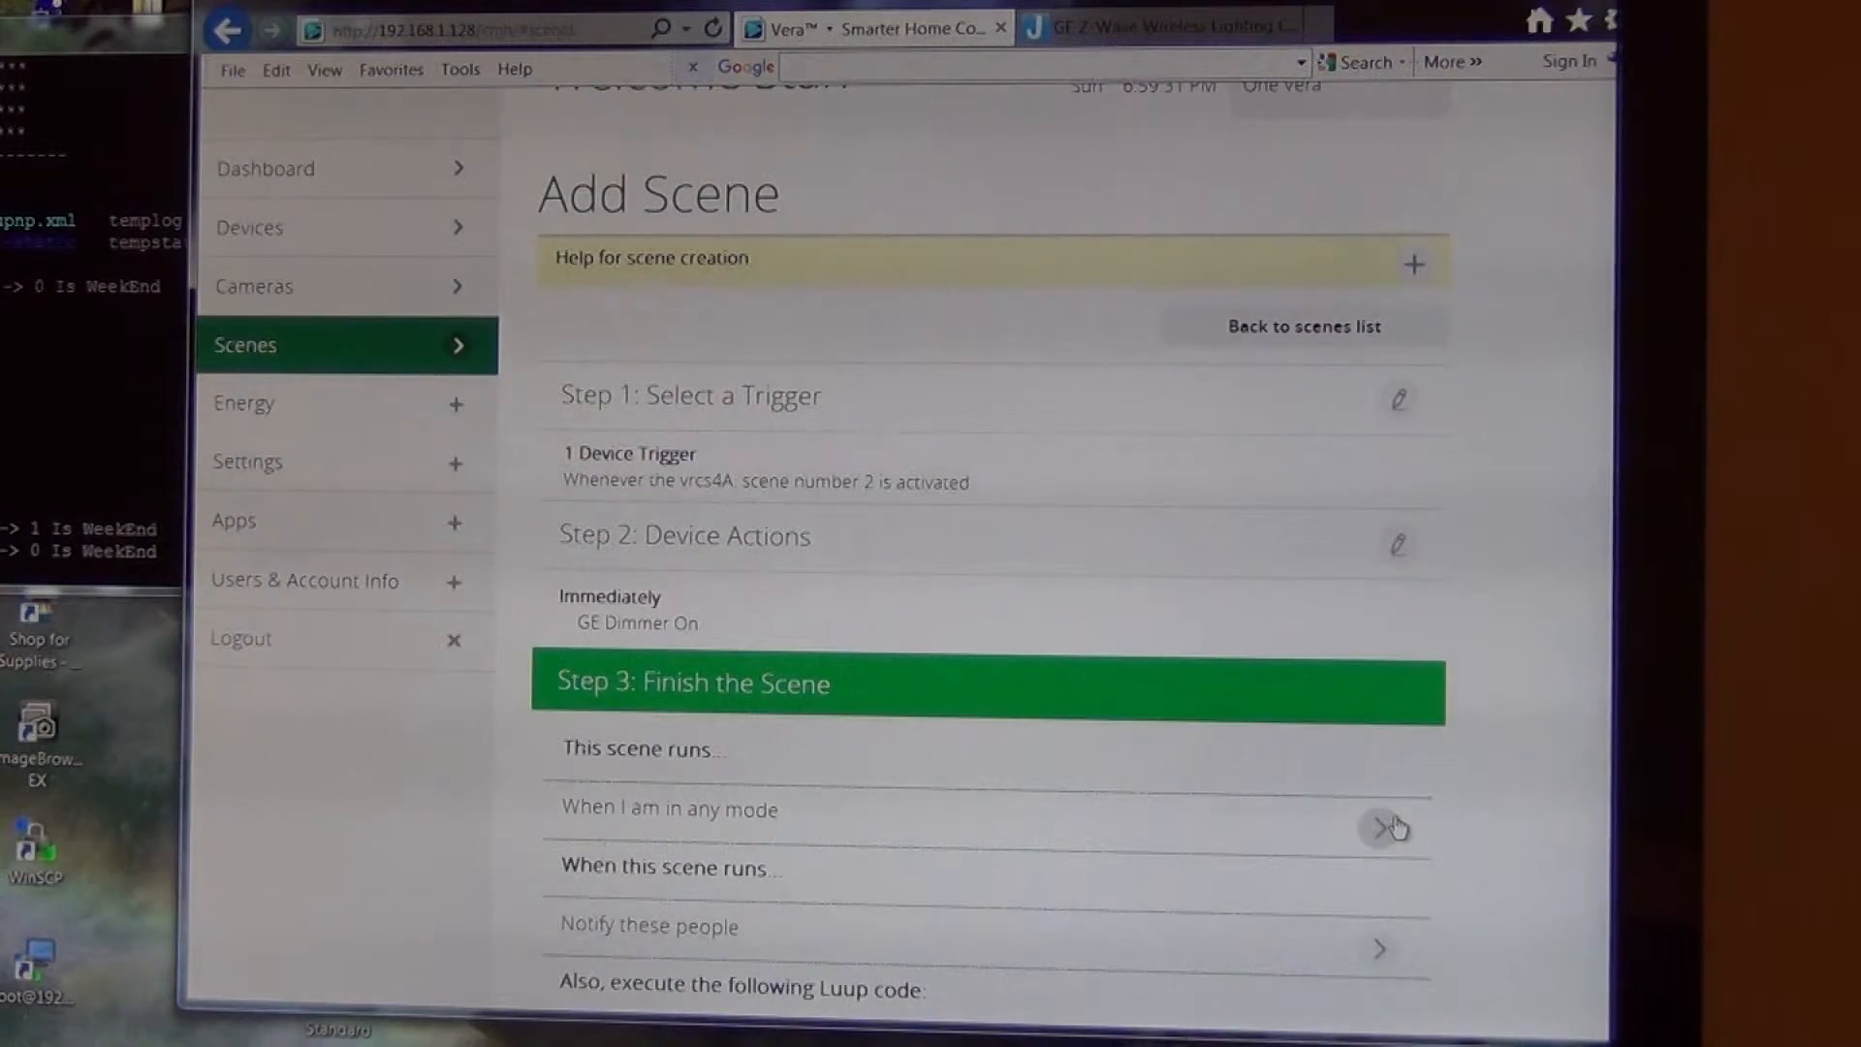
# Step: Rename 'Untitled Scene' to 'GE Dimmer On' and finish saving the scene
pyautogui.scroll(-3)
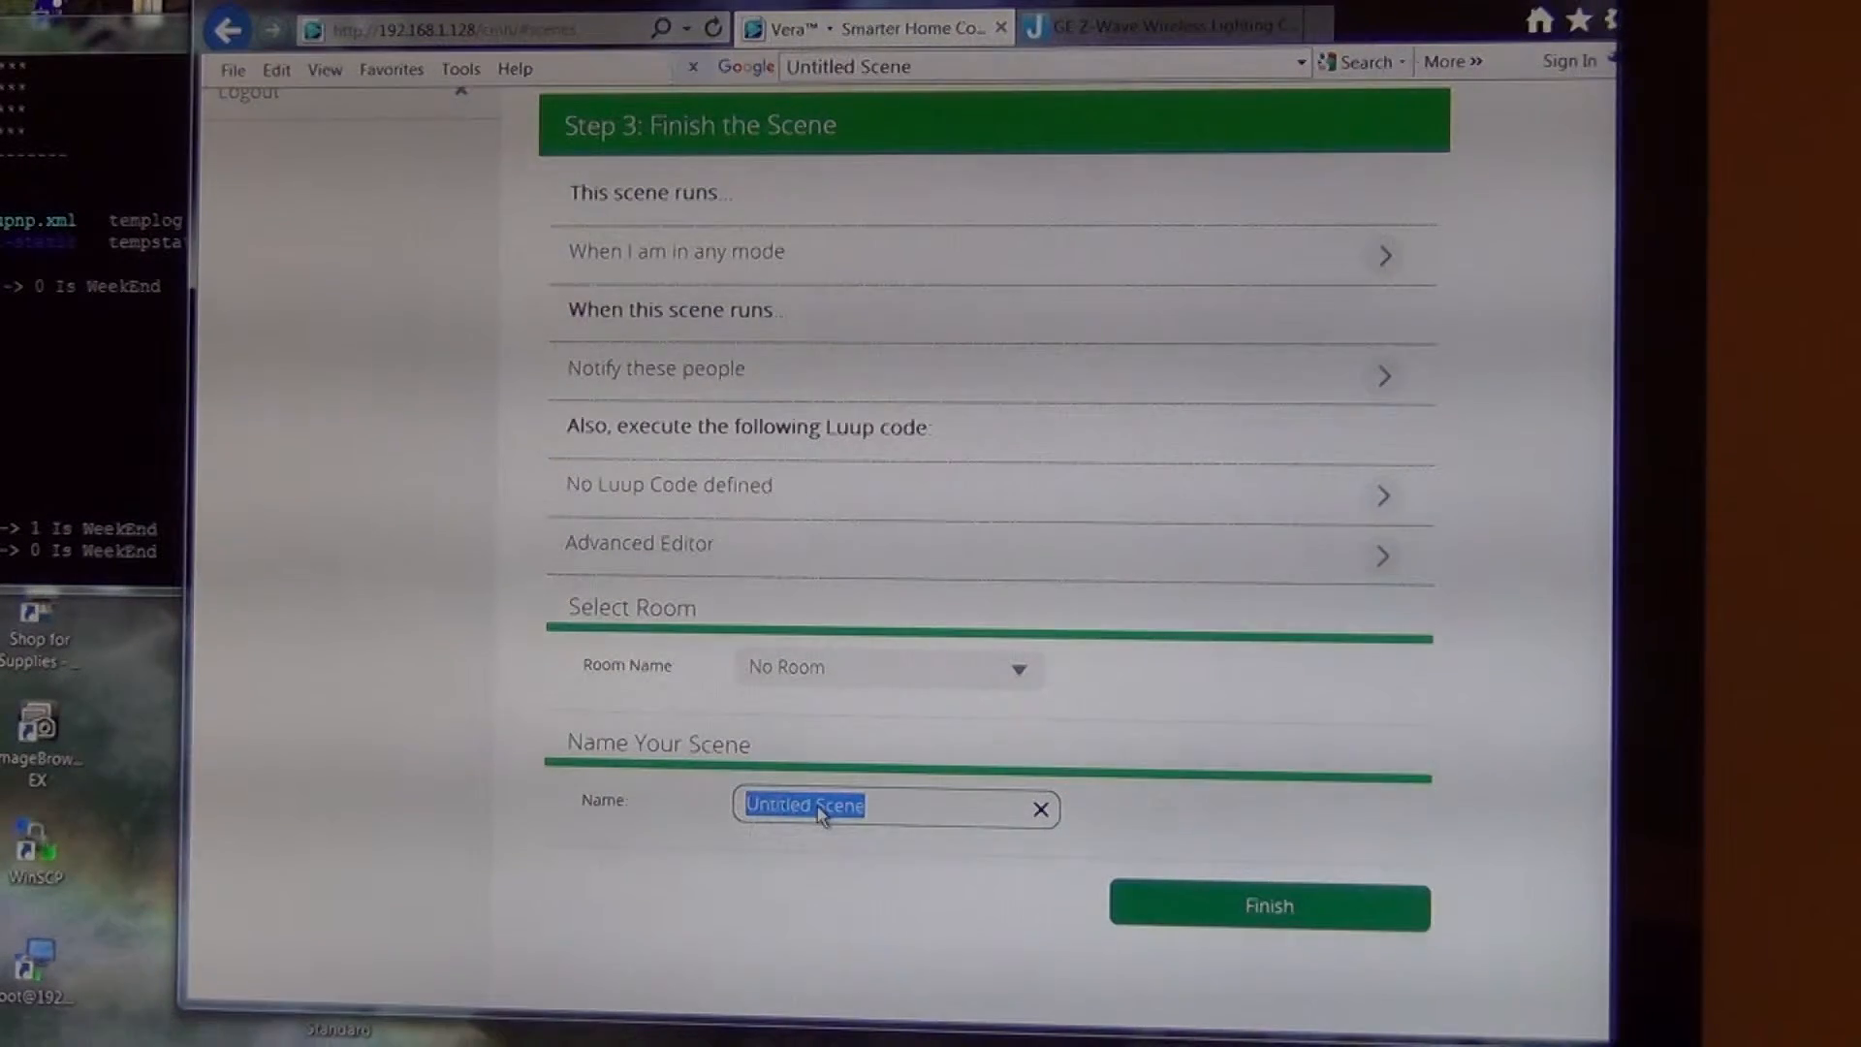
pyautogui.write('GE D')
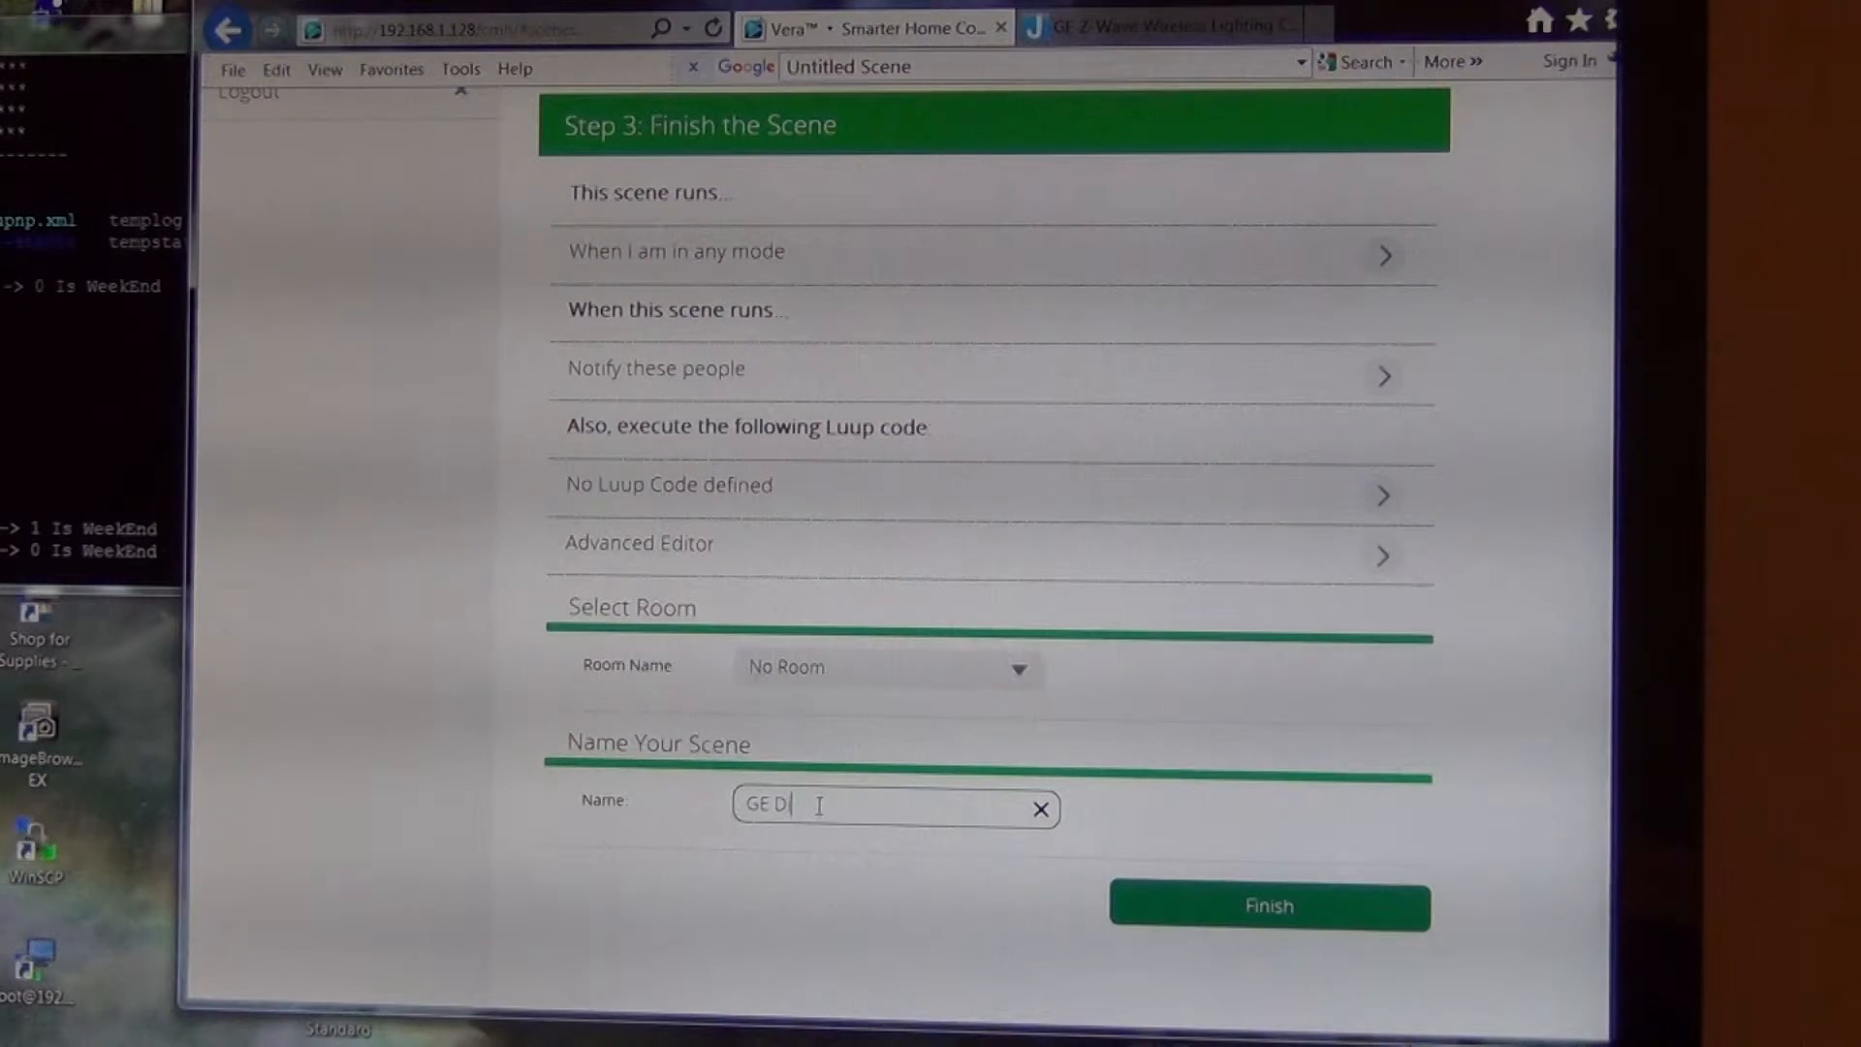
pyautogui.write('immer O')
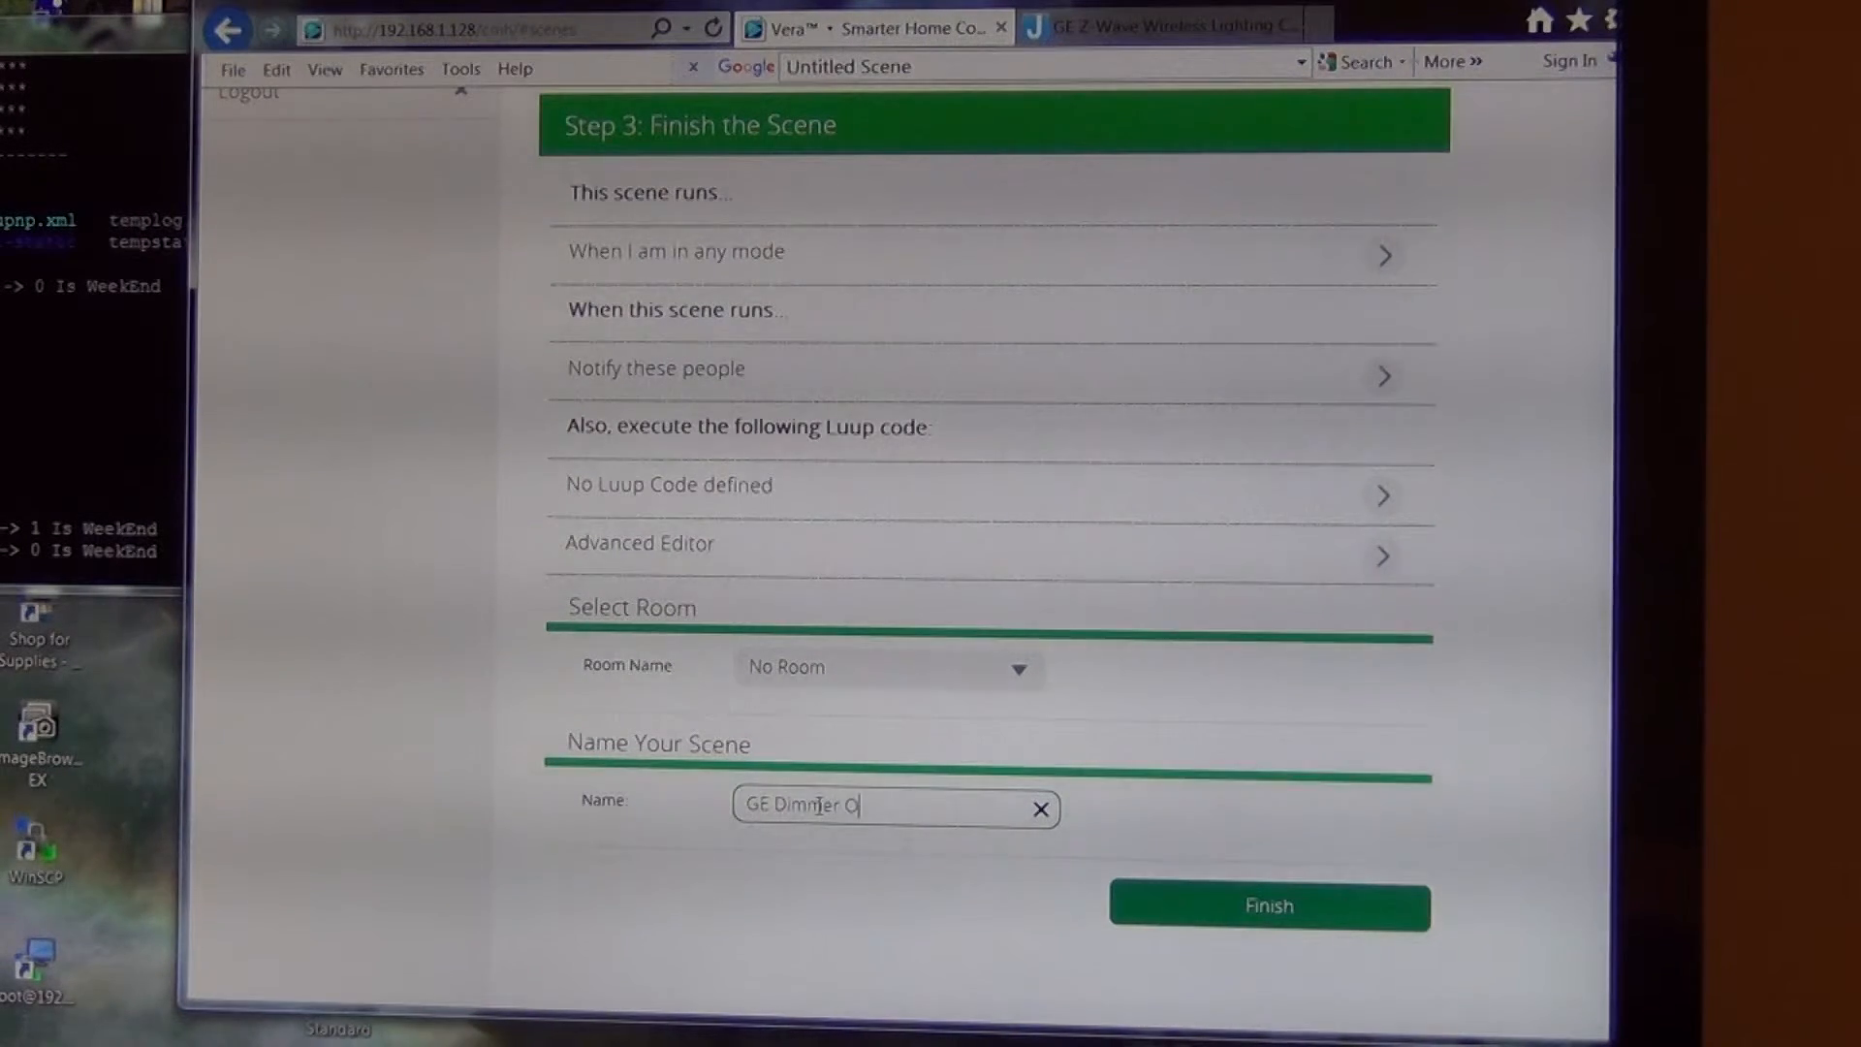
pyautogui.write('n')
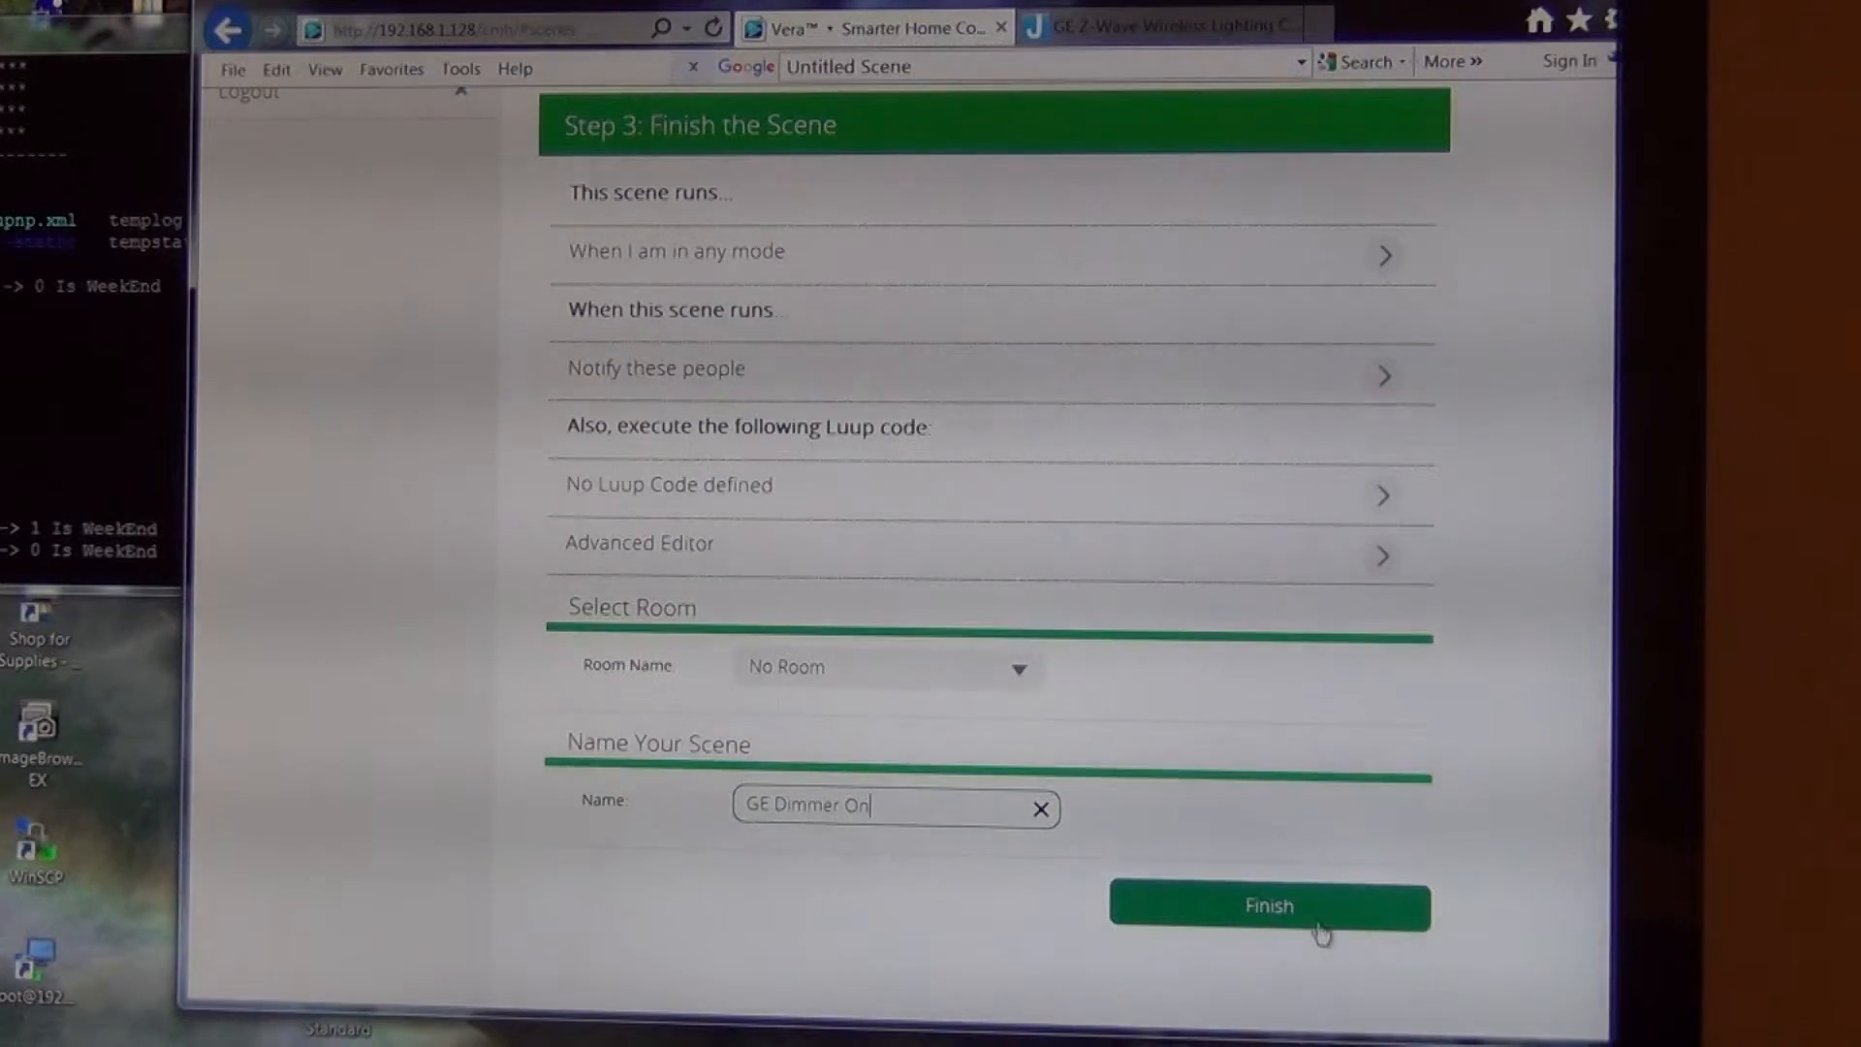
pyautogui.click(1268, 905)
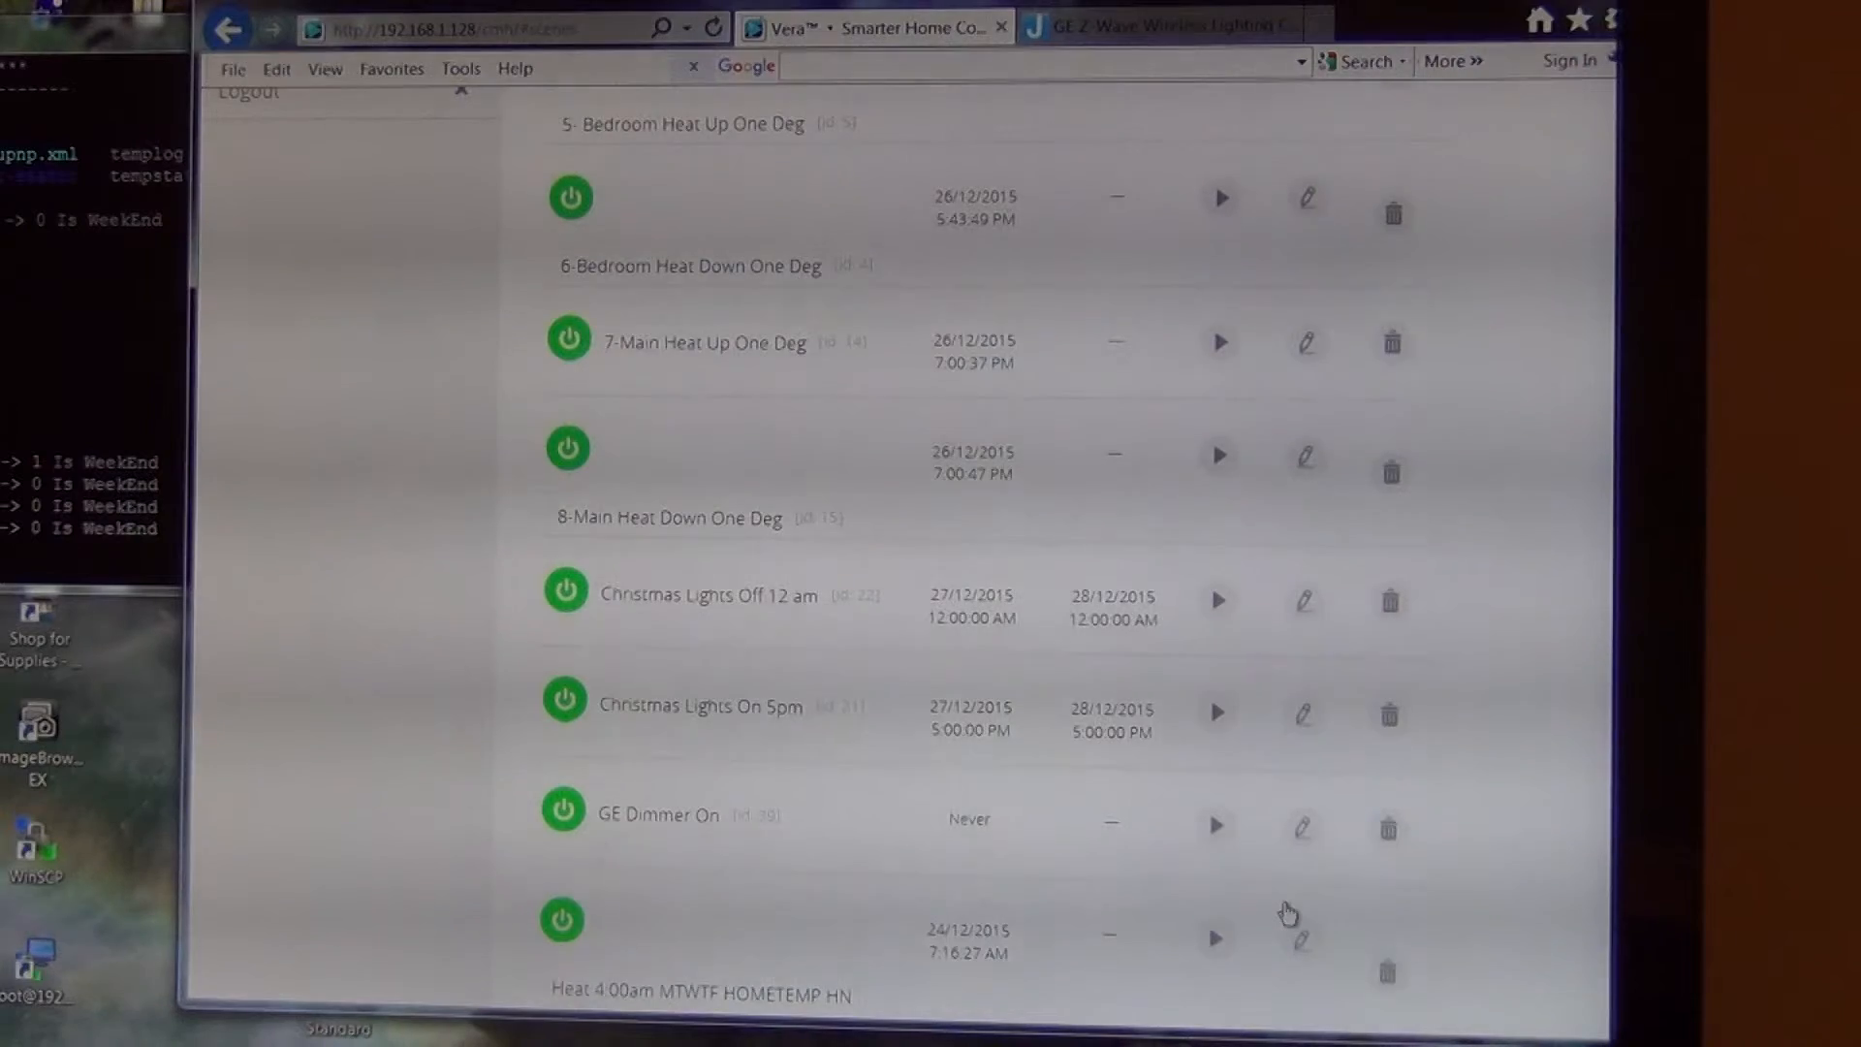
pyautogui.moveTo(1523, 767)
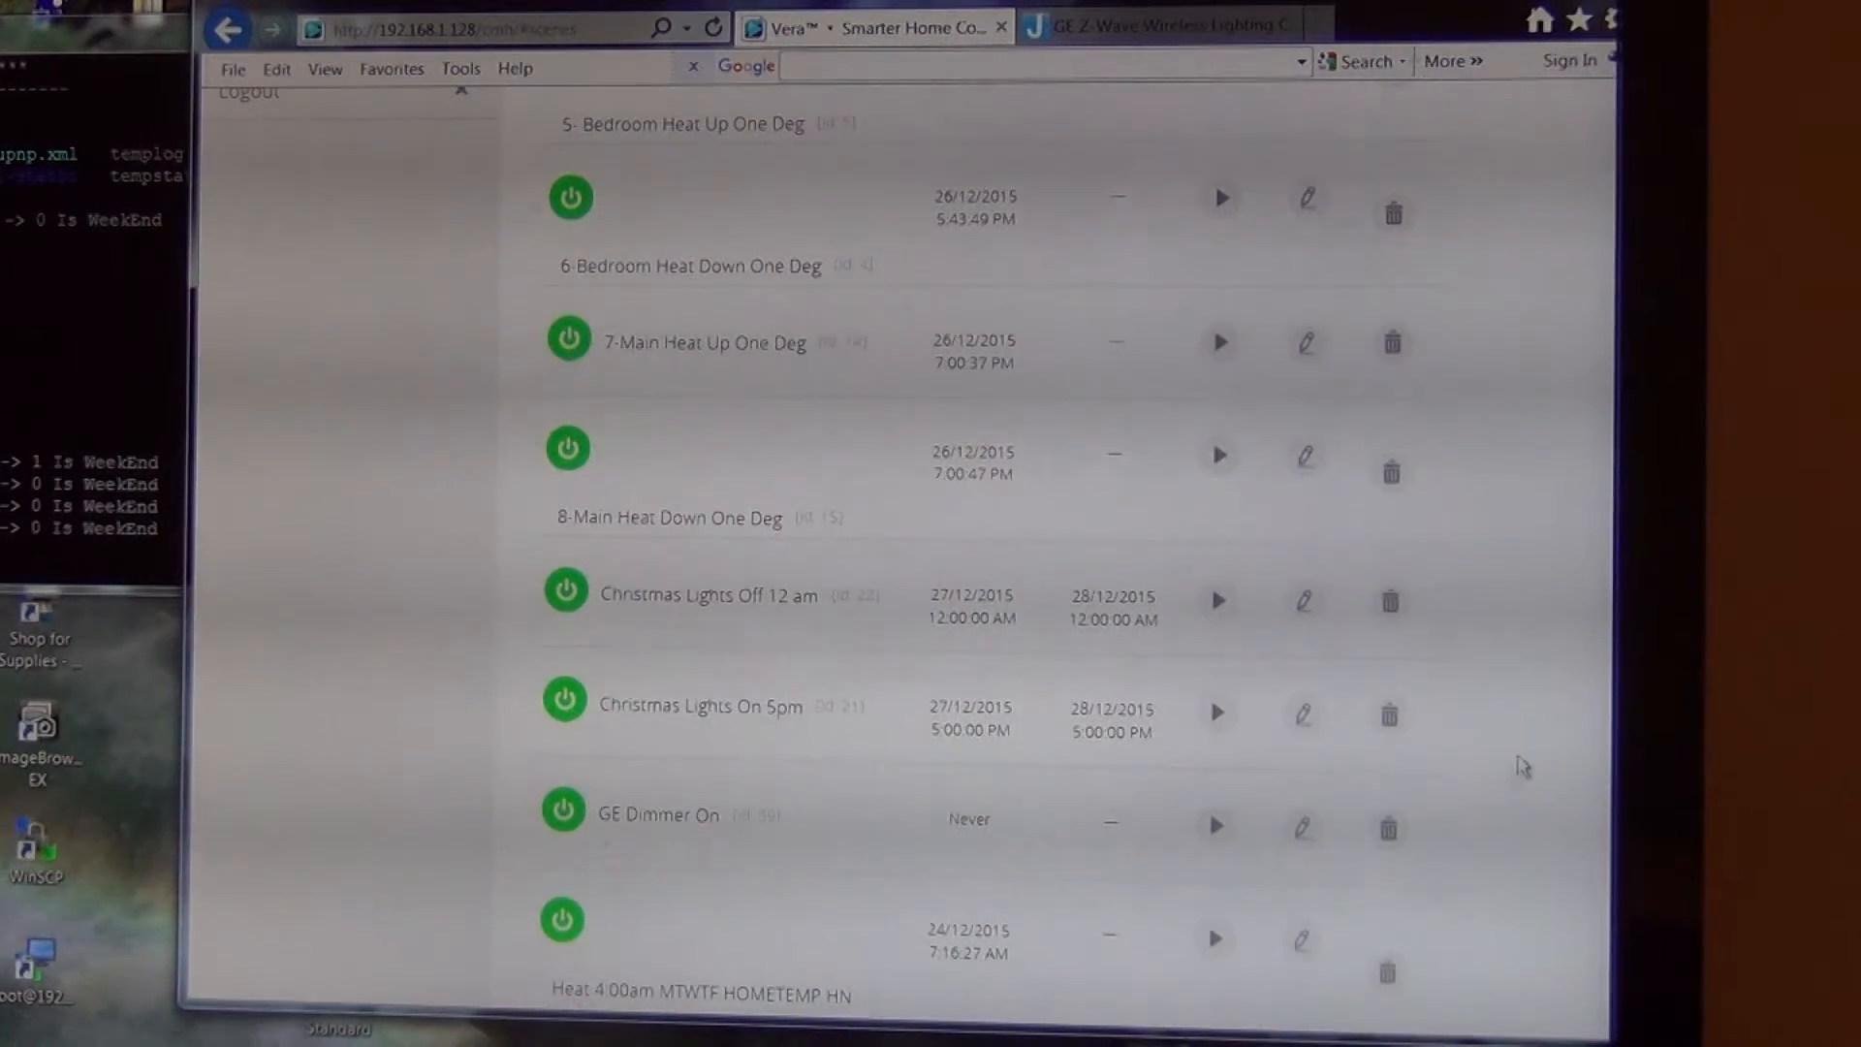
# Step: Scroll up to check that GE Dimmer On appears in the Scenes list
pyautogui.scroll(3)
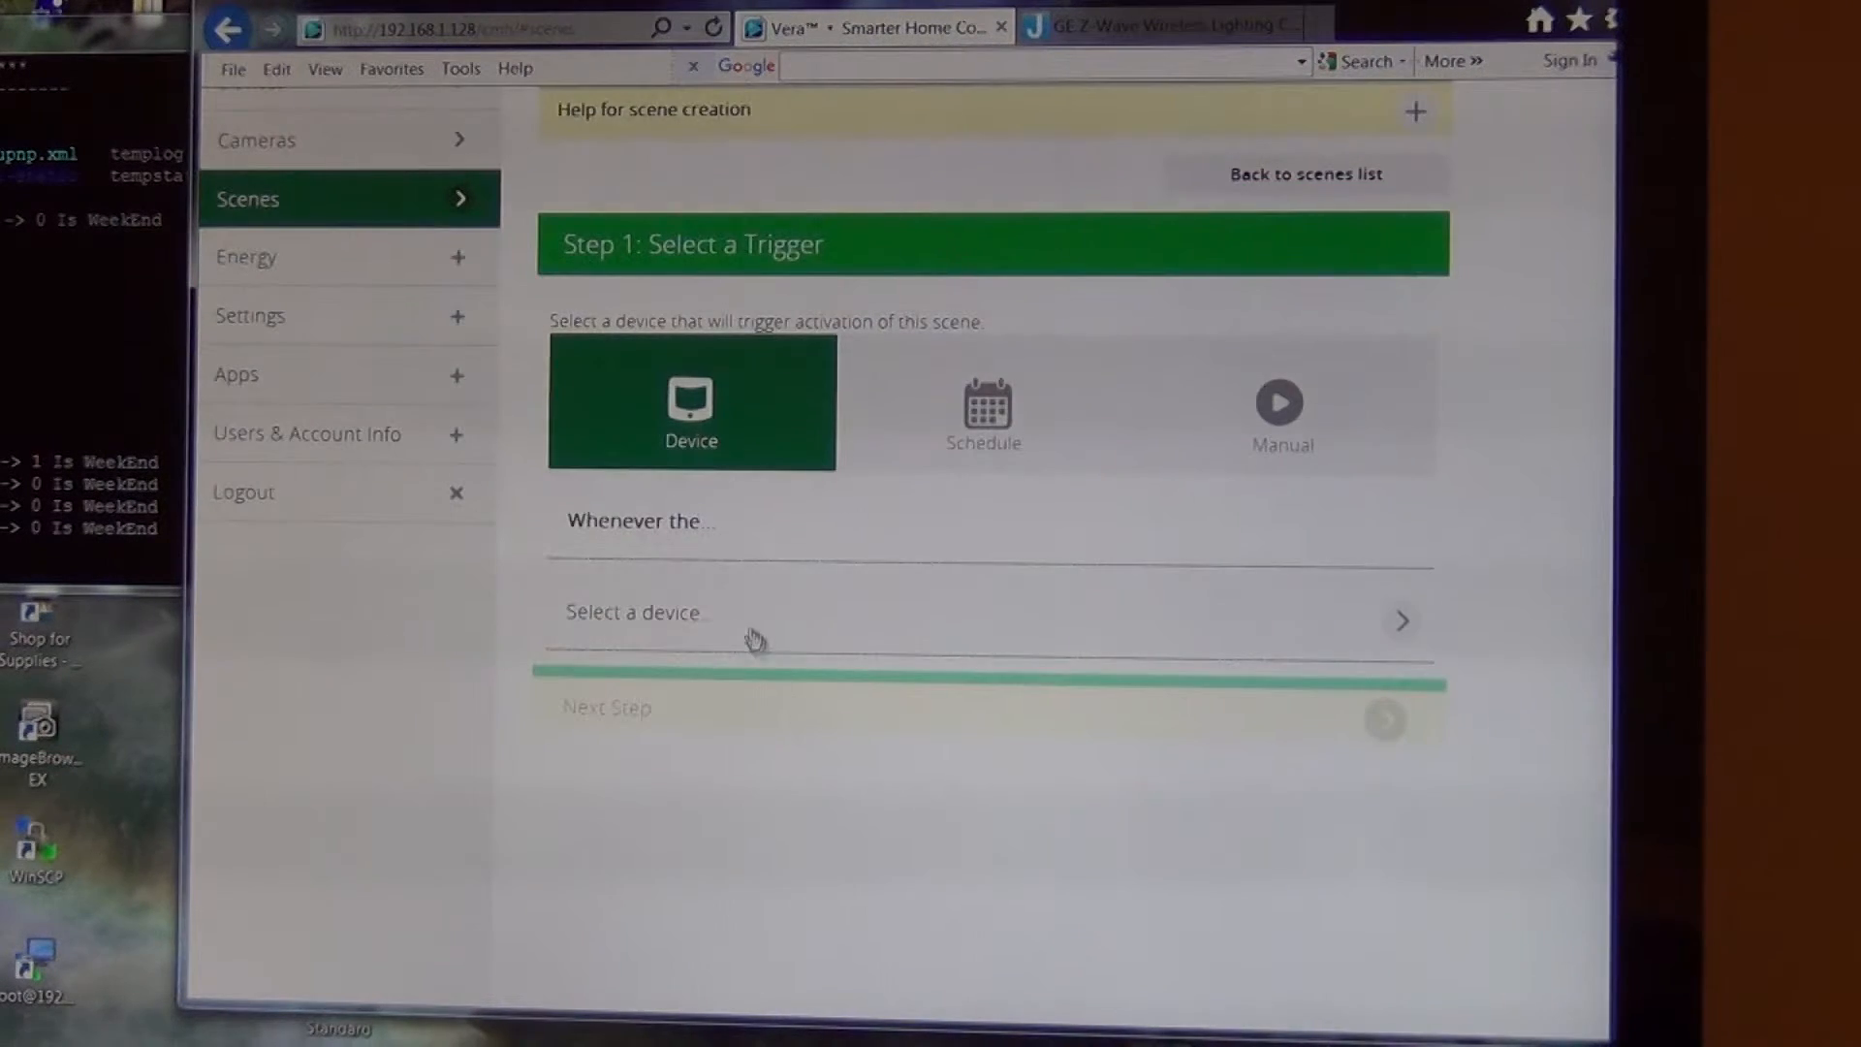
# Step: Set the trigger to vrcs4A 'A scene is de-activated' with scene number 2
pyautogui.click(760, 617)
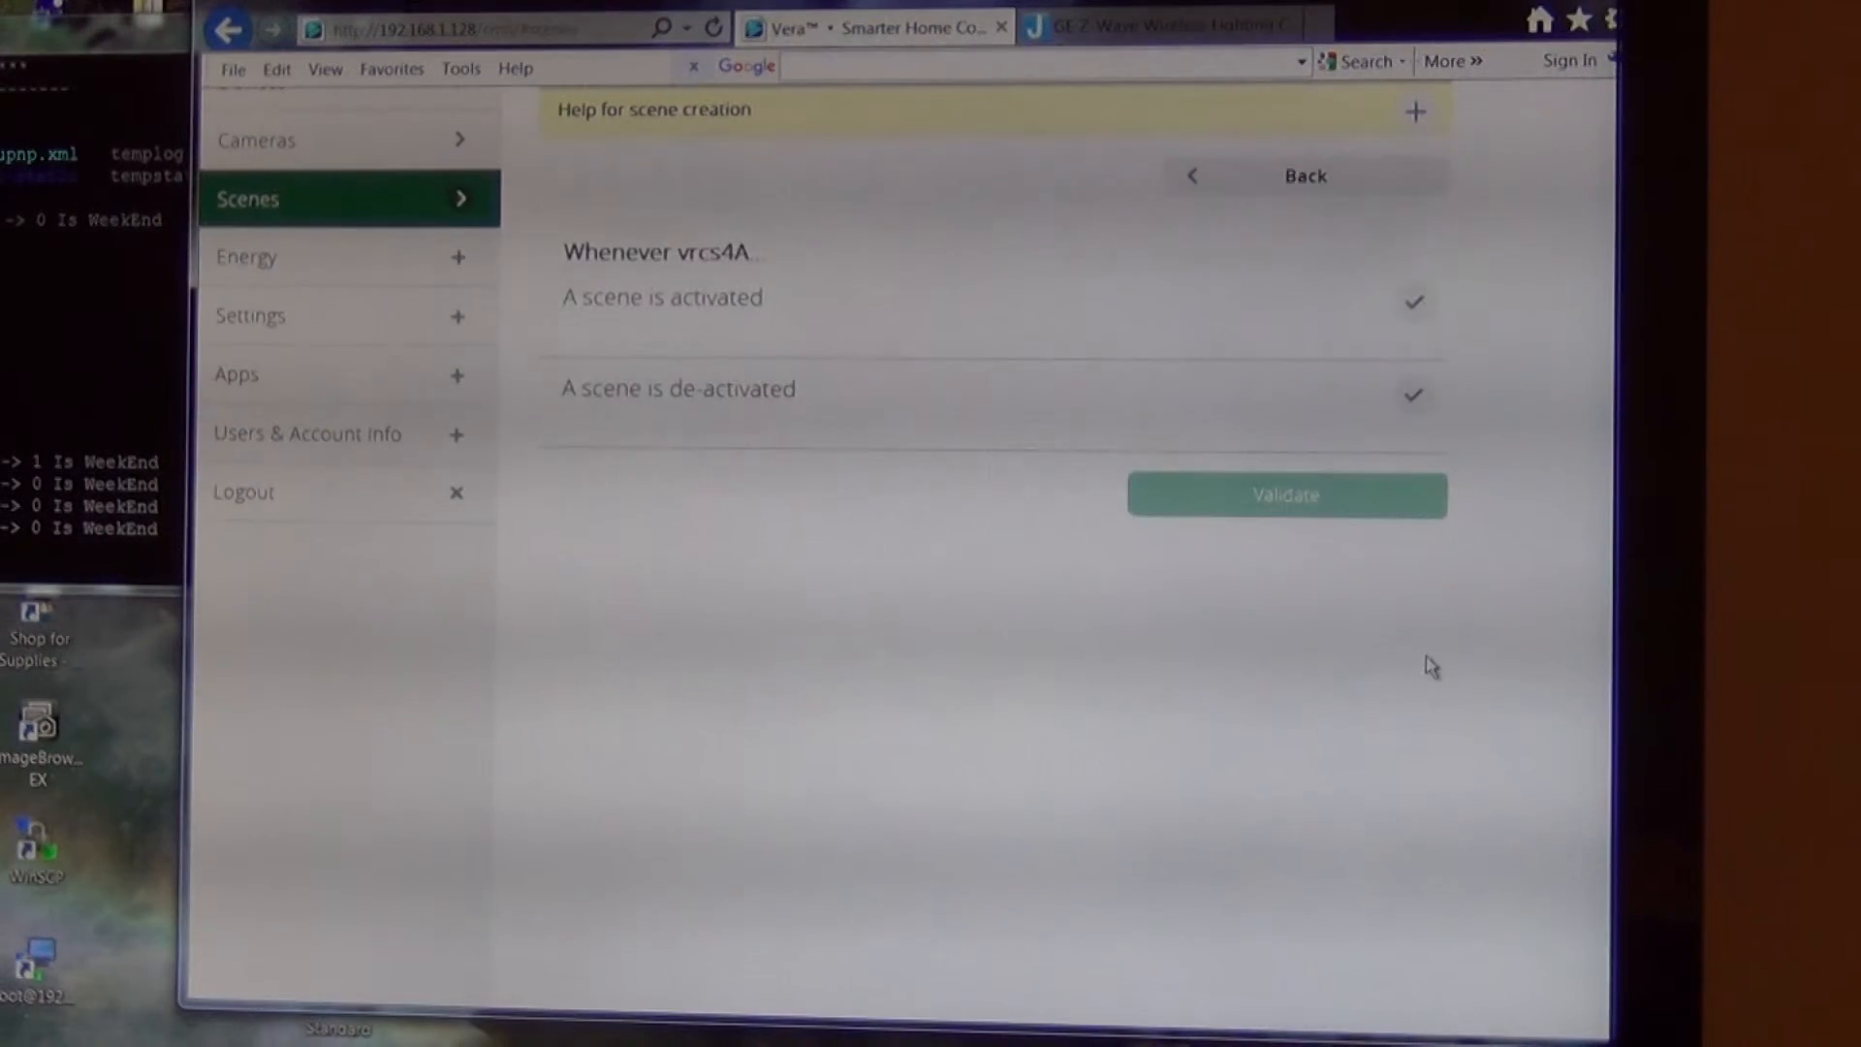
pyautogui.click(1413, 396)
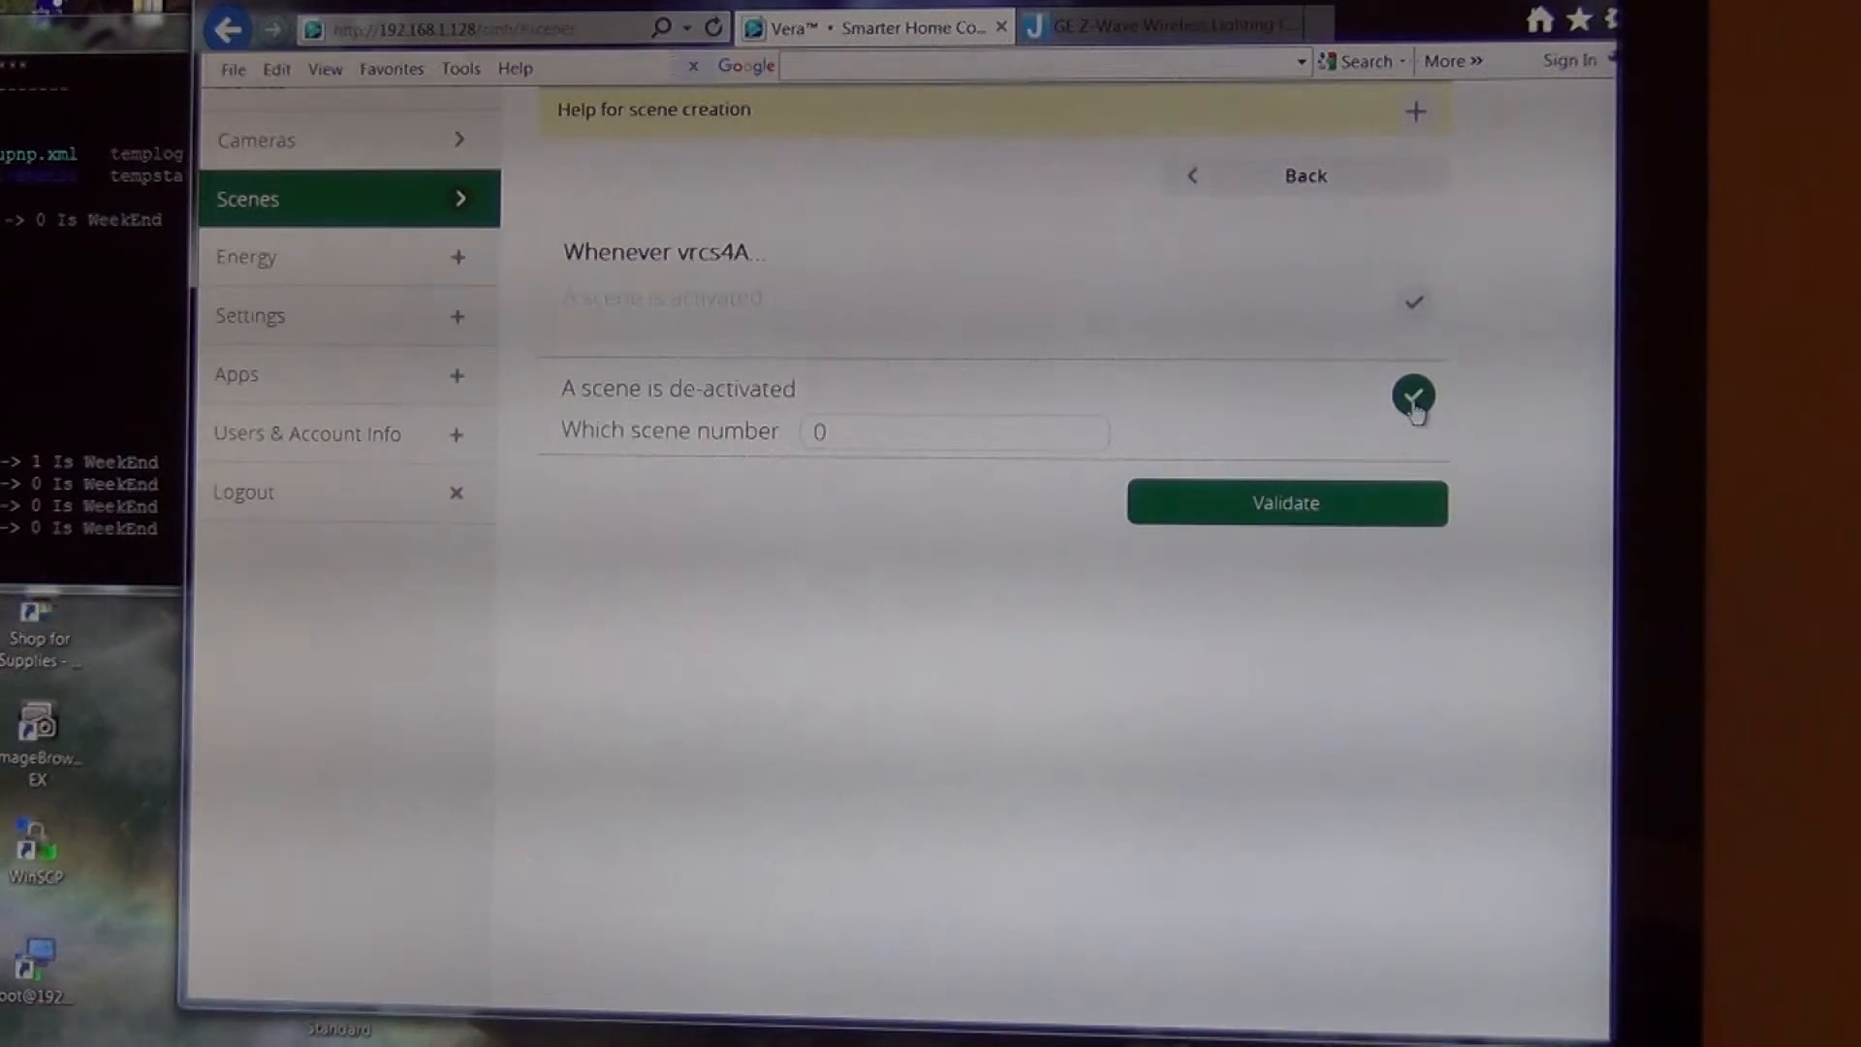
pyautogui.click(950, 430)
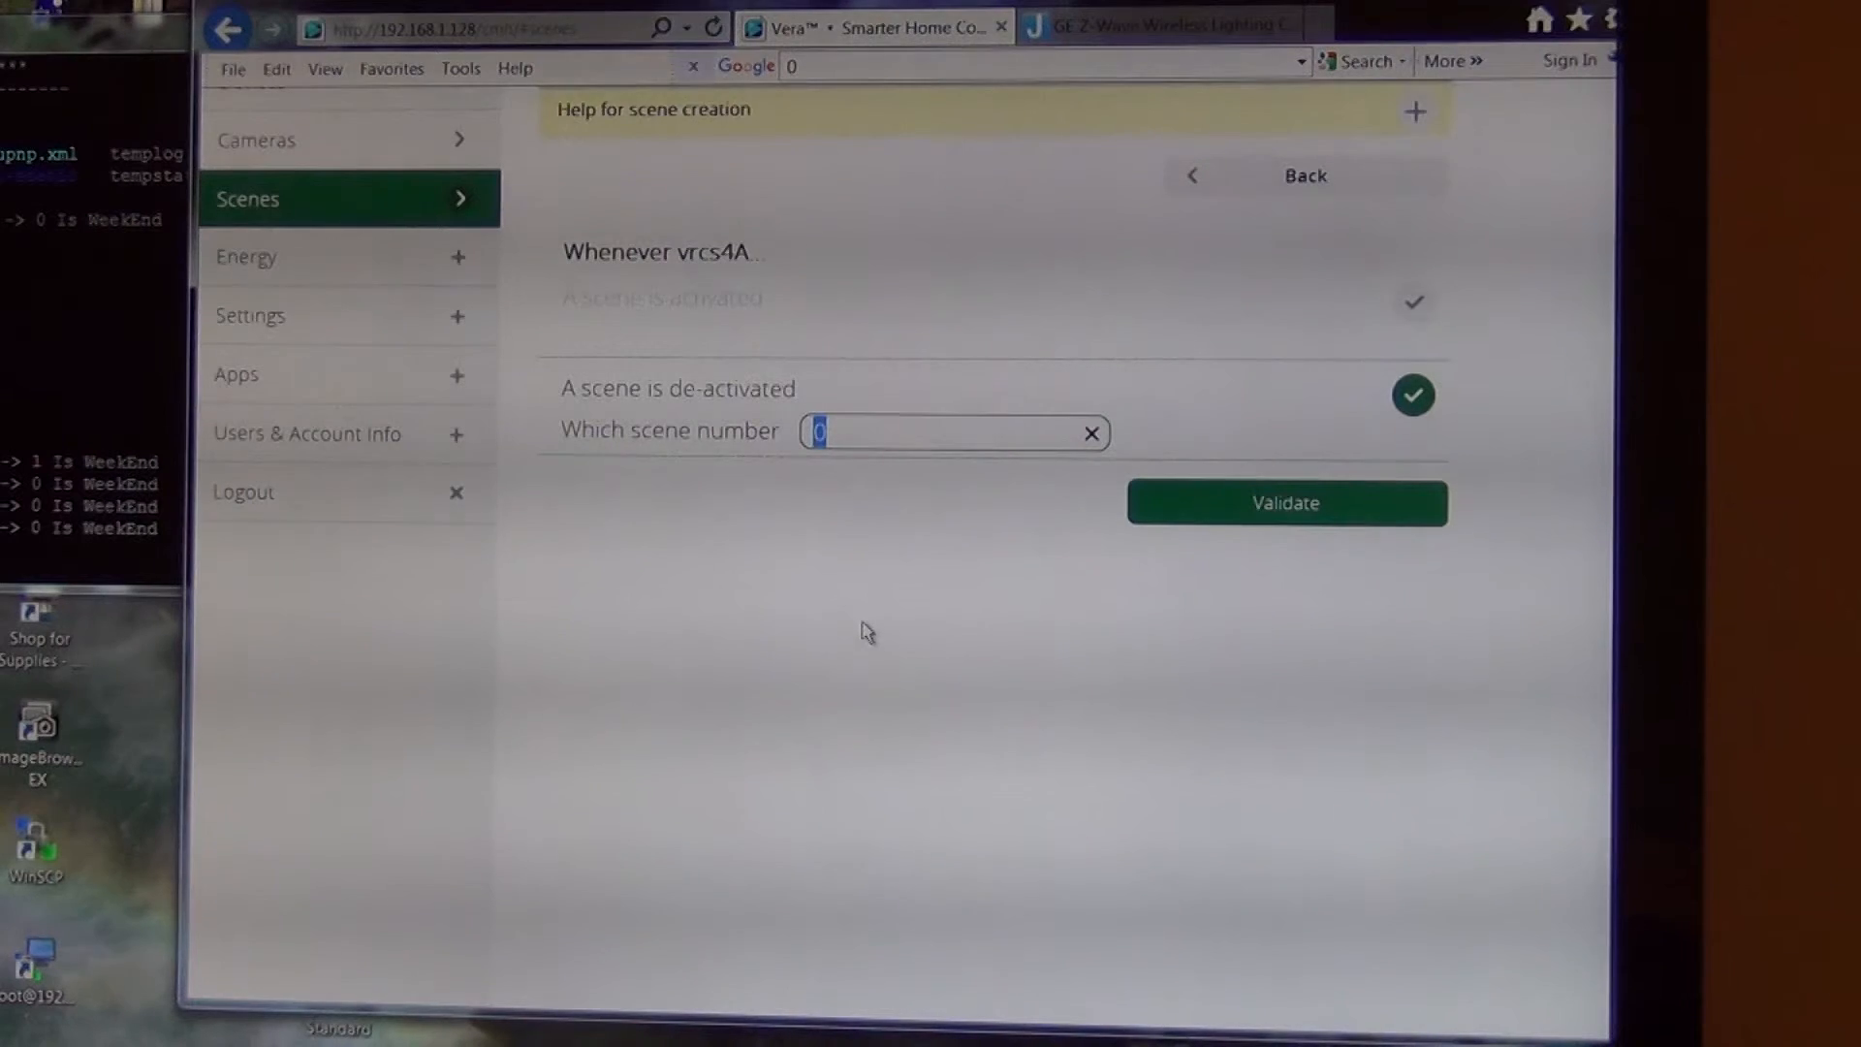
pyautogui.write('2')
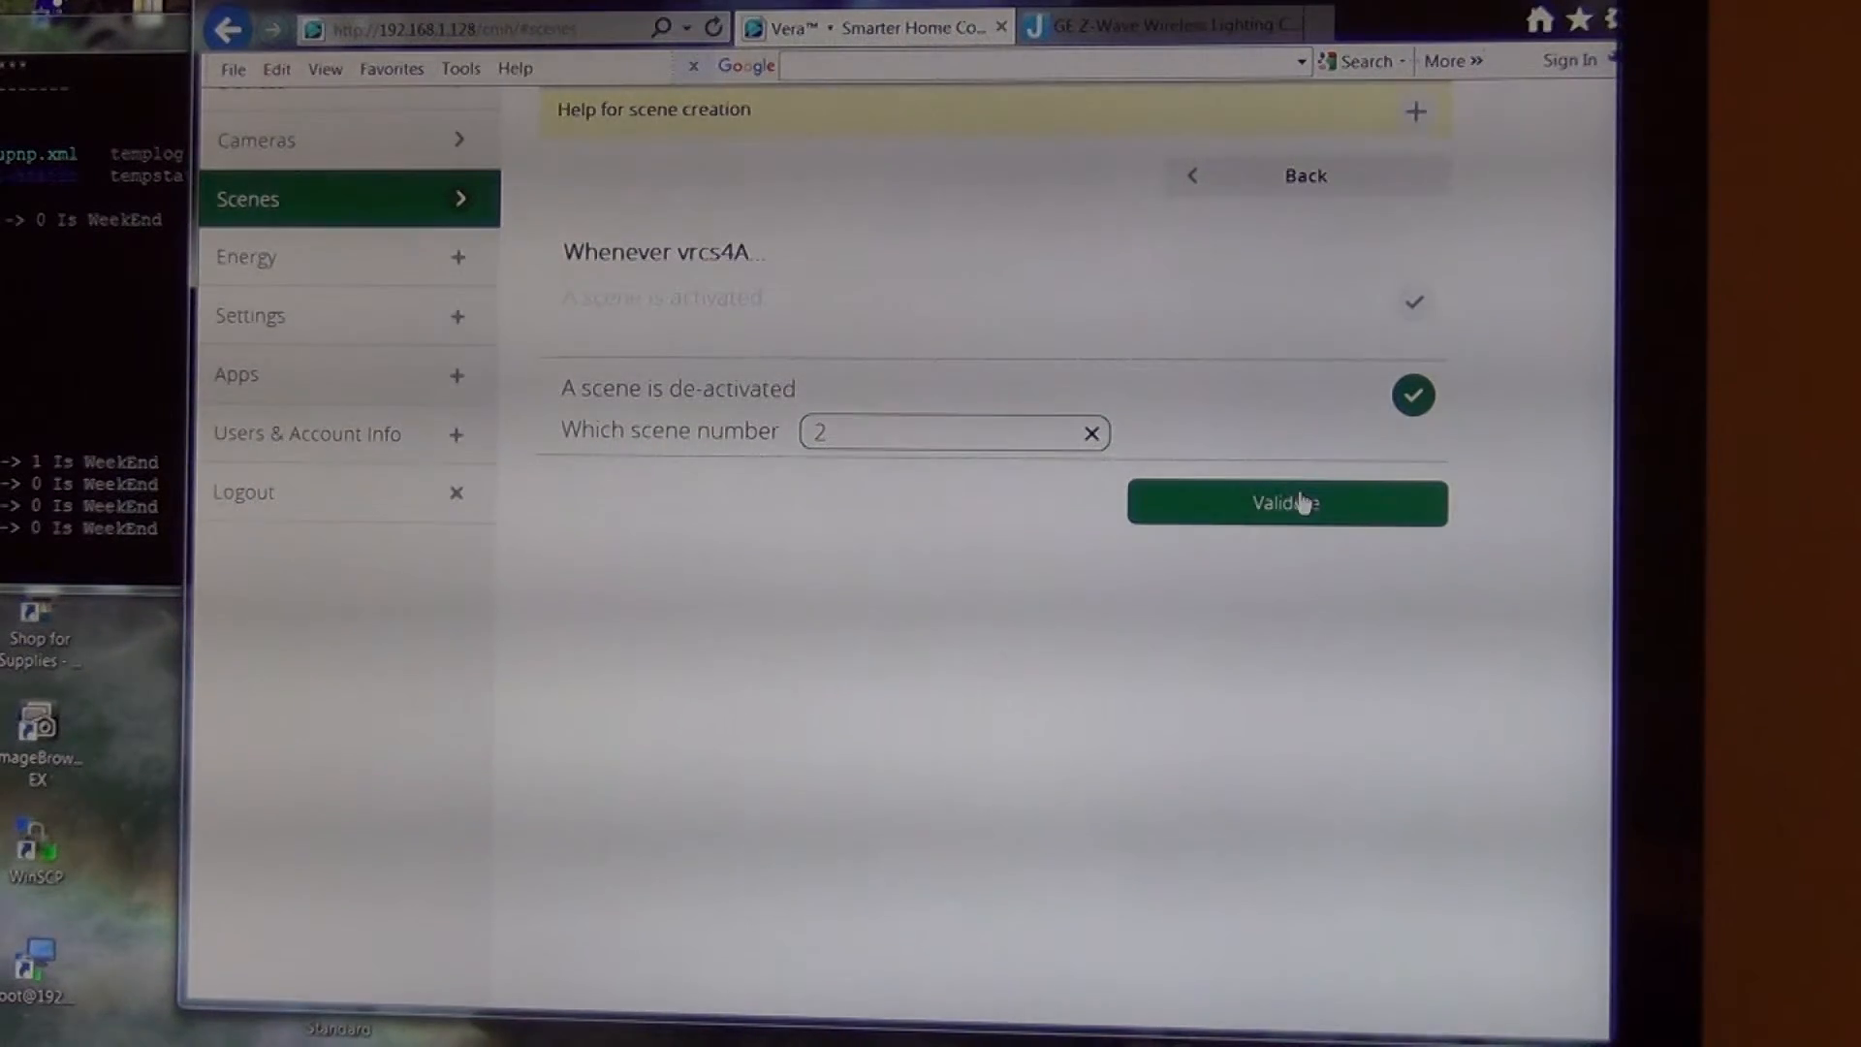
pyautogui.click(1285, 502)
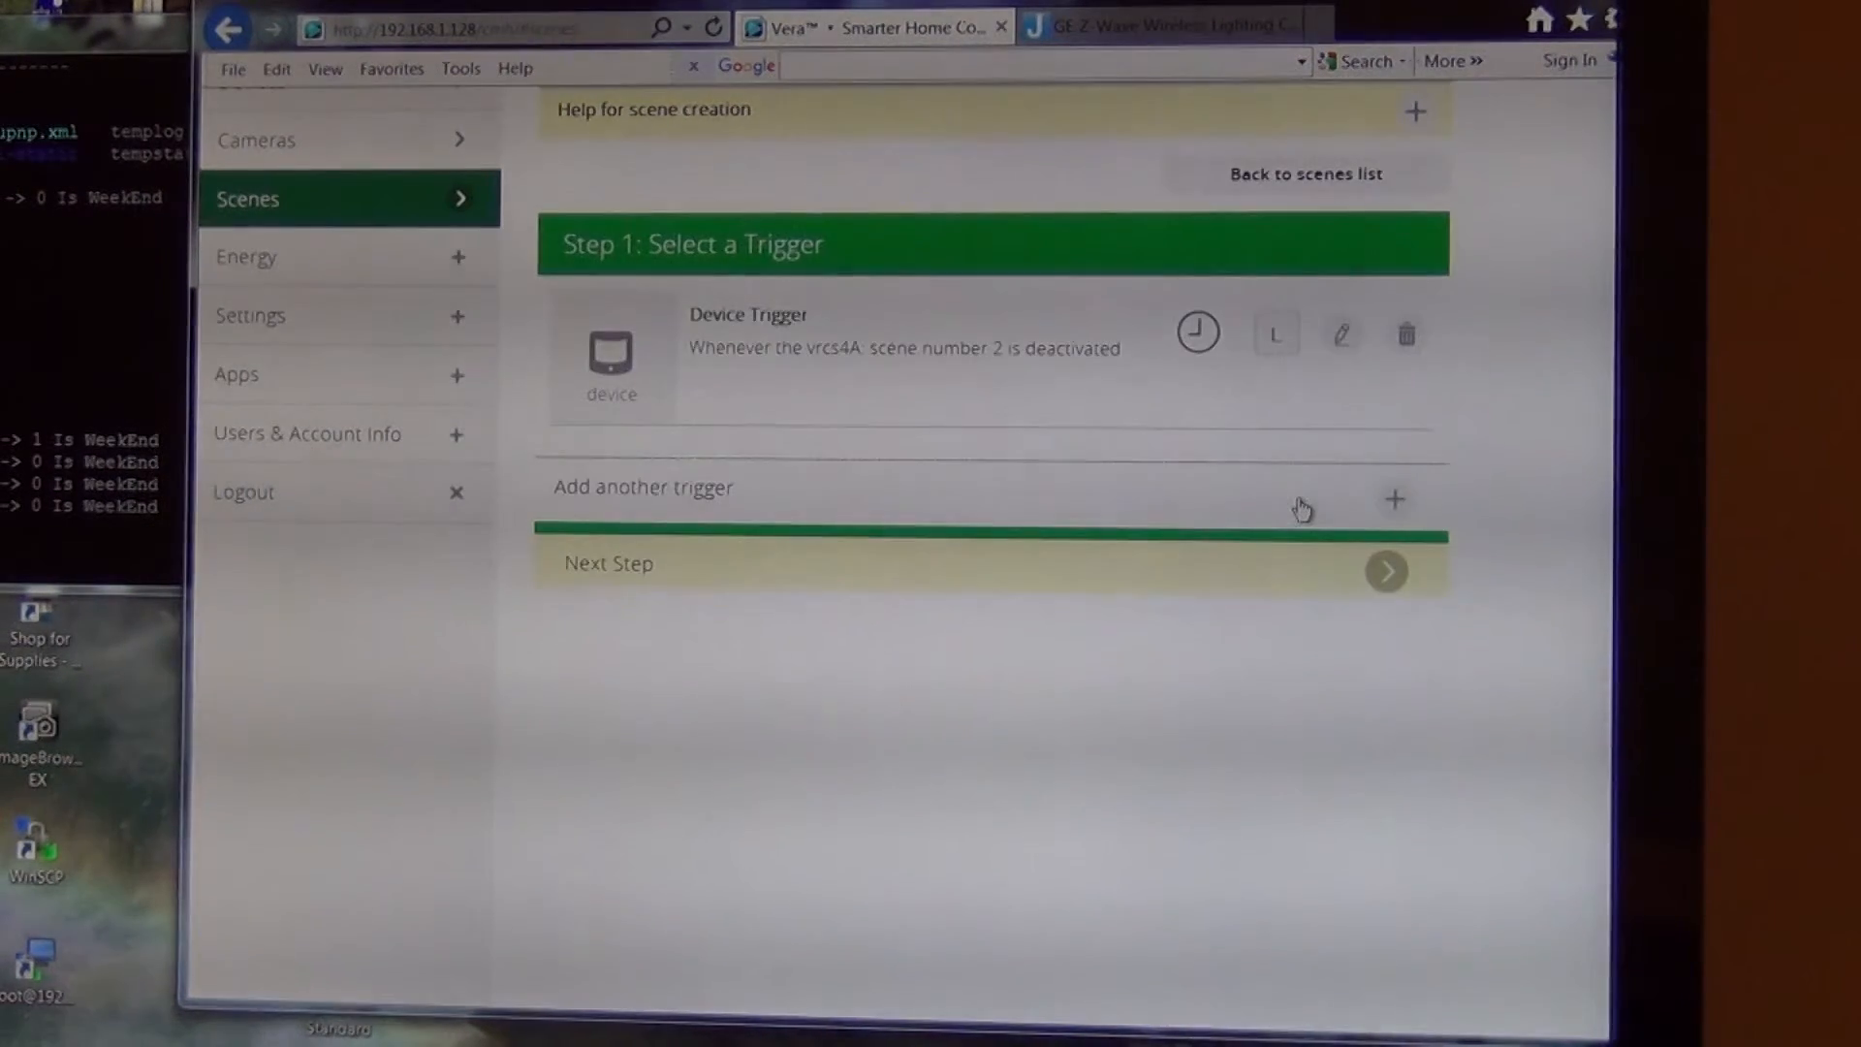
# Step: Add the GE Dimmer as the scene's action, switched off
pyautogui.click(1385, 571)
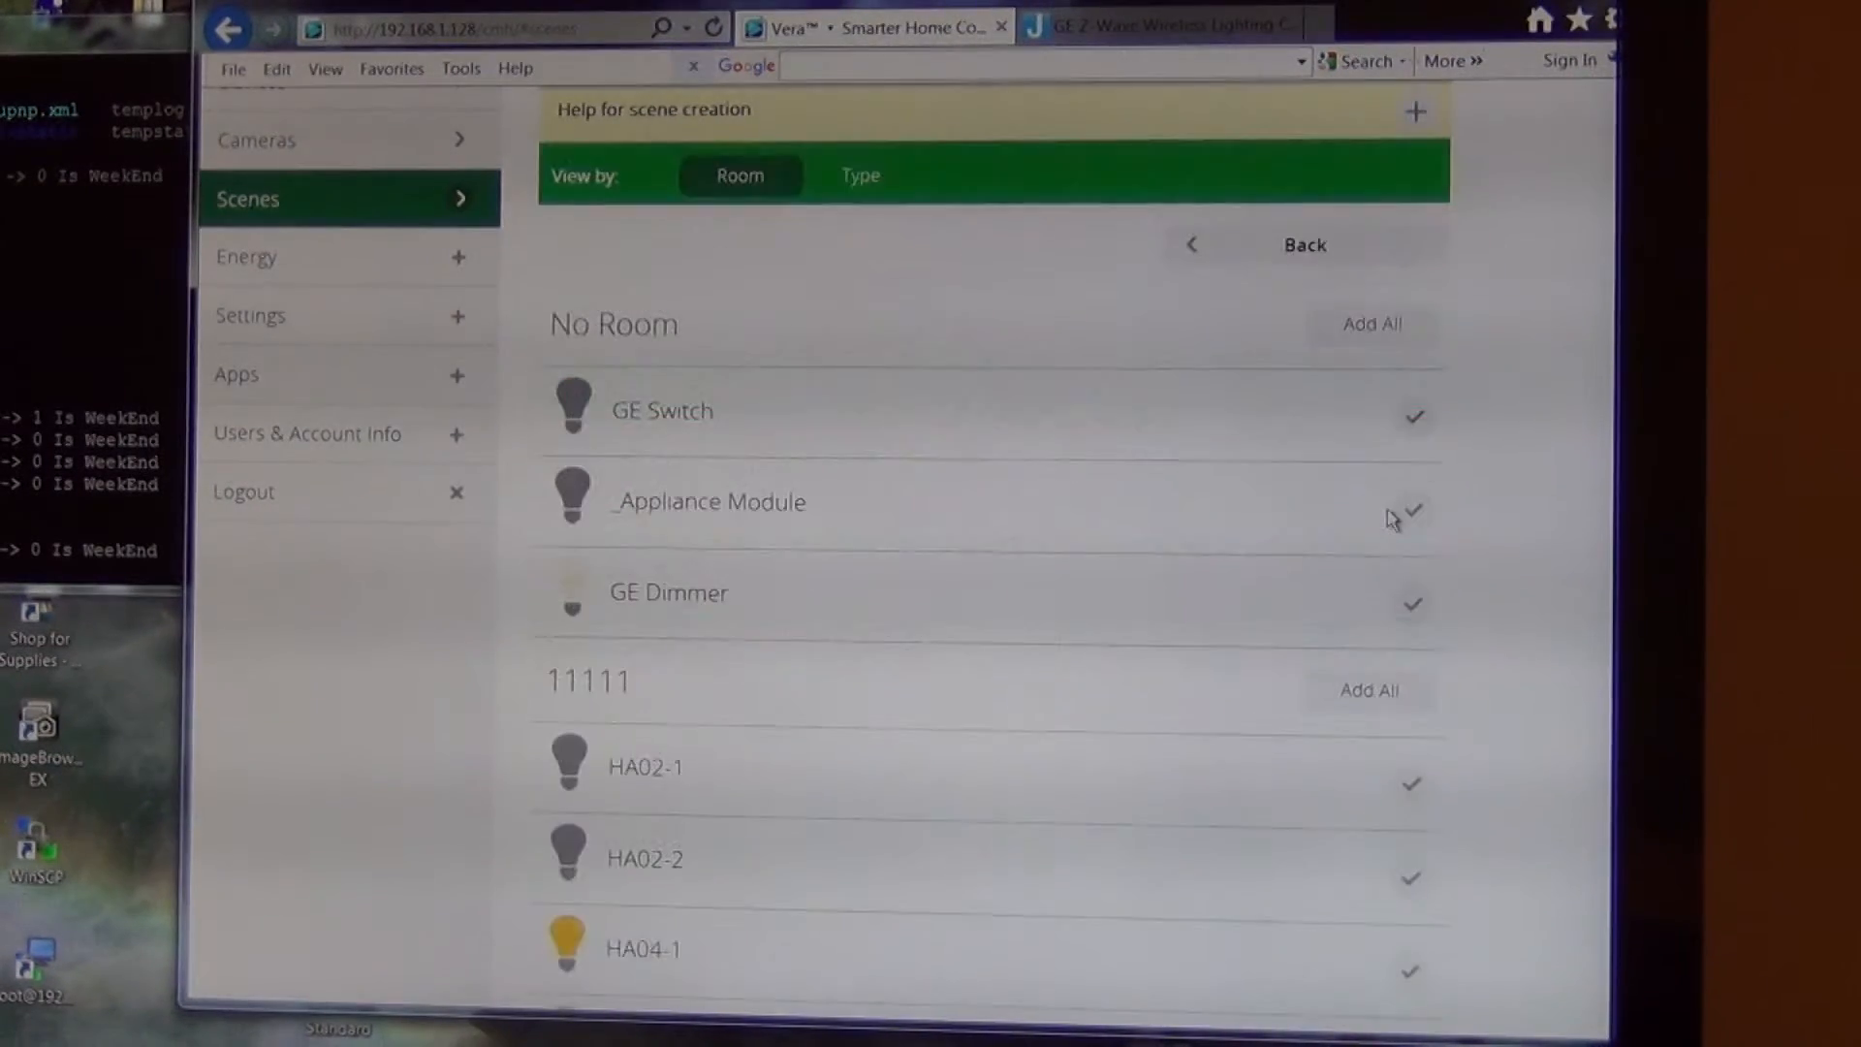
pyautogui.moveTo(1471, 559)
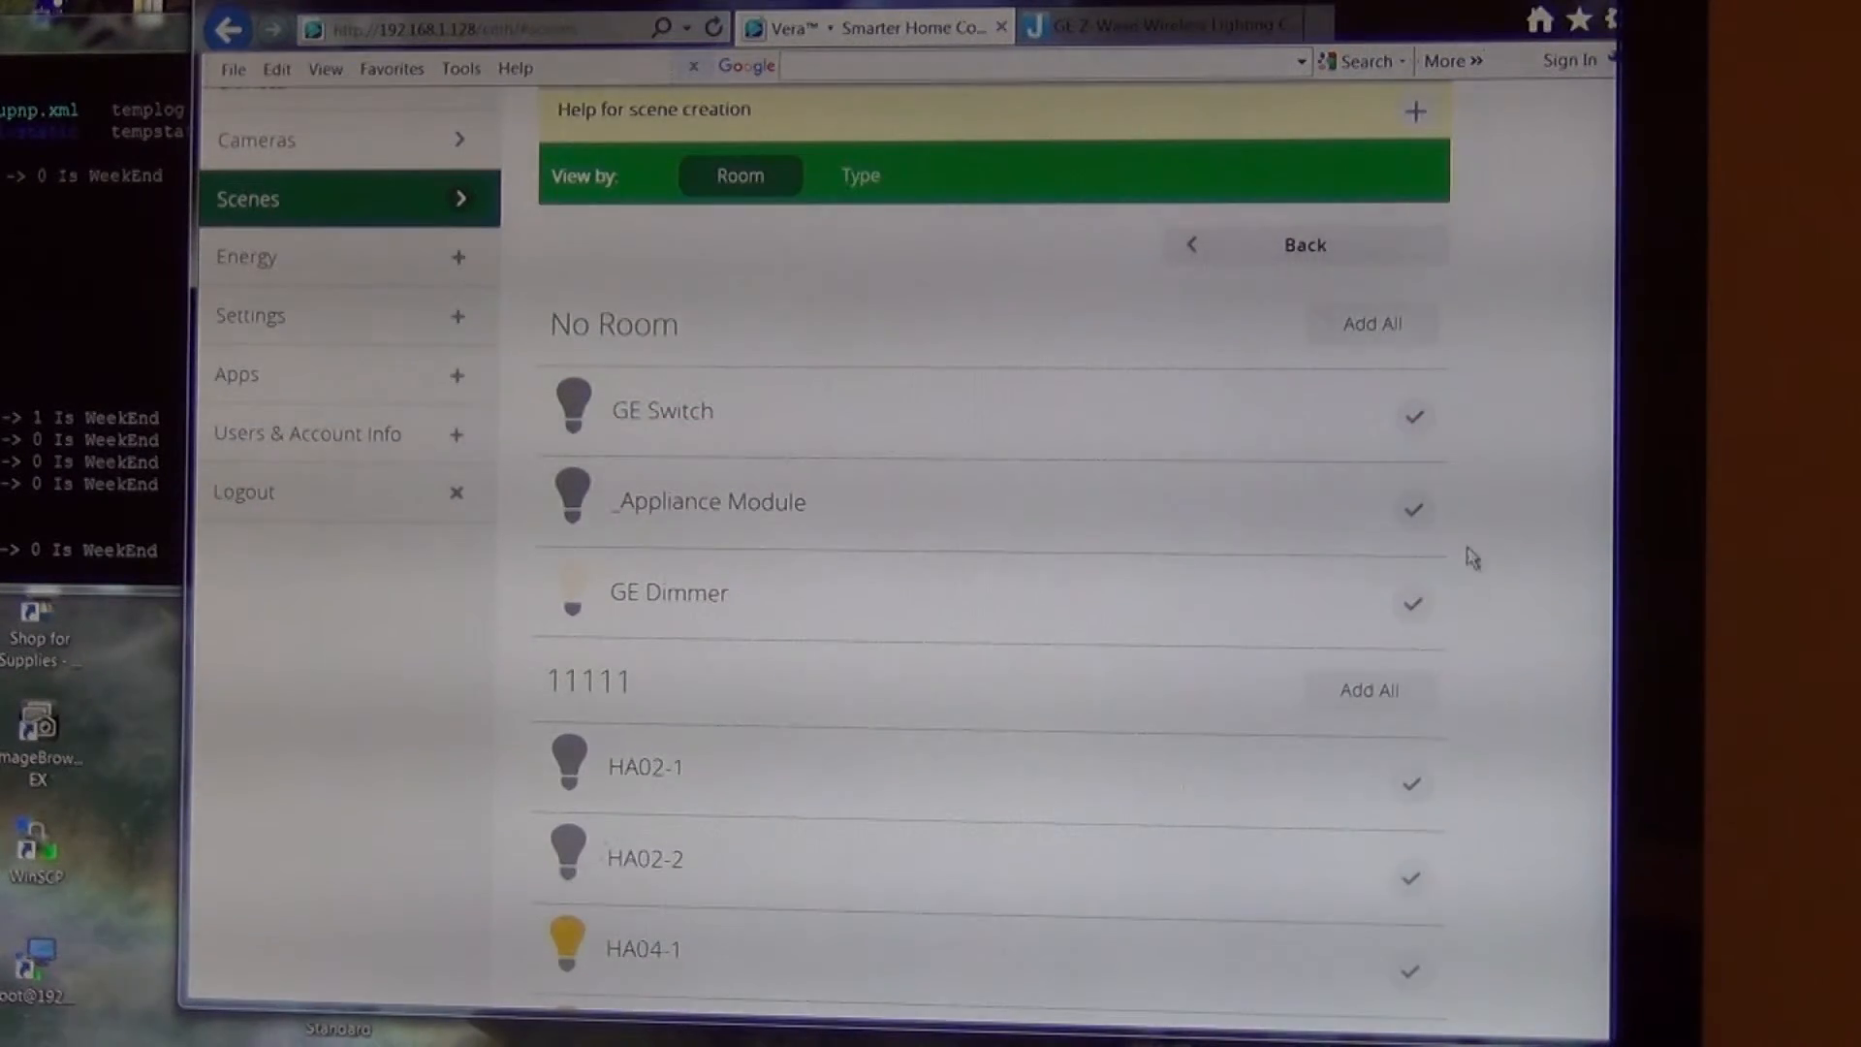
pyautogui.click(1412, 605)
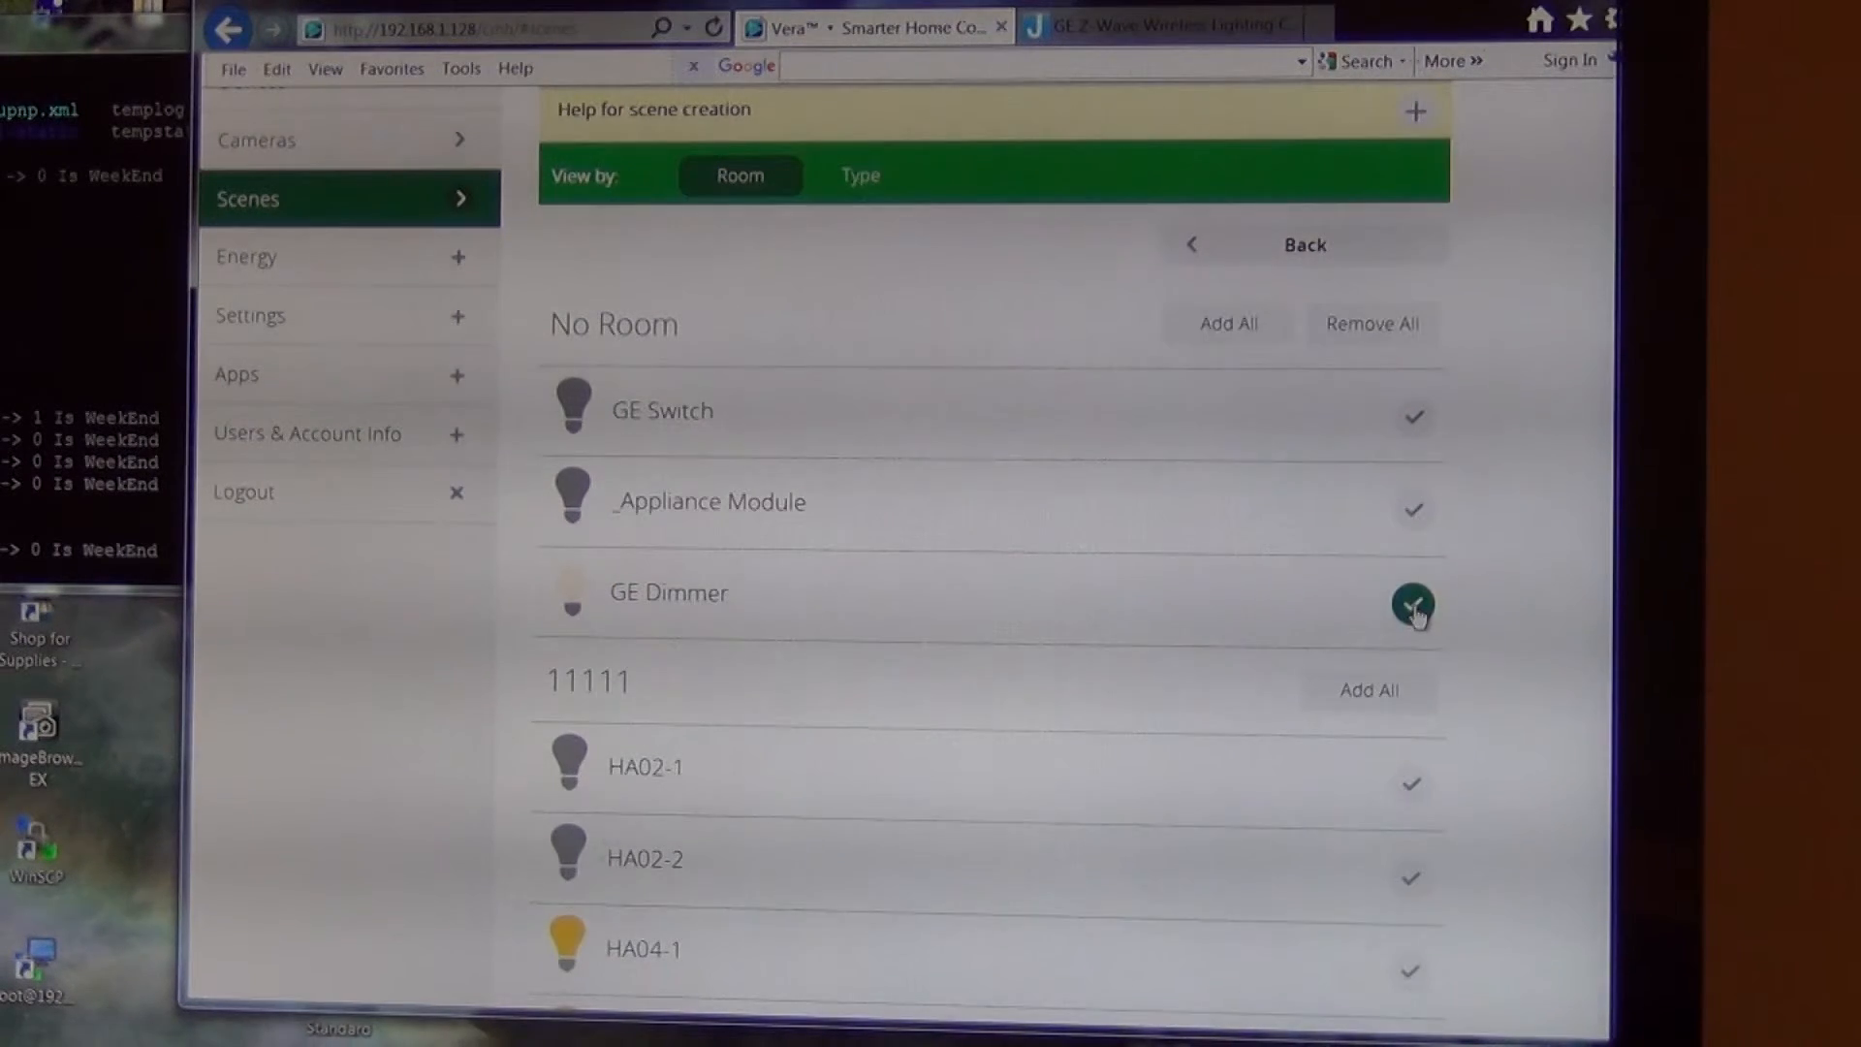
pyautogui.click(1413, 605)
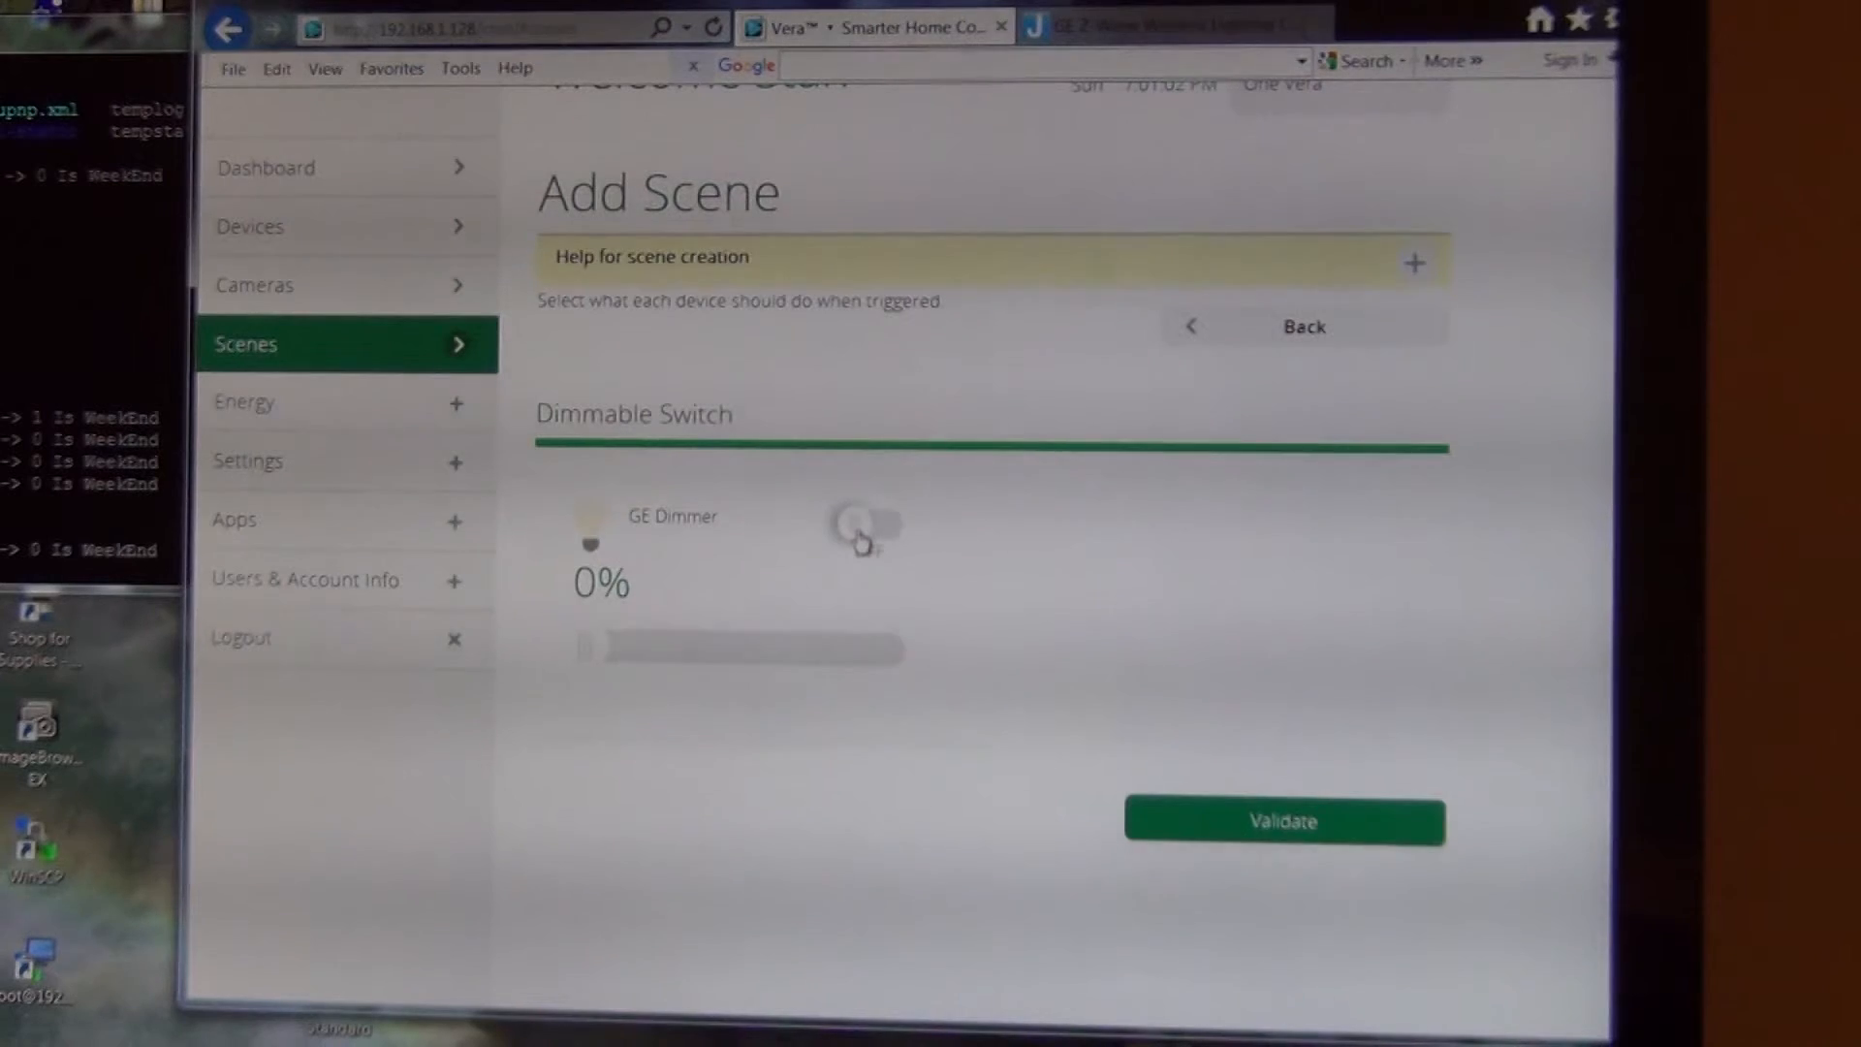
pyautogui.click(866, 528)
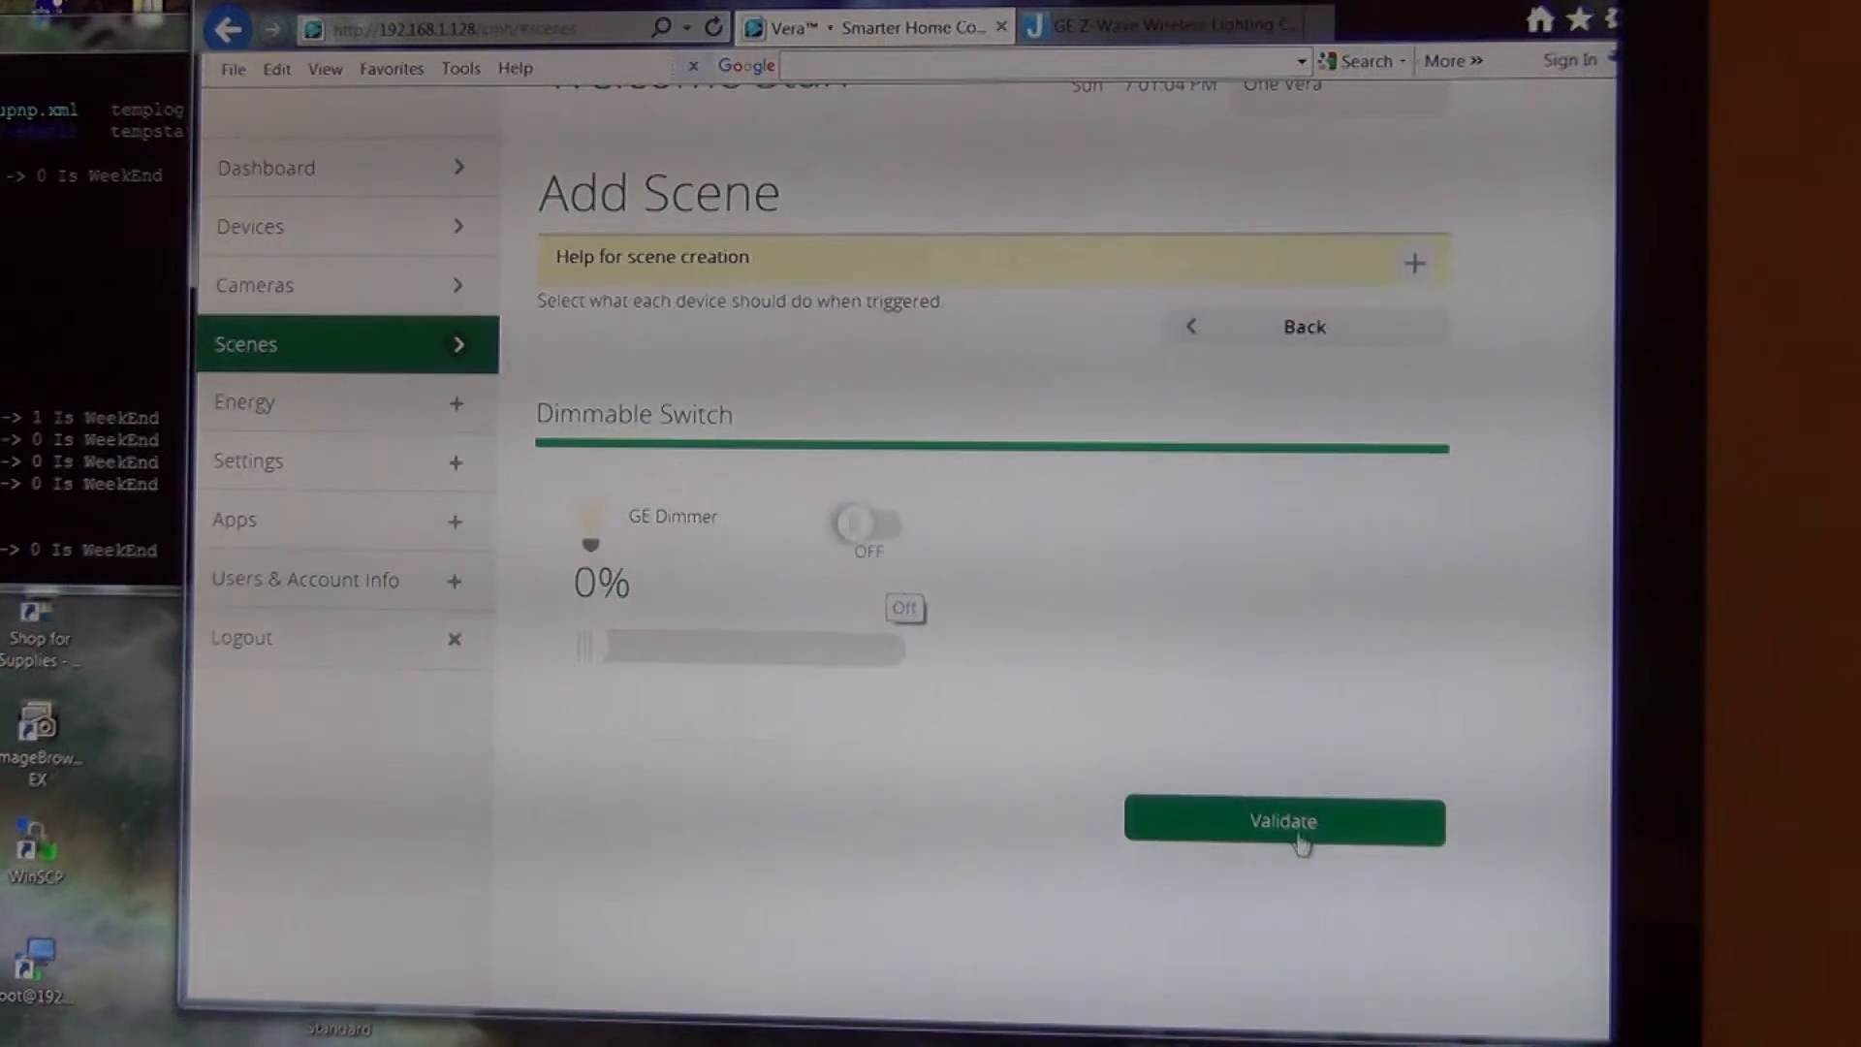
pyautogui.click(1284, 820)
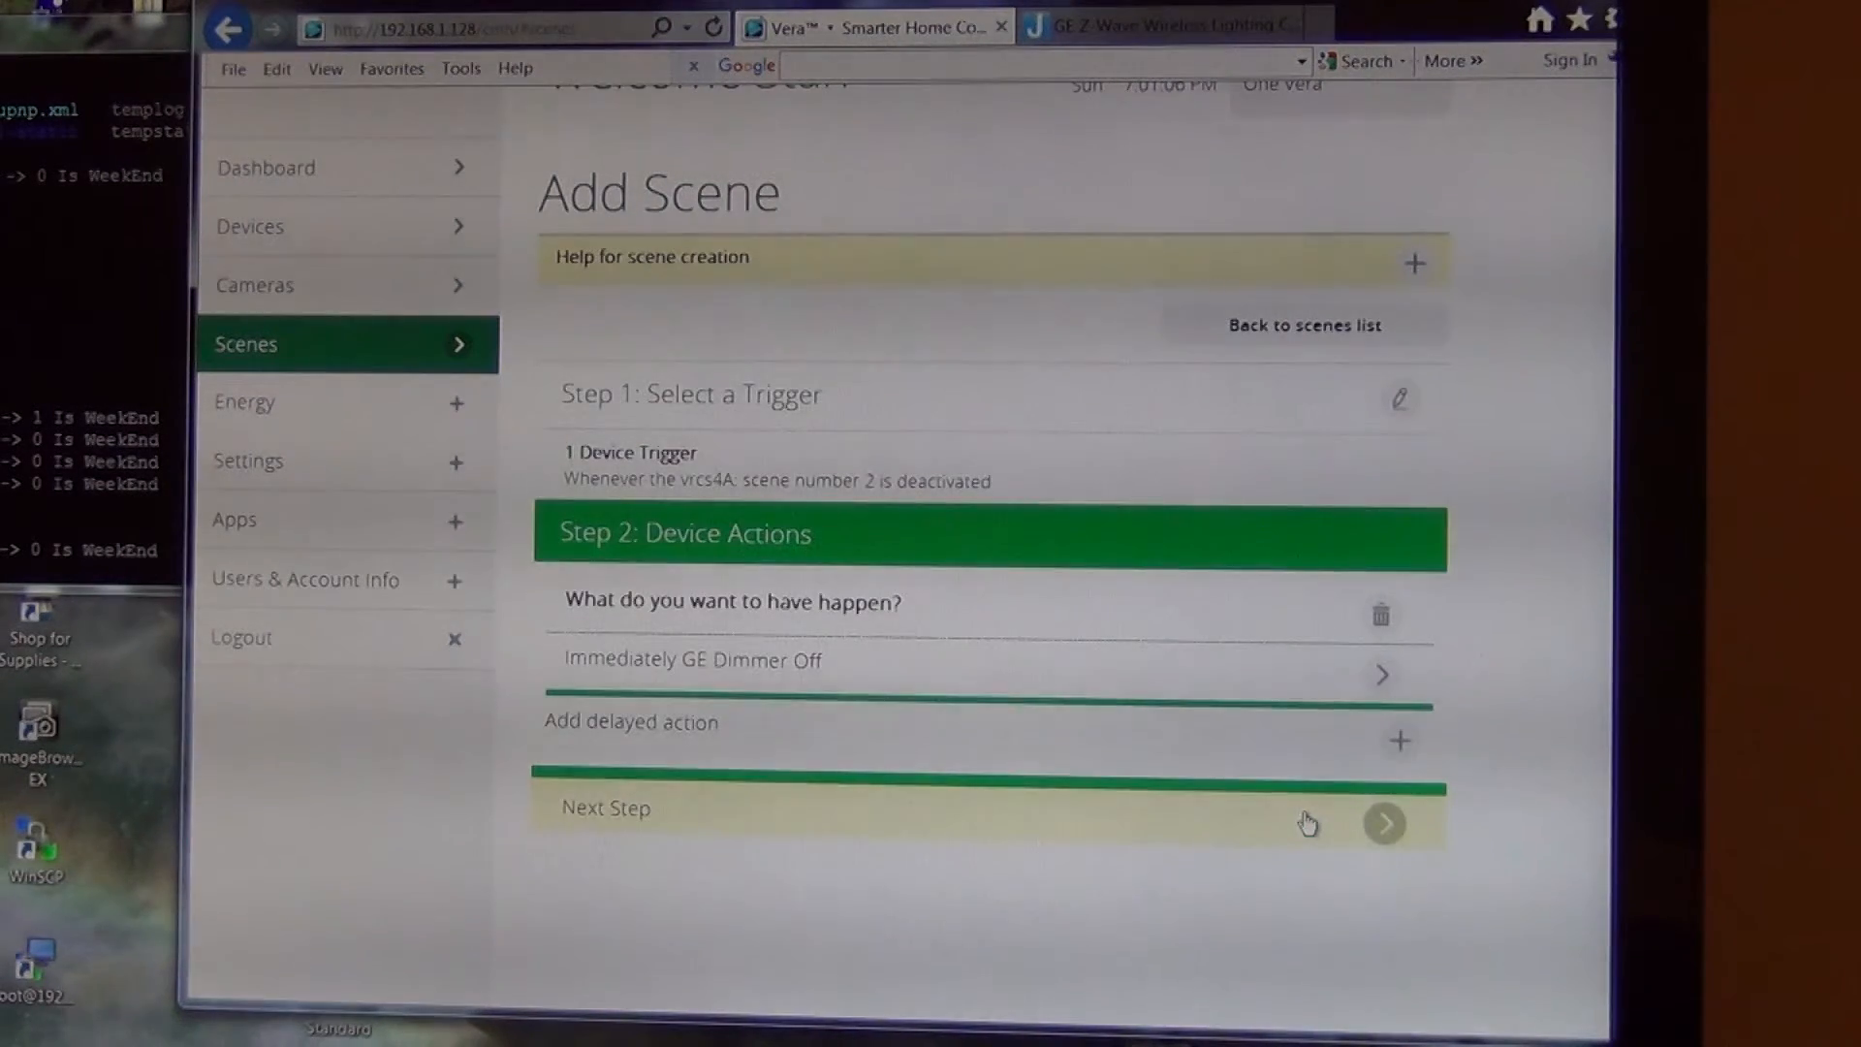
# Step: Rename 'Untitled Scene' to 'GE Dimmer Off' and finish saving the second scene
pyautogui.click(1384, 822)
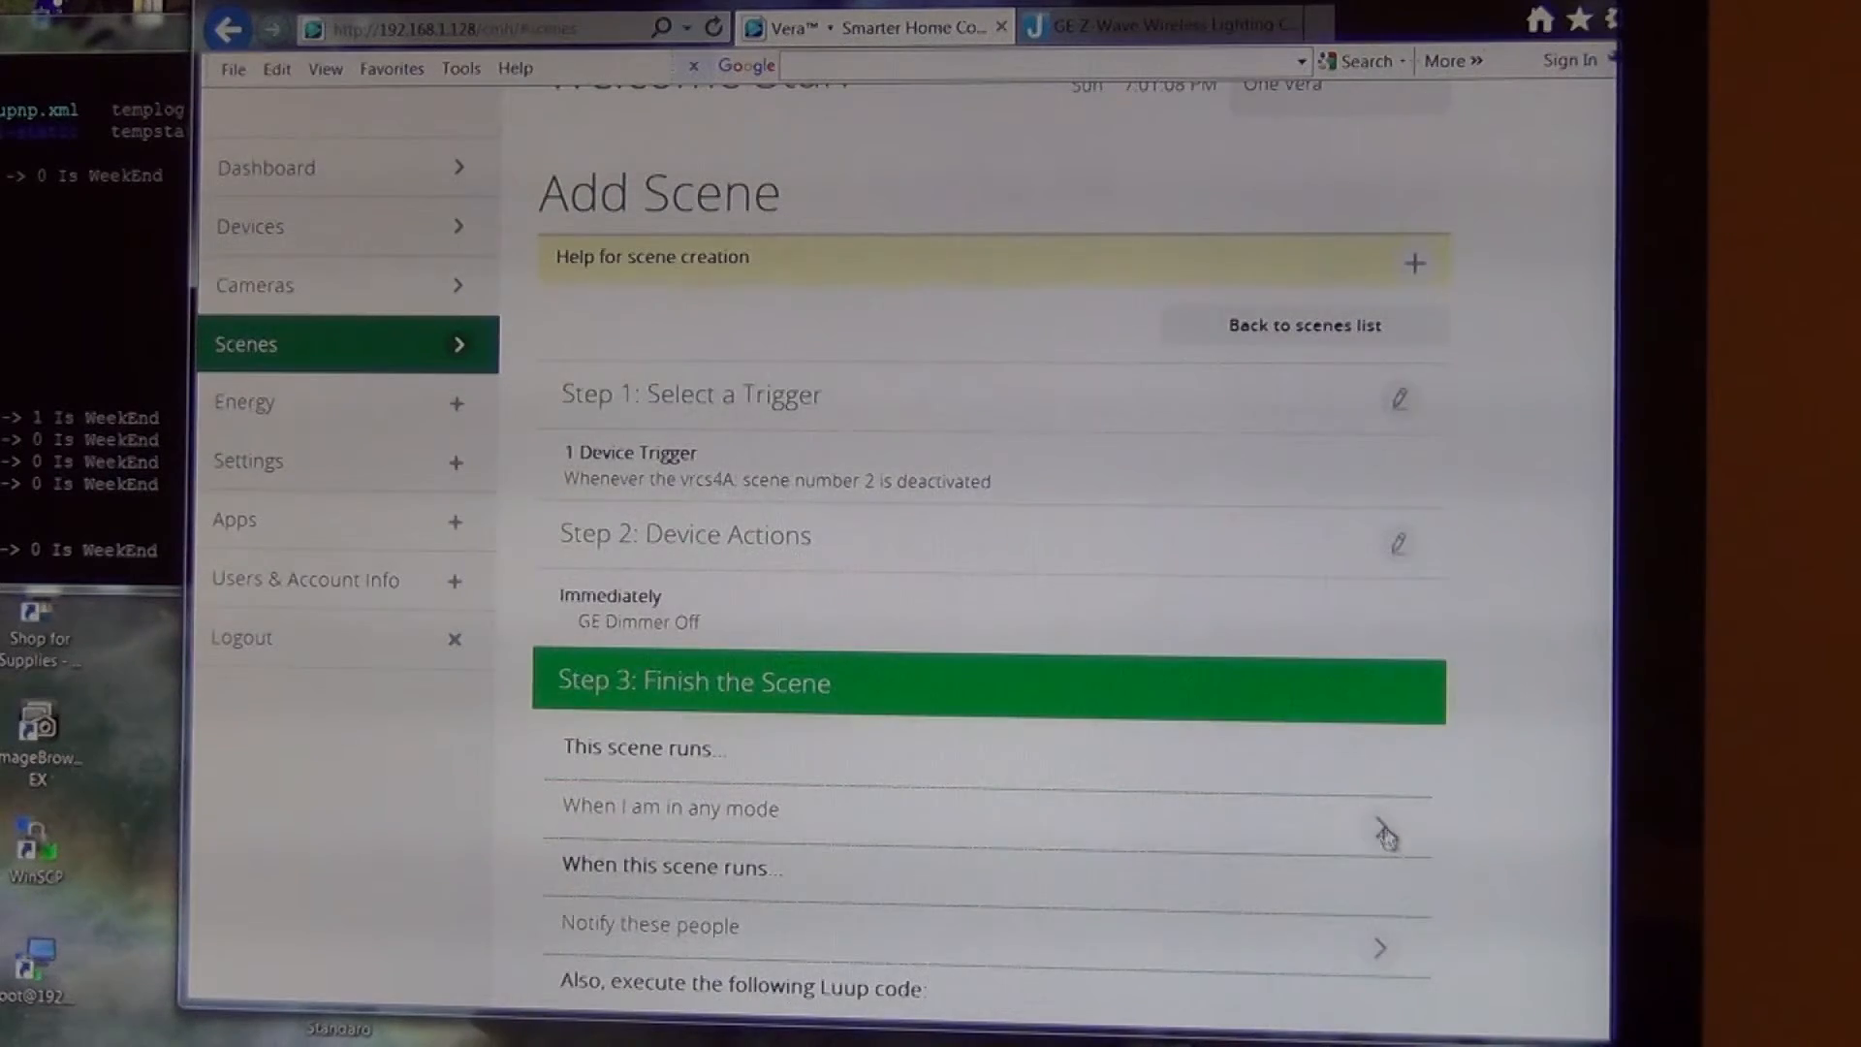
pyautogui.scroll(-3)
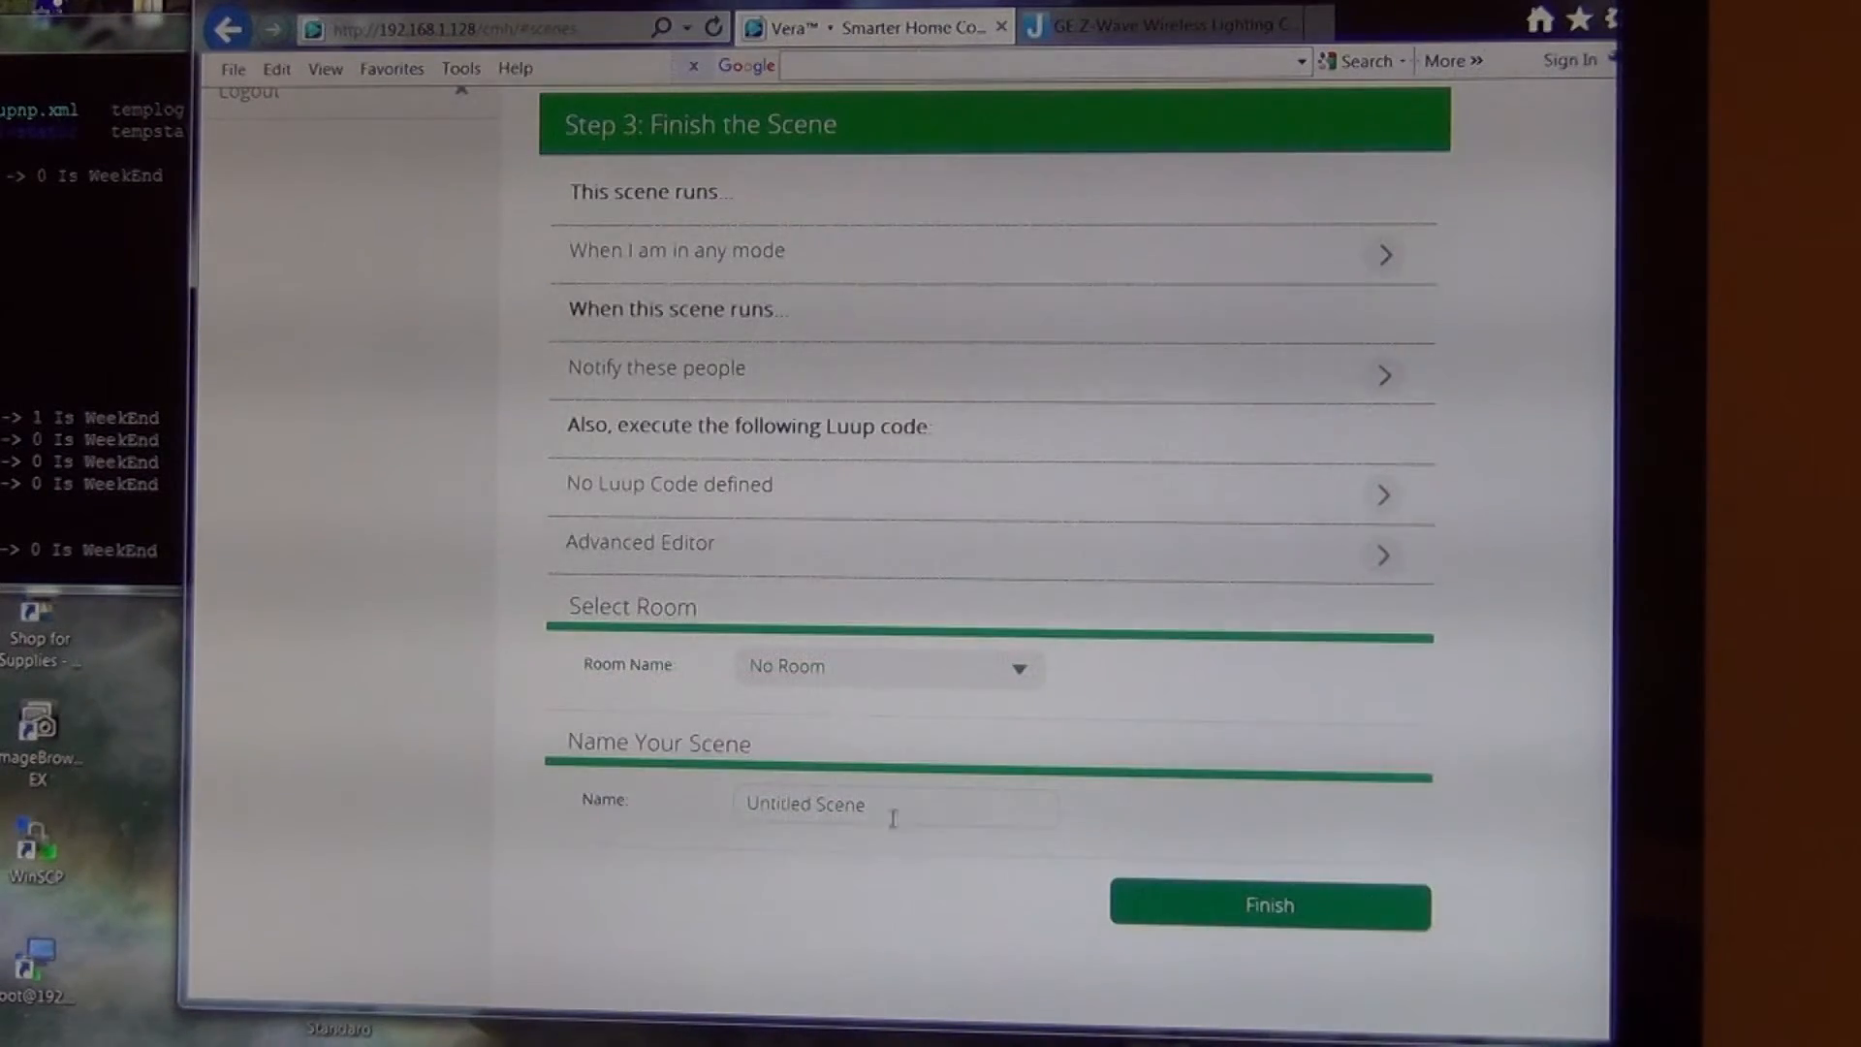
pyautogui.click(895, 803)
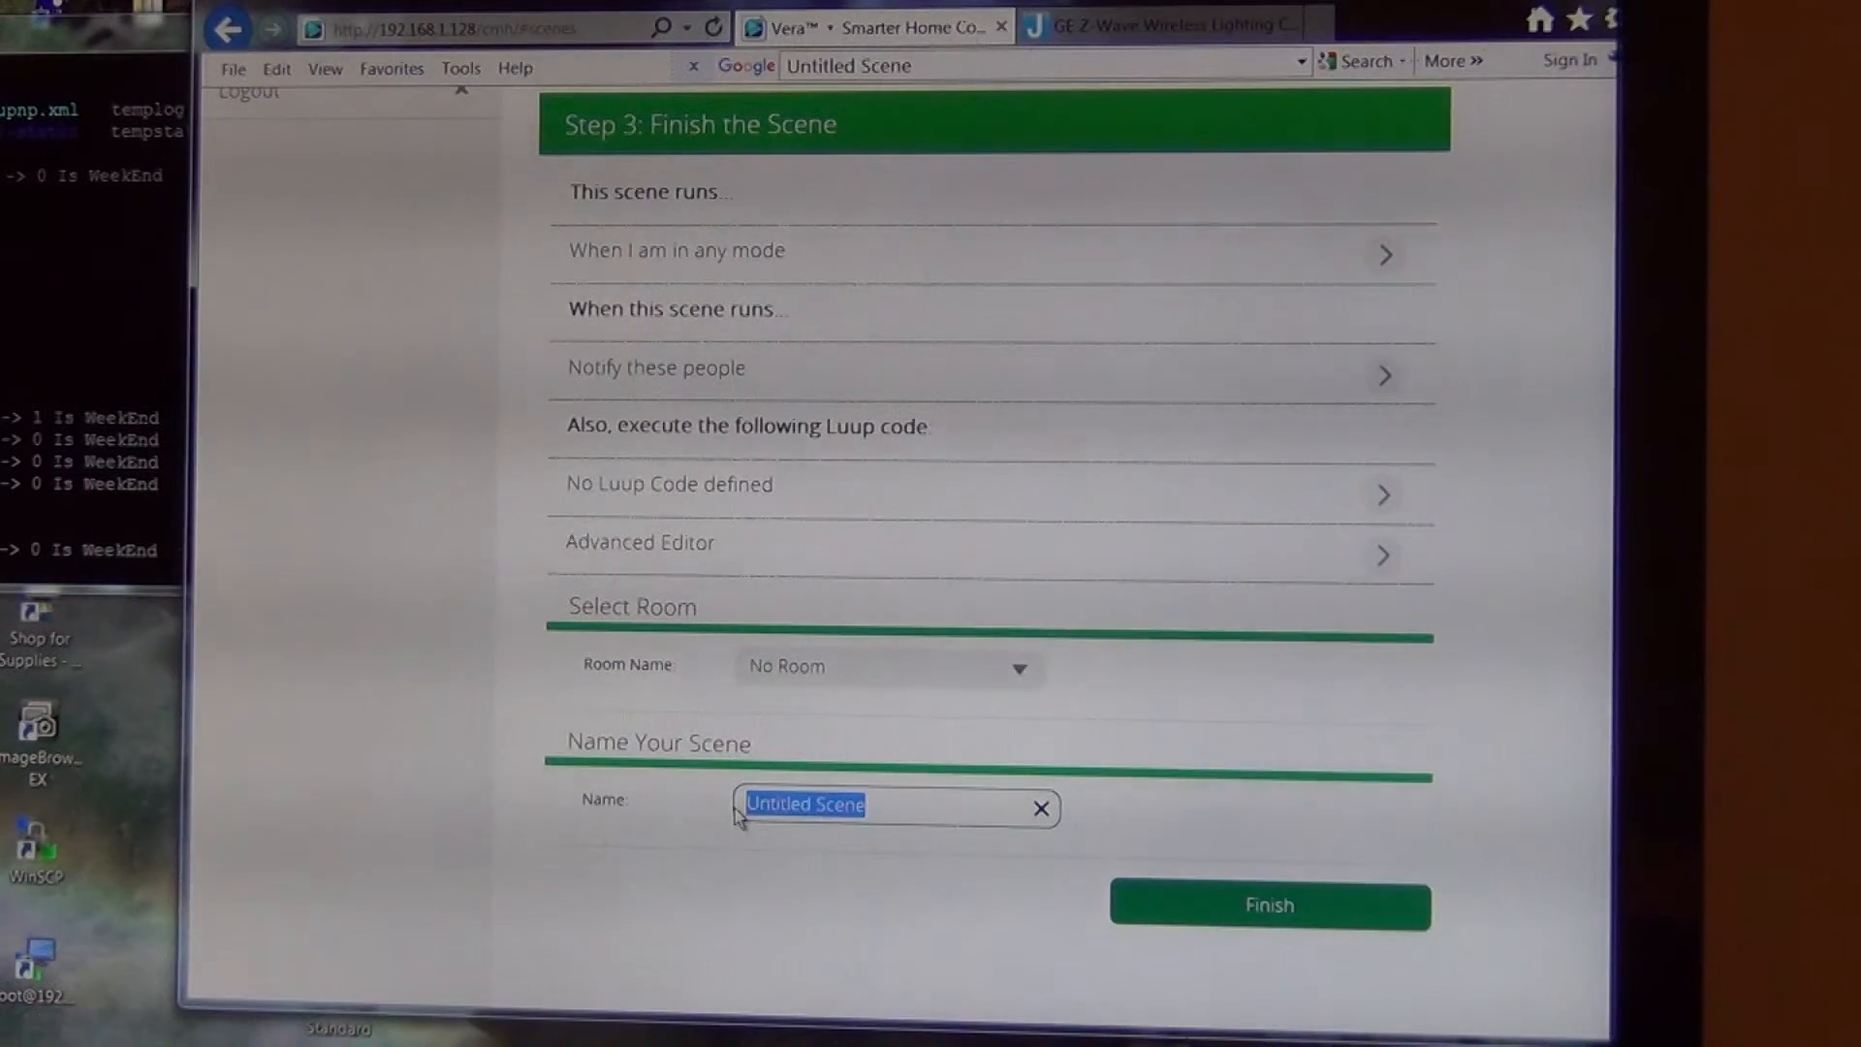
pyautogui.write('GE D')
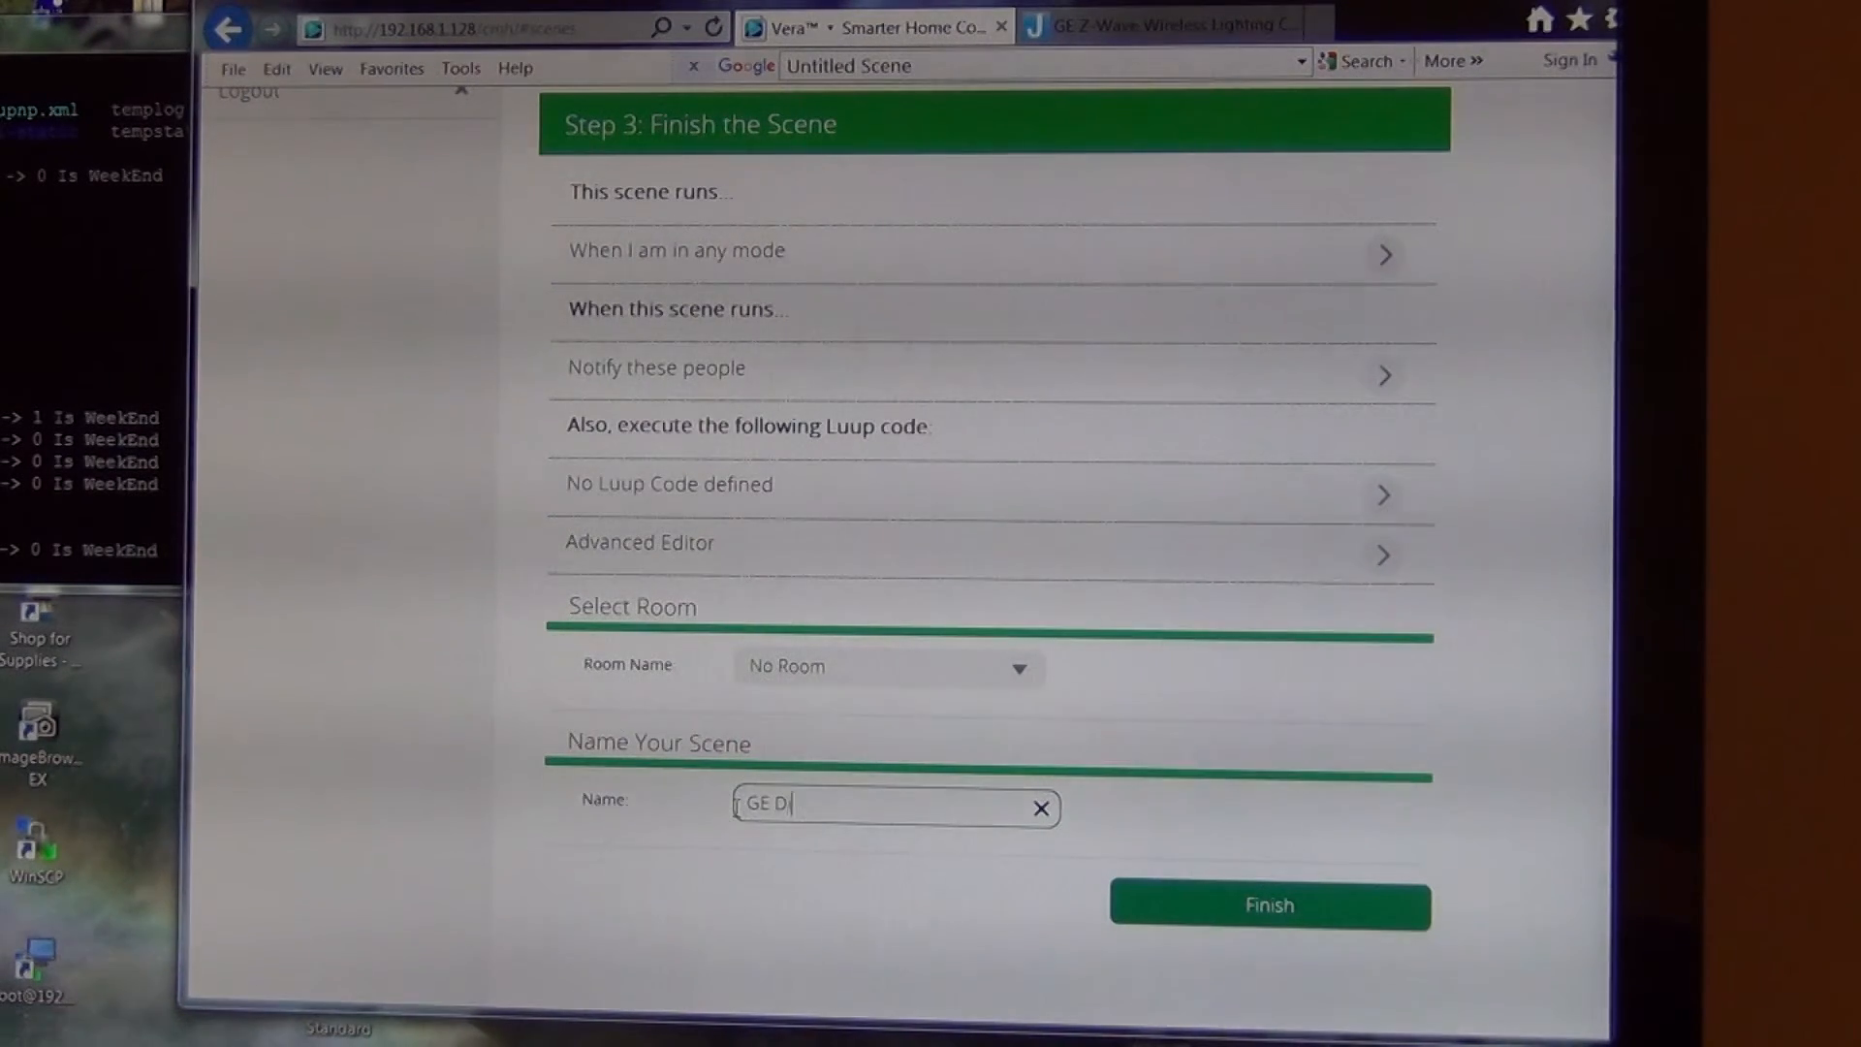
pyautogui.write('immer Off')
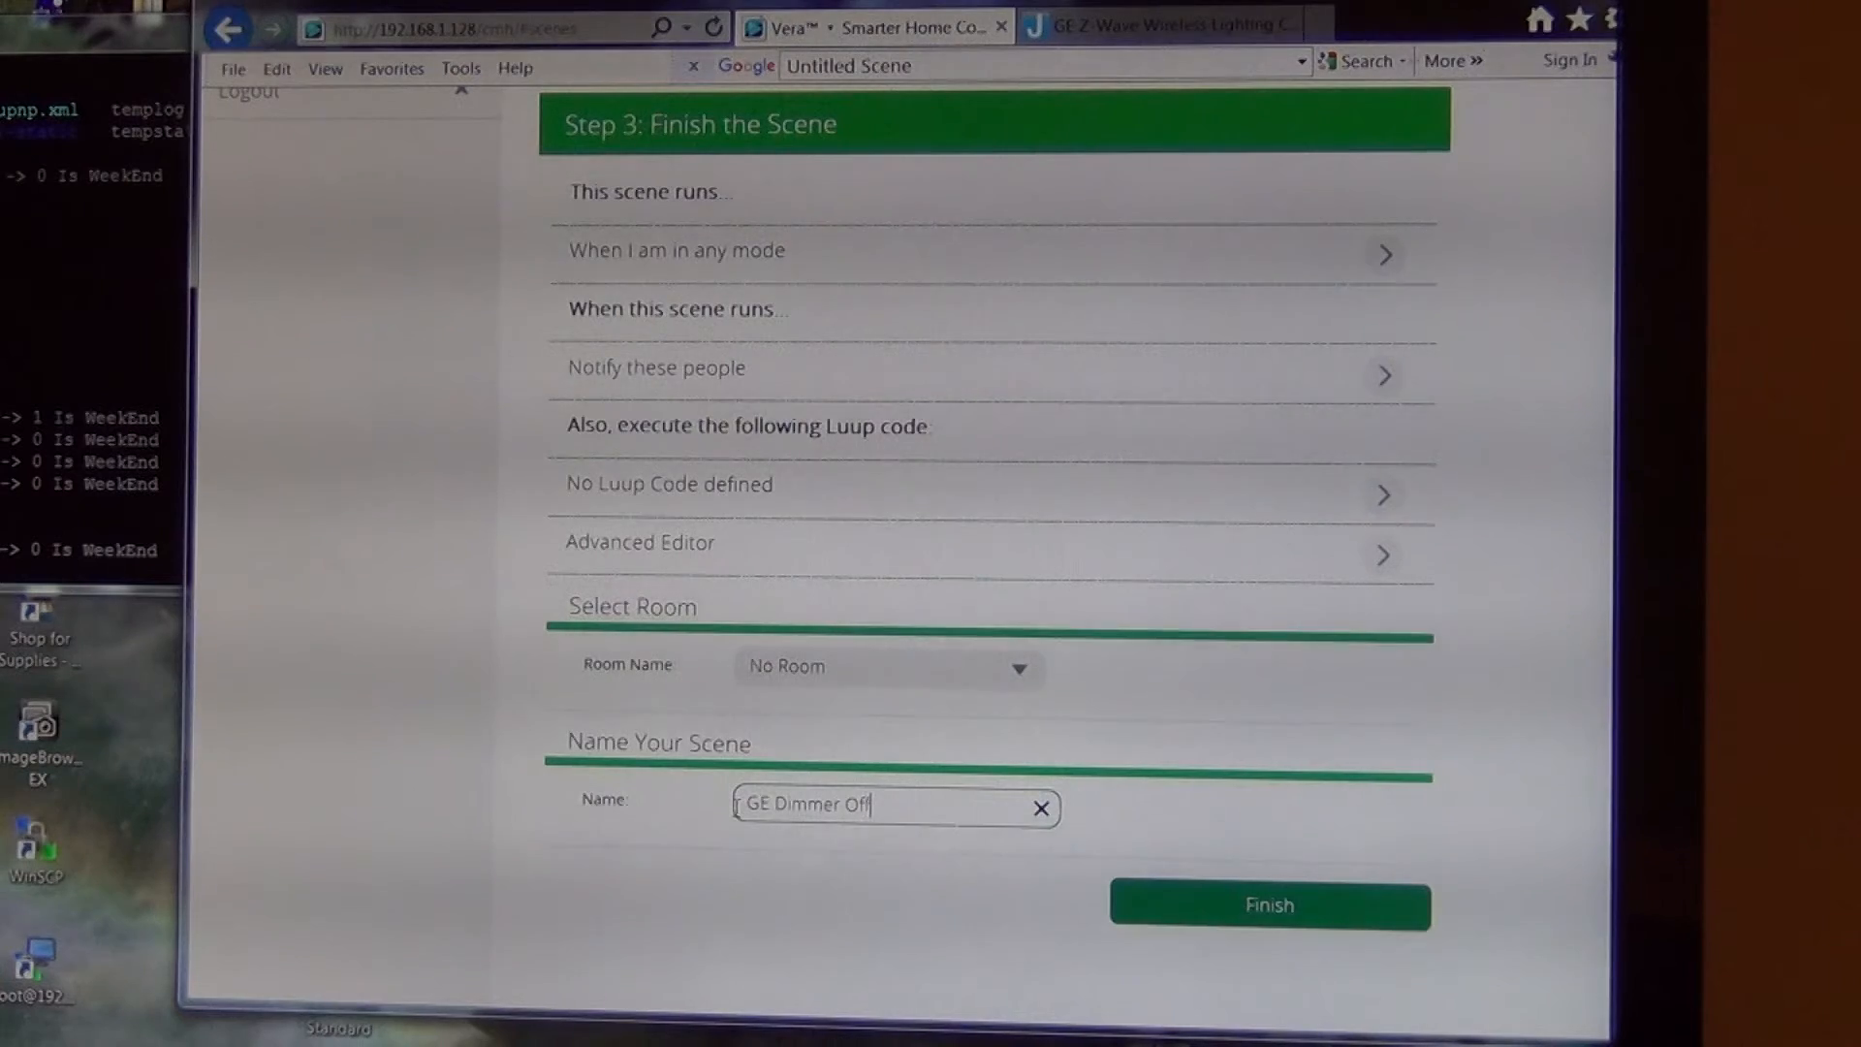
pyautogui.click(1268, 904)
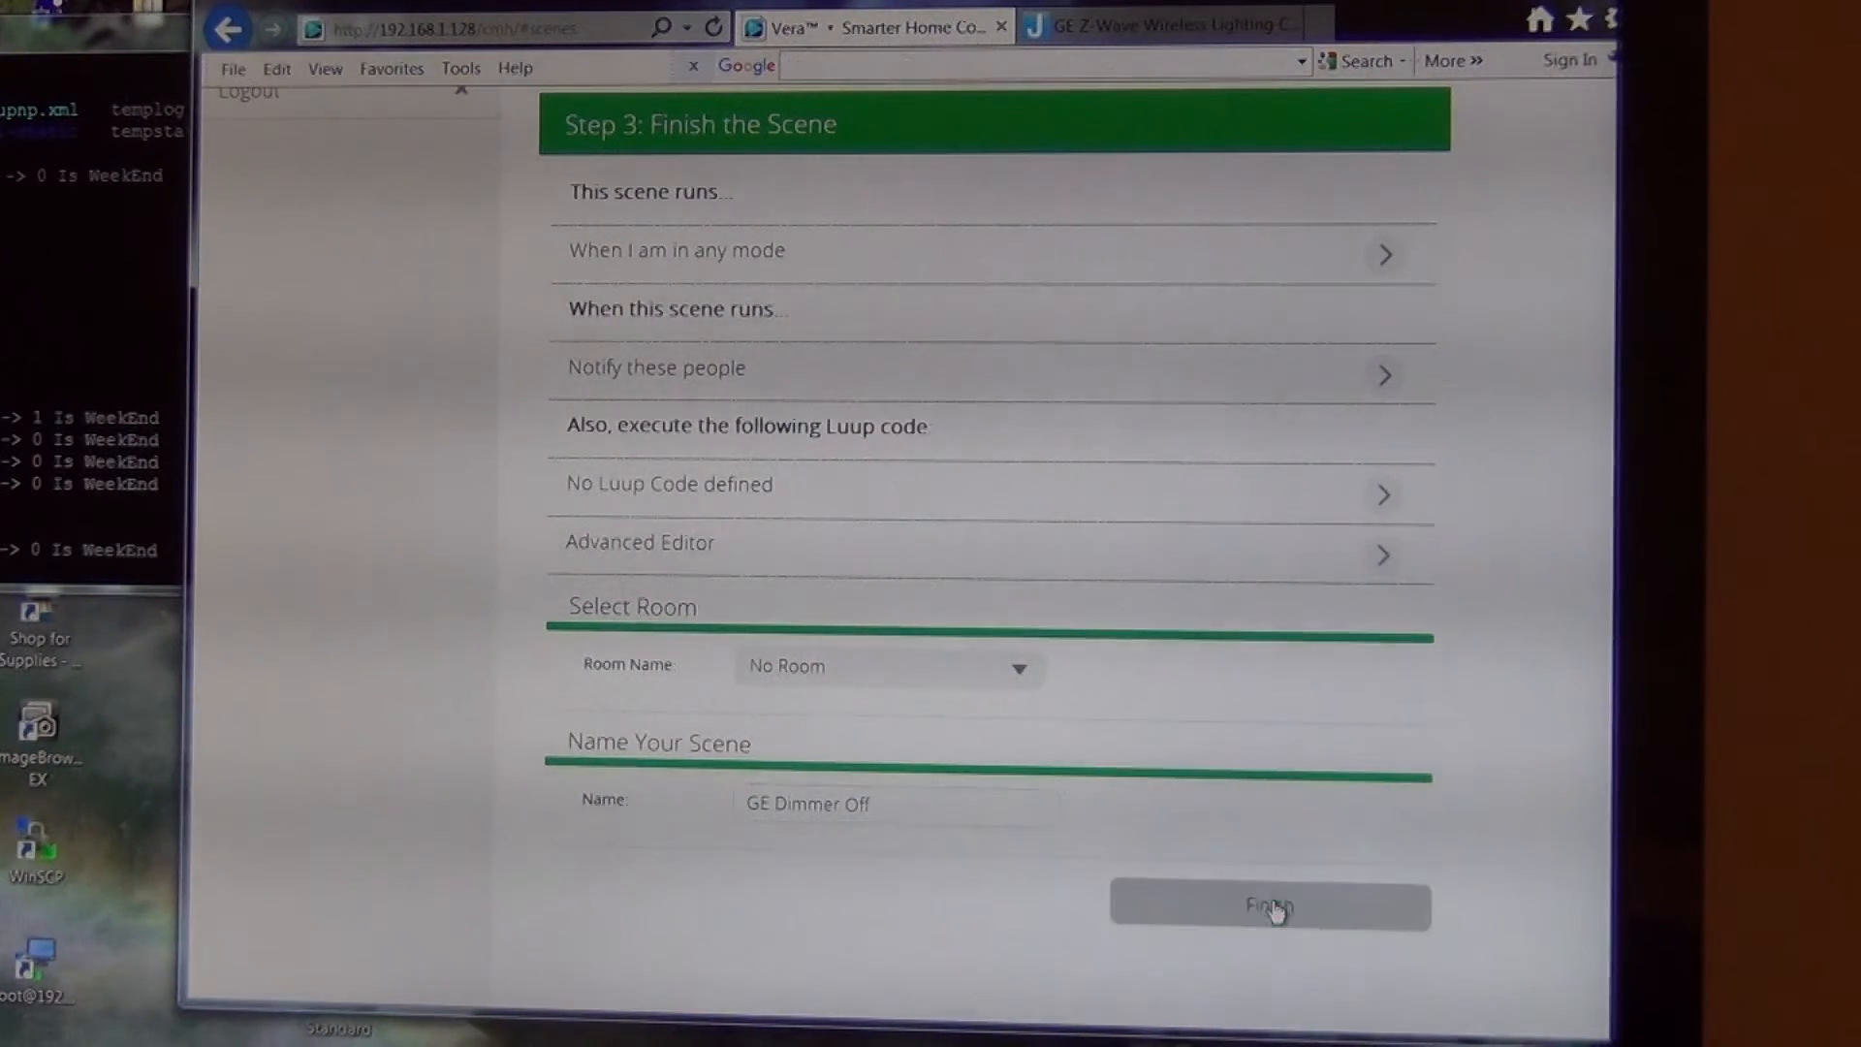
pyautogui.click(1268, 904)
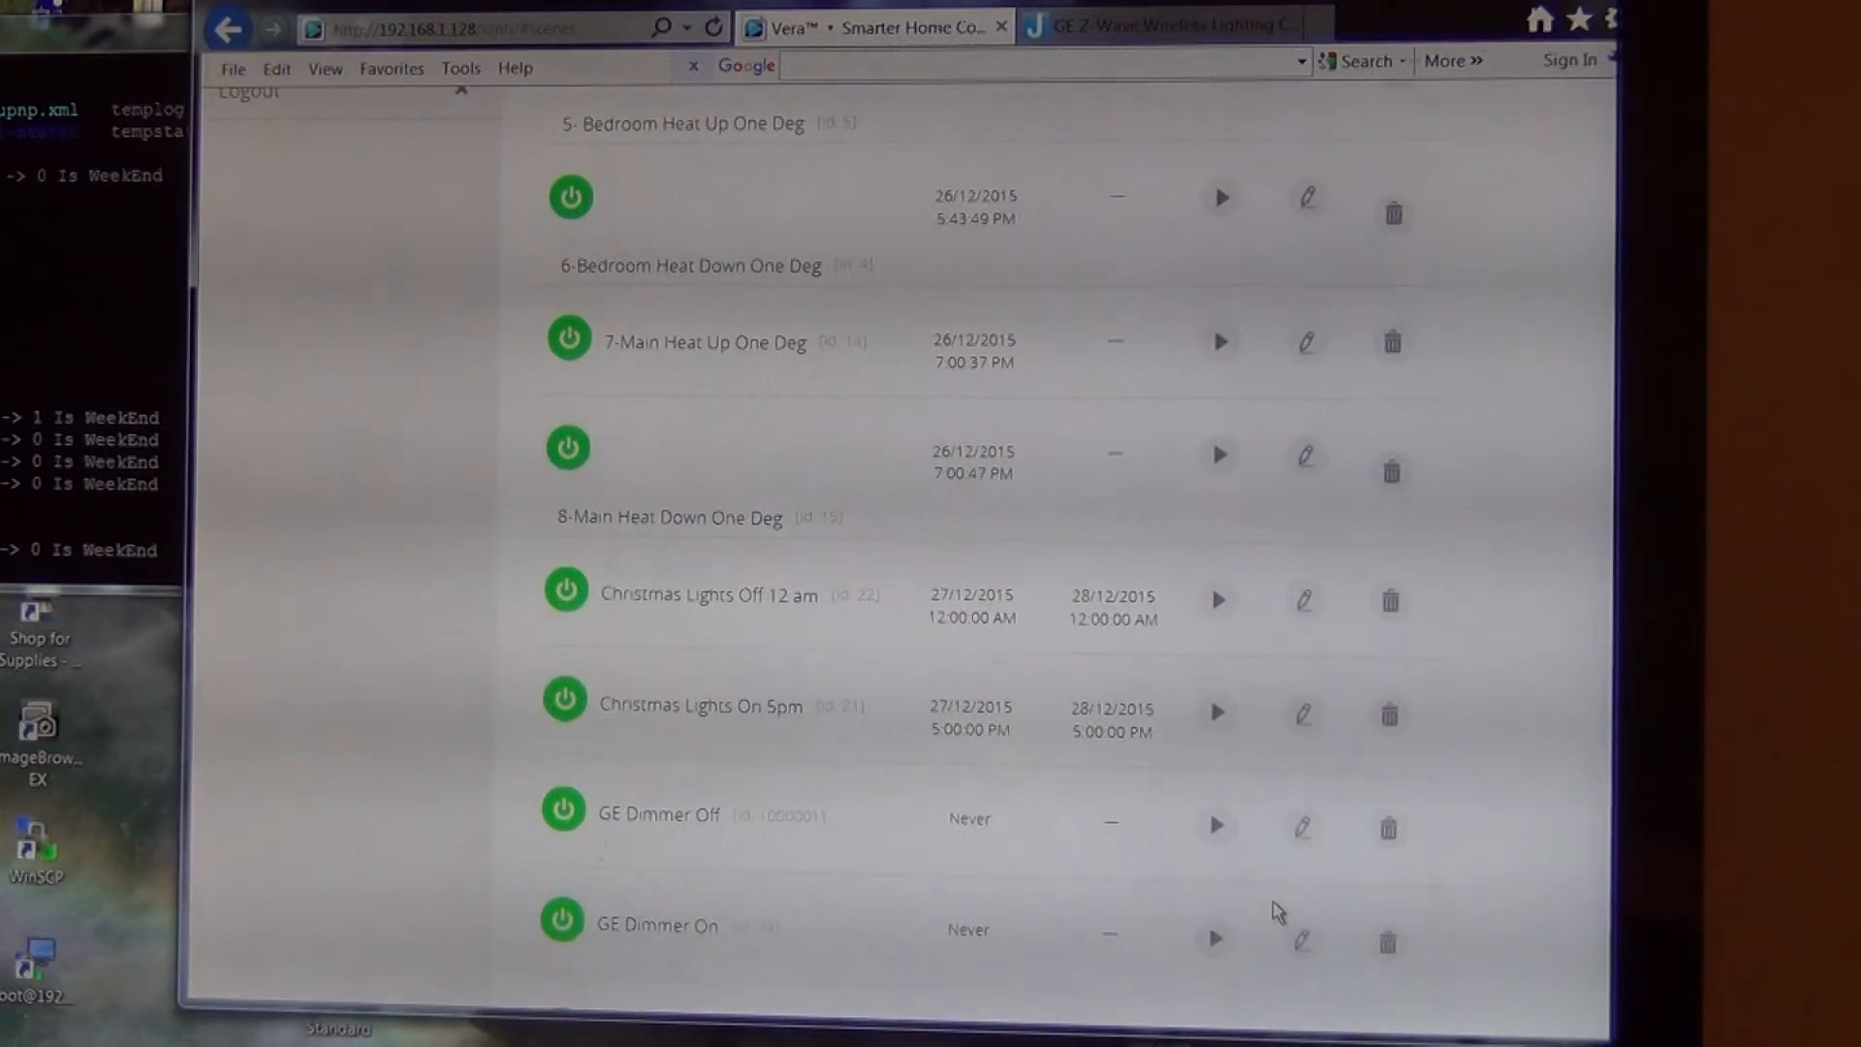